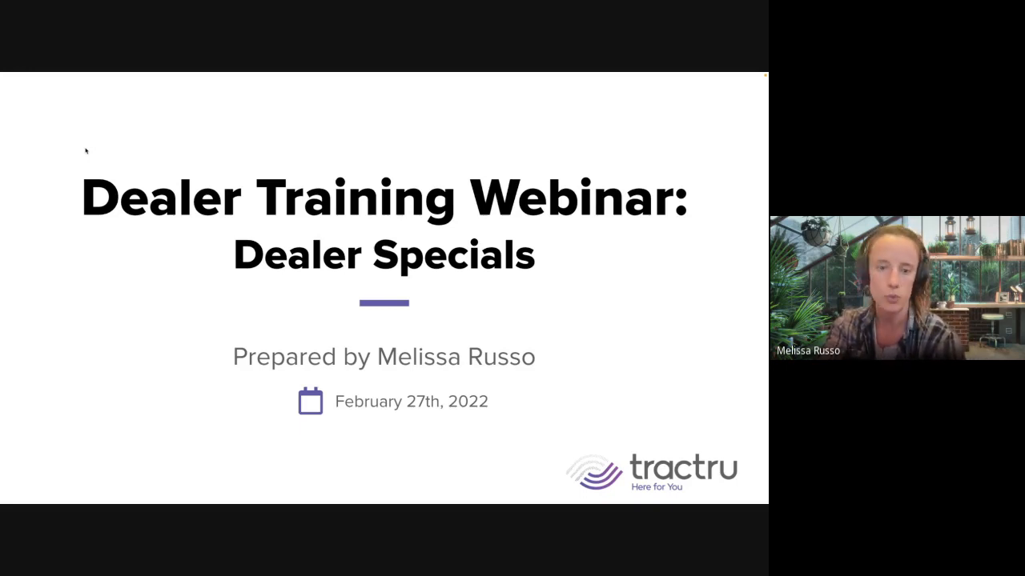
mouse_move(746, 123)
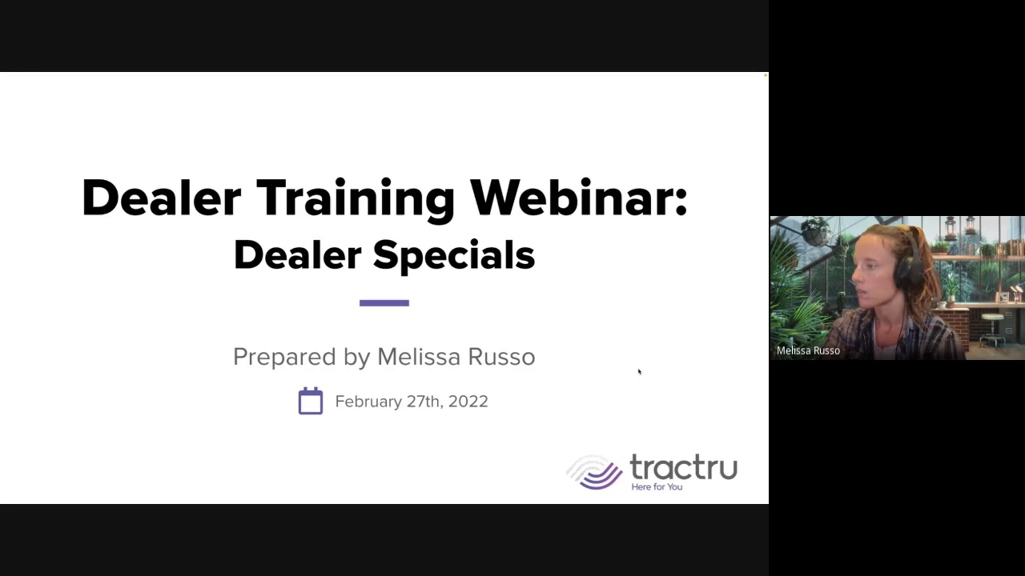
- Scroll the Equipment Specials listing and open the product filter choices
key("right")
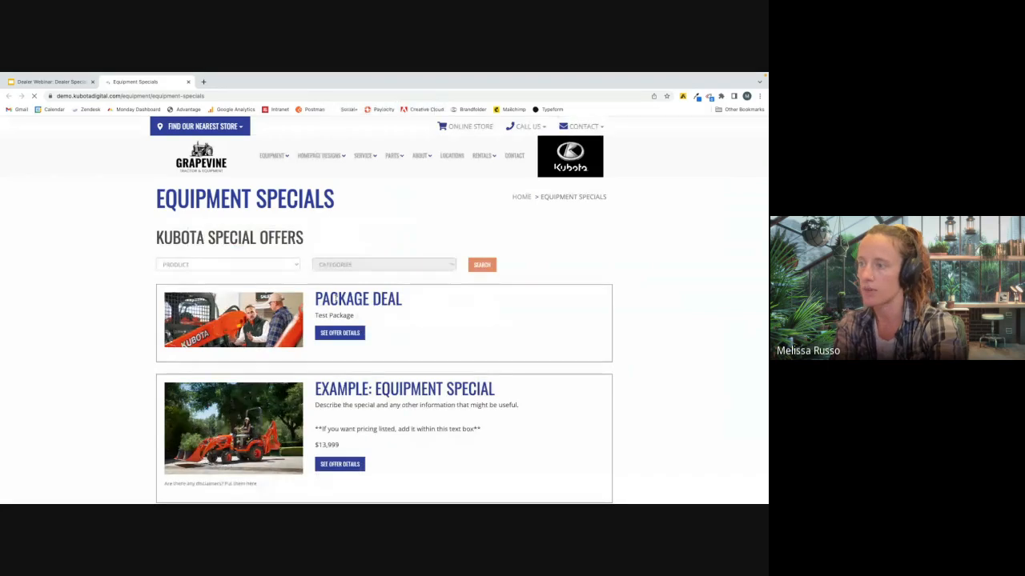
scroll("down", 3)
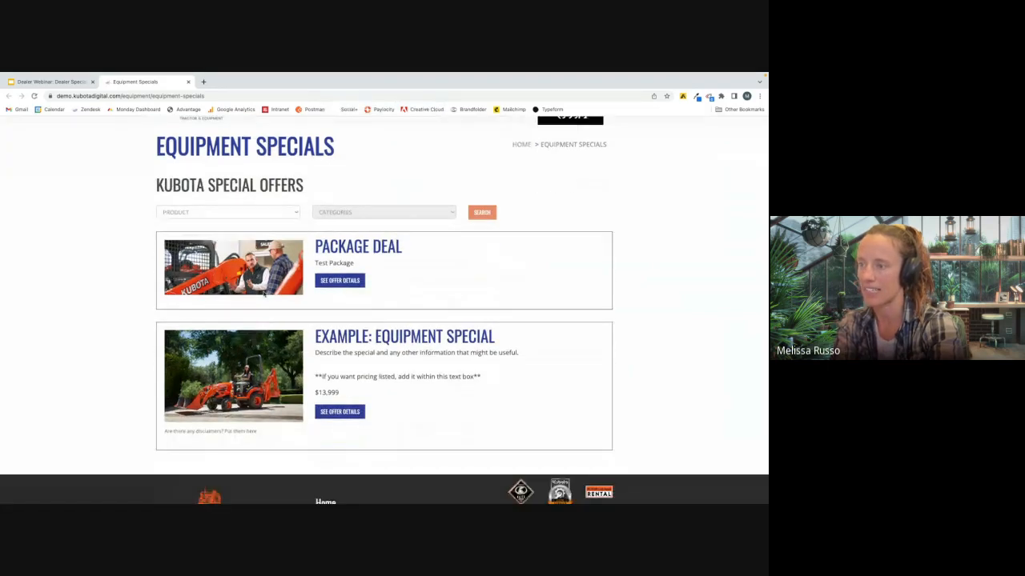
scroll("down", 3)
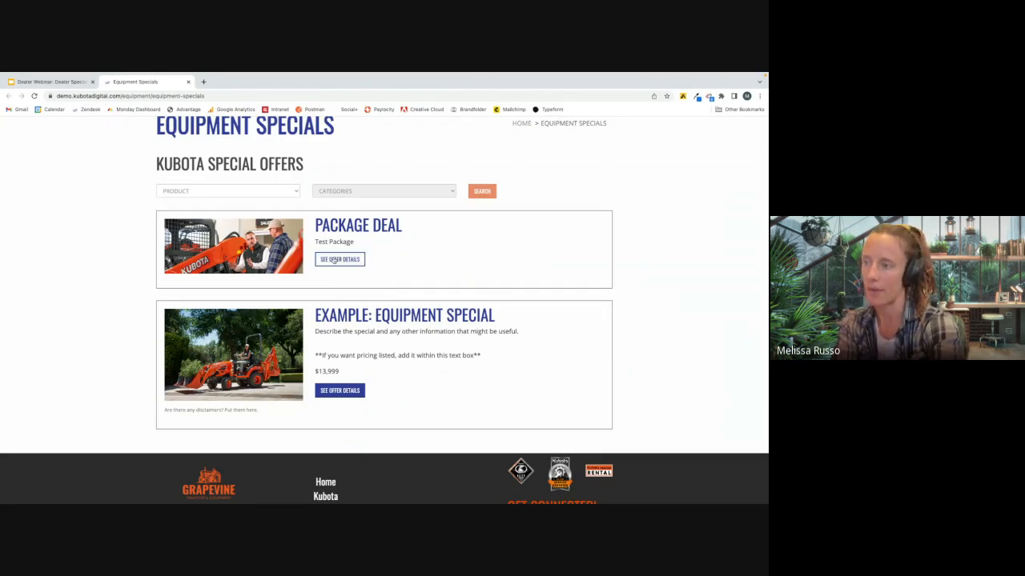
left_click(227, 191)
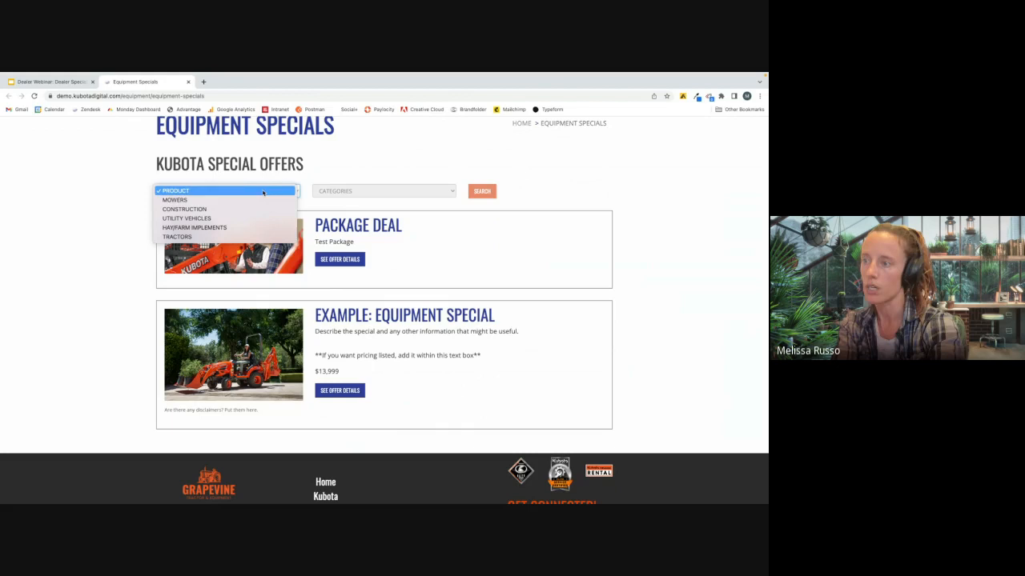
mouse_move(135, 232)
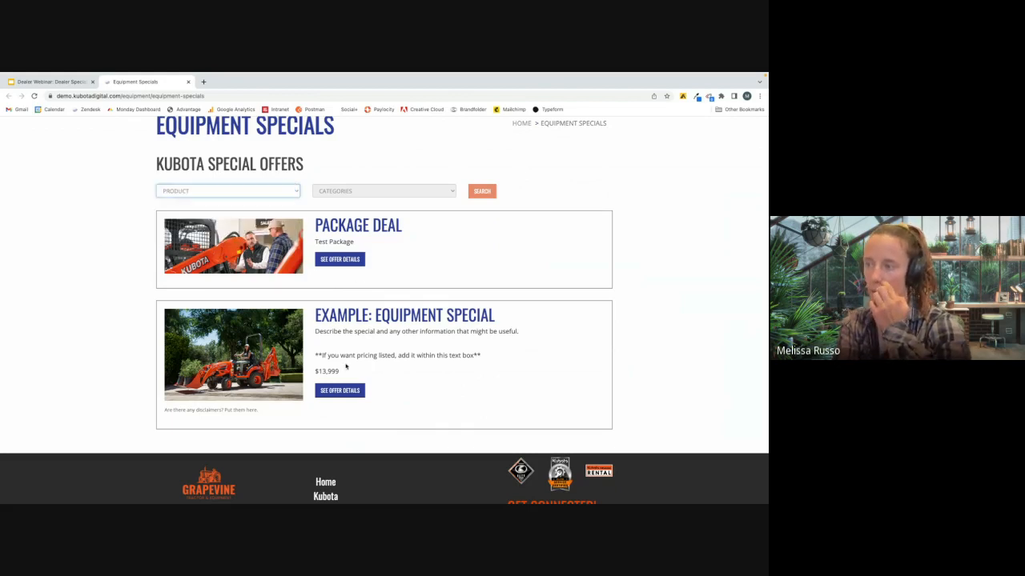
- View Example: Equipment Special details and its request form, then go back to the listing
left_click(340, 390)
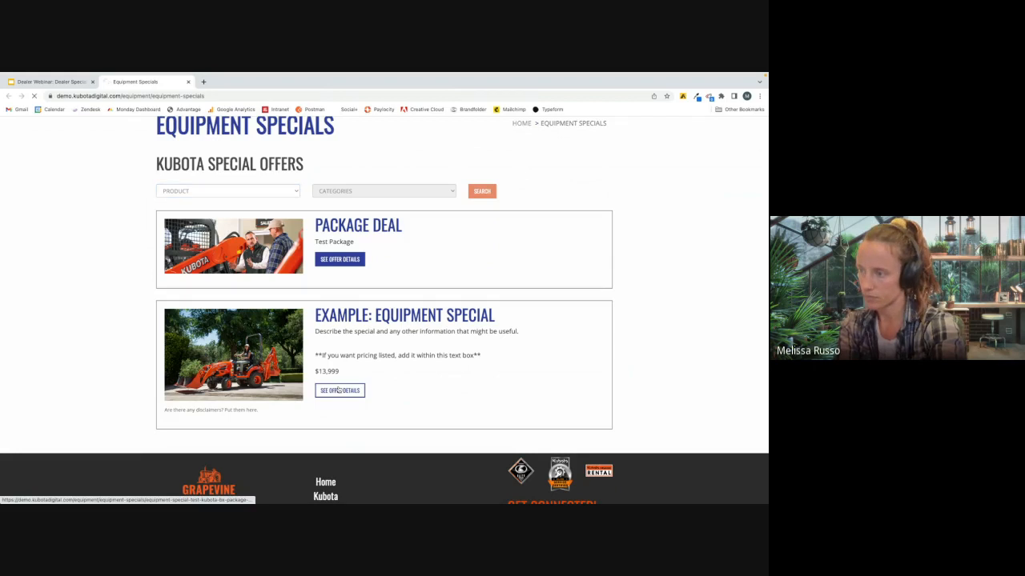
left_click(340, 391)
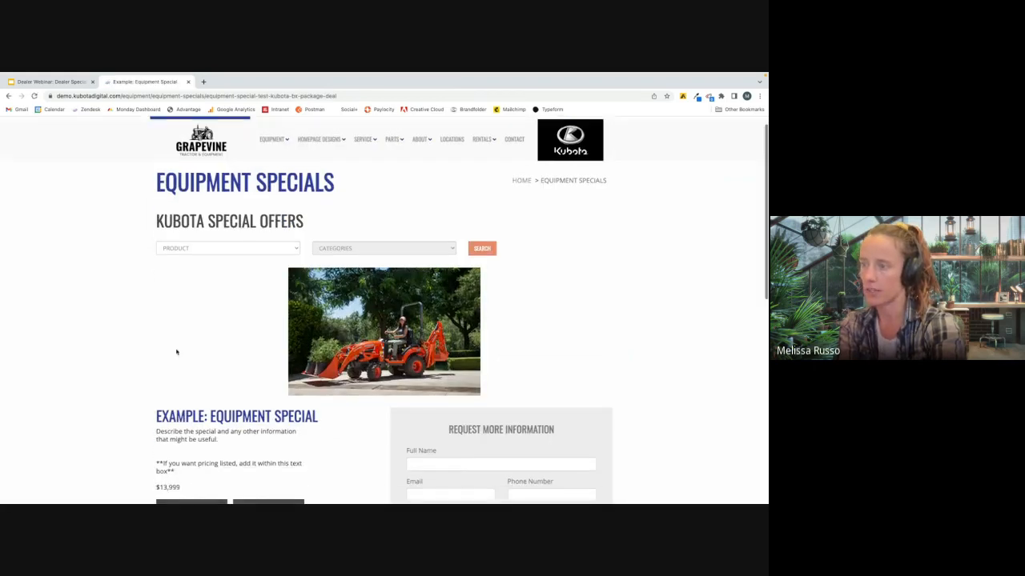
scroll("down", 3)
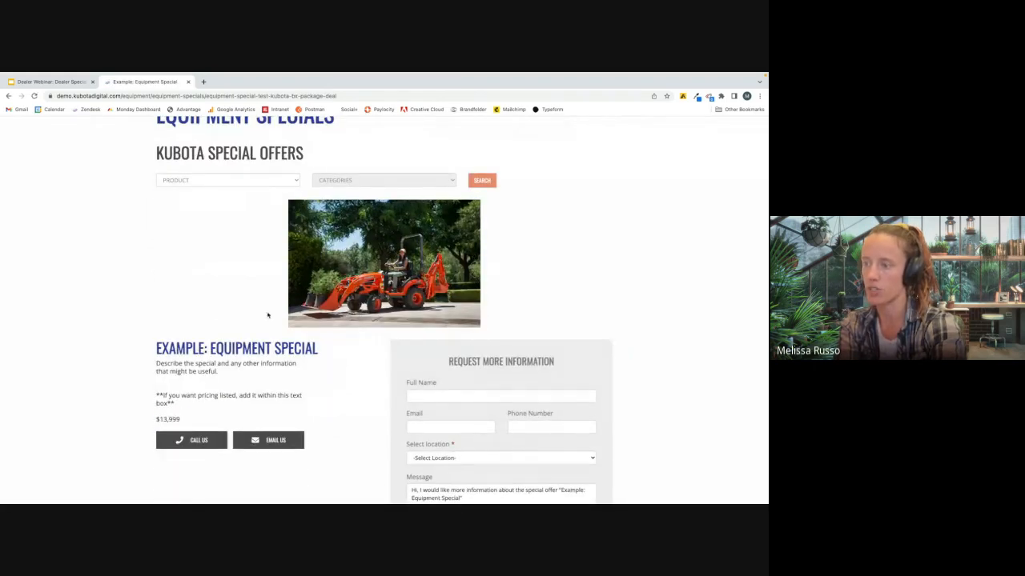
scroll("down", 3)
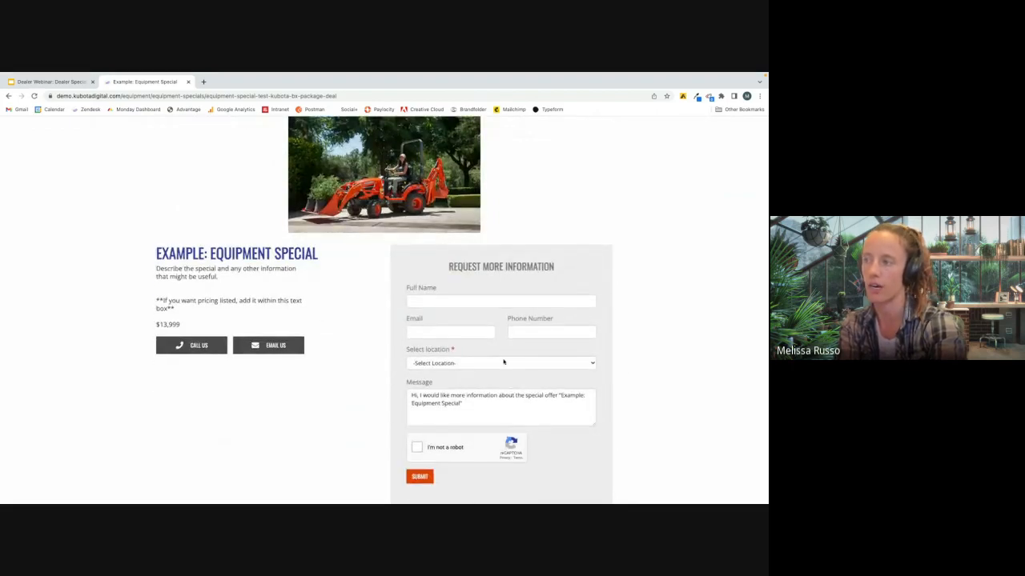
left_click(420, 477)
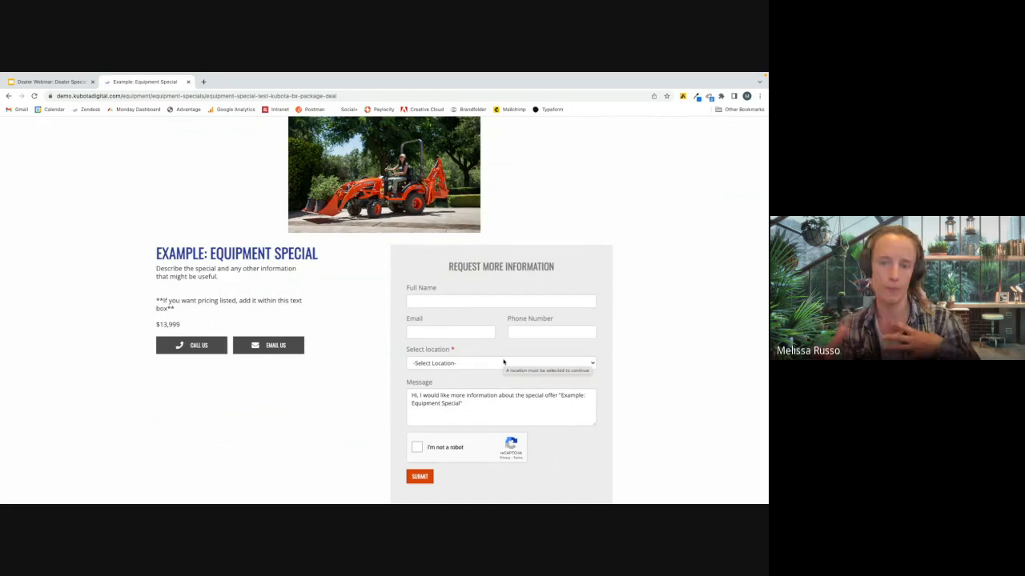
mouse_move(499, 359)
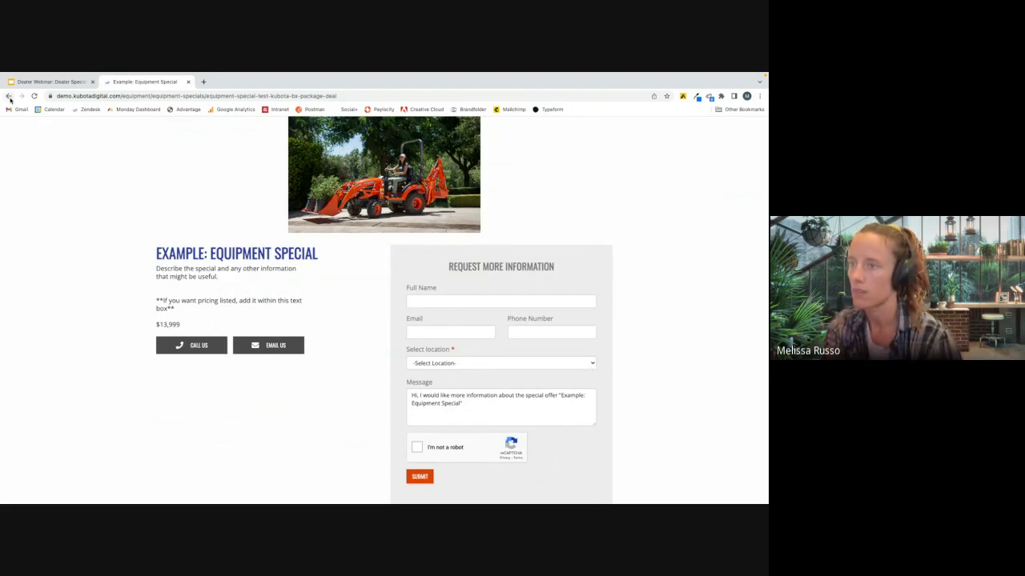
left_click(8, 95)
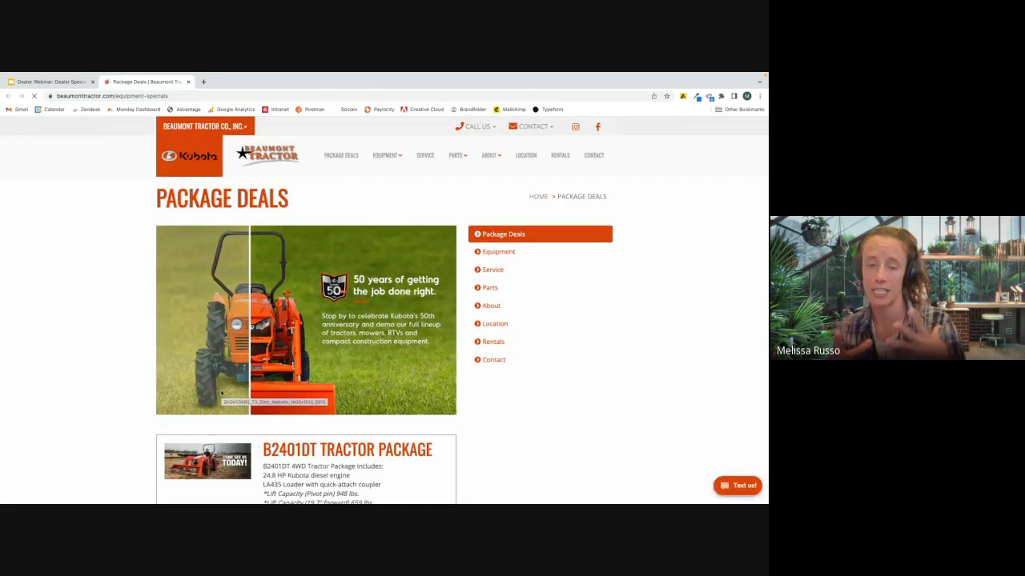
- Scroll the Package Deals page and open the B2401DT Tractor Package offer details
scroll("down", 3)
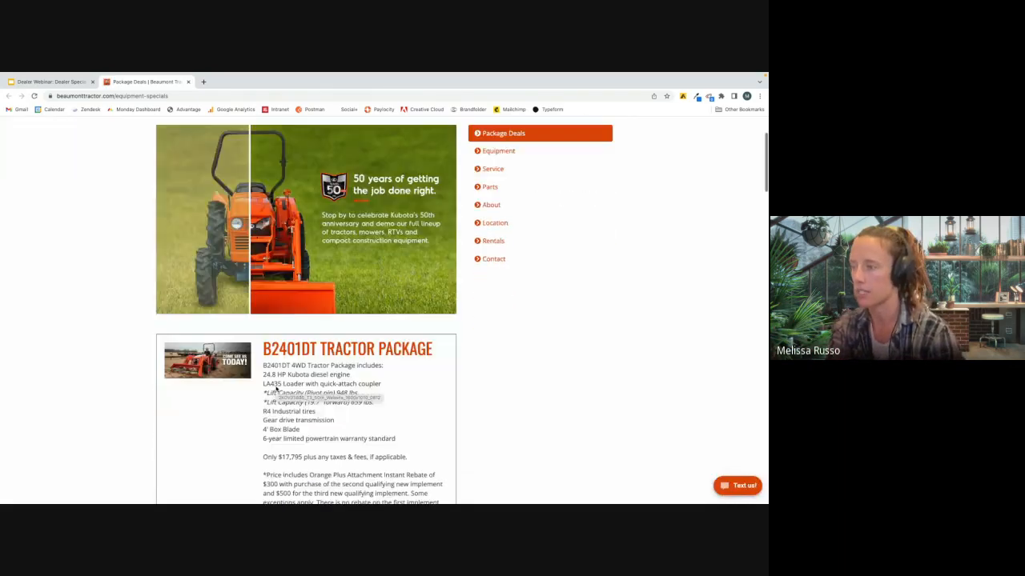
scroll("down", 3)
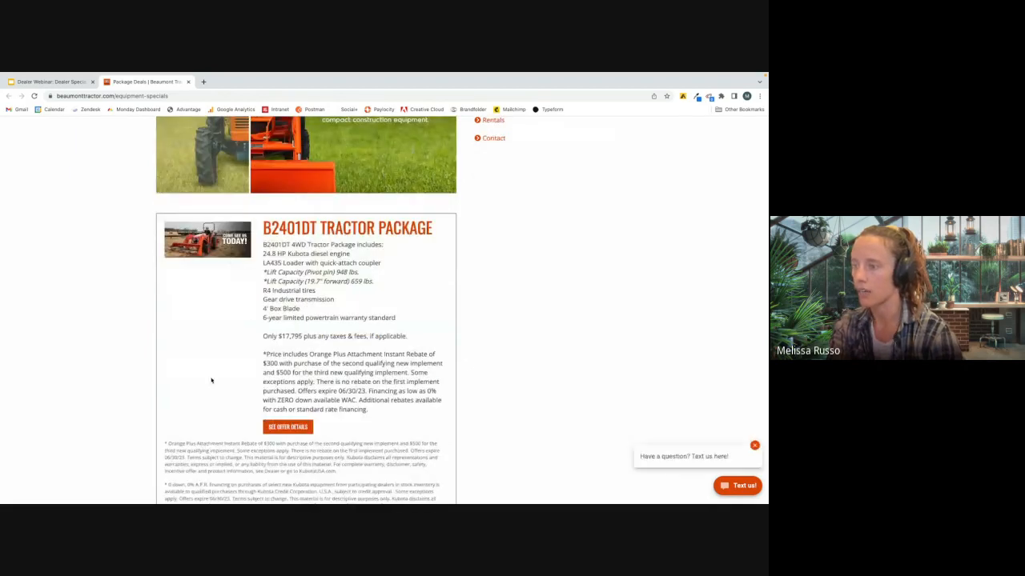
scroll("down", 3)
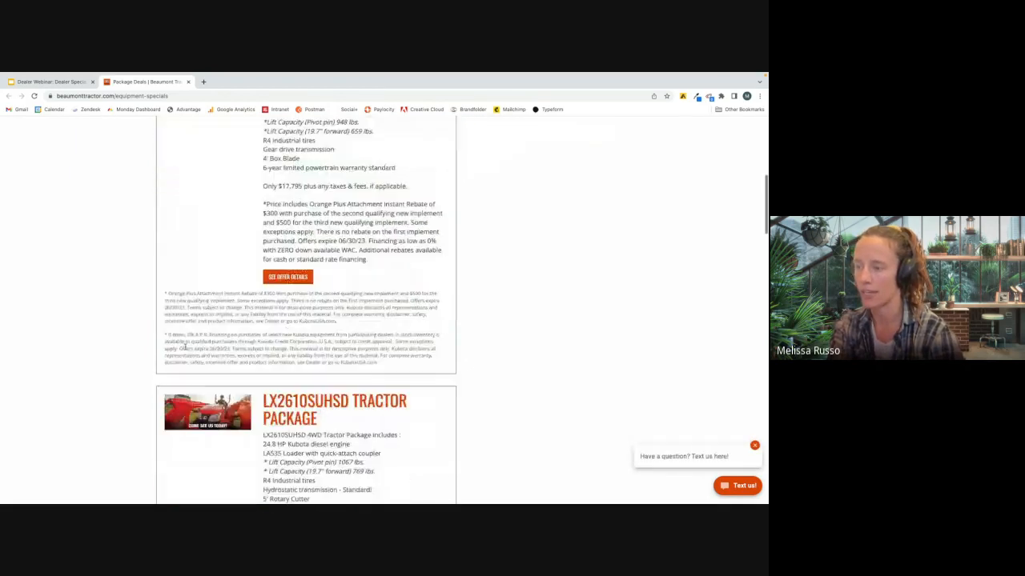
scroll("down", 3)
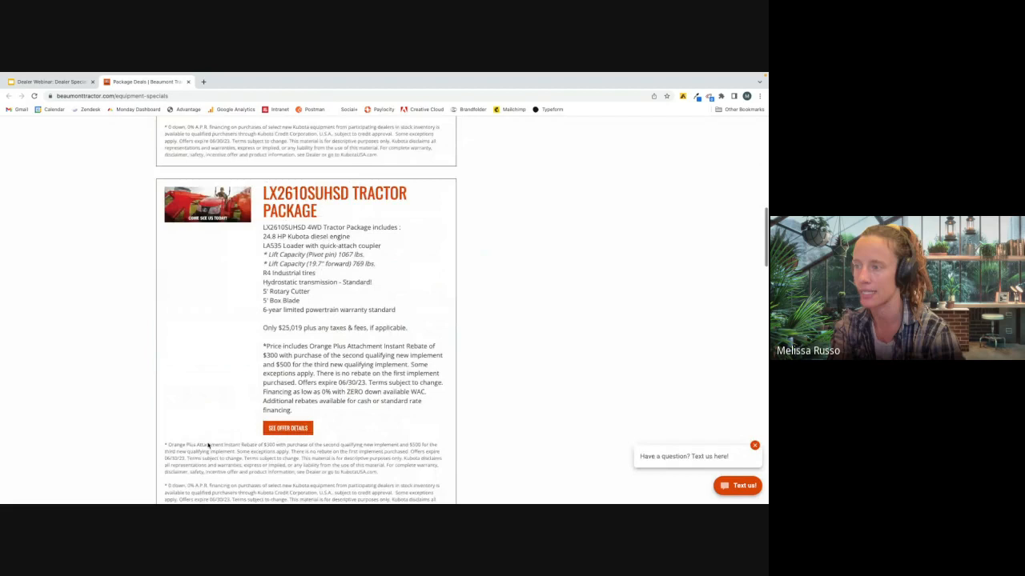
scroll("down", 3)
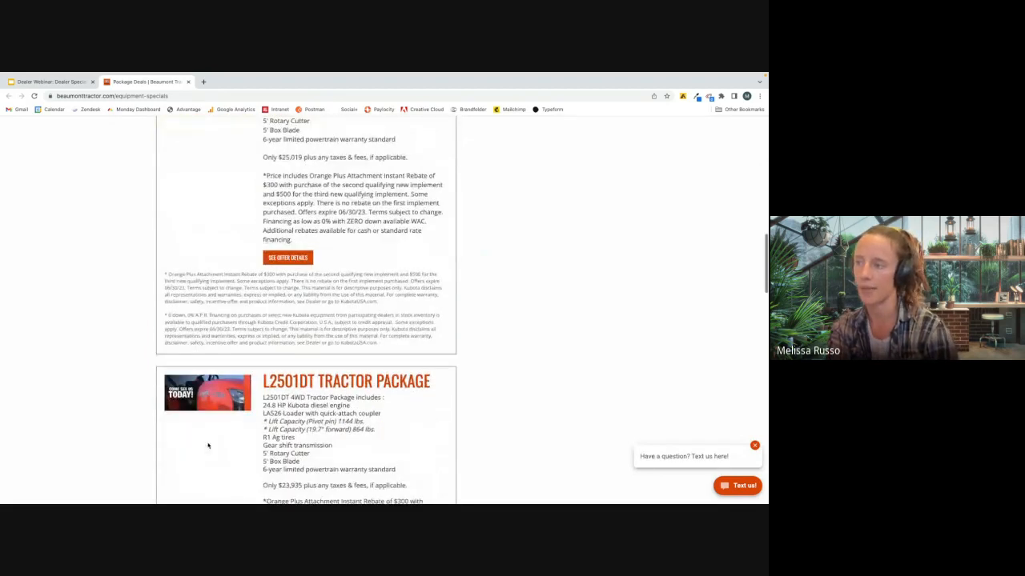
scroll("down", 3)
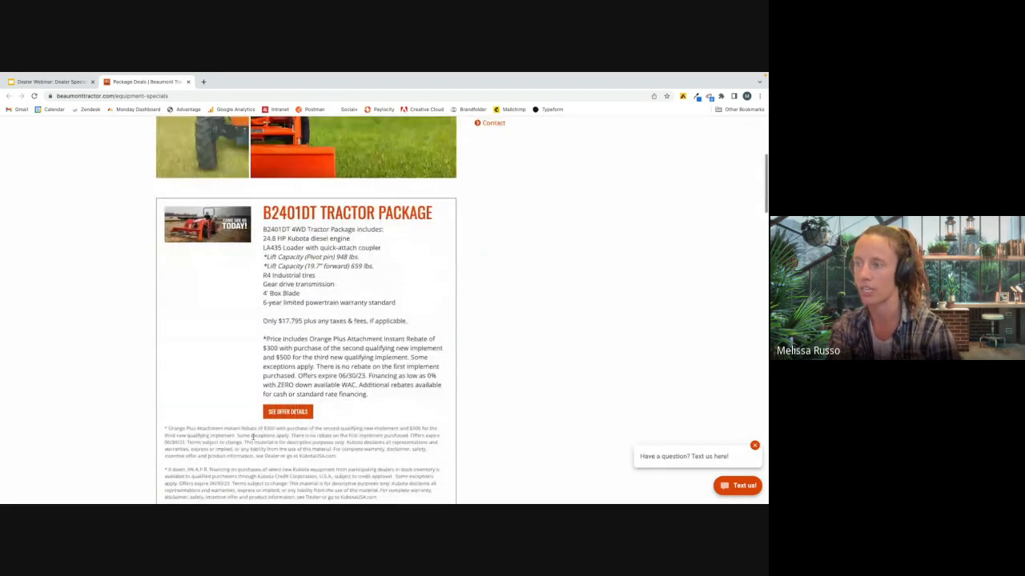
left_click(286, 411)
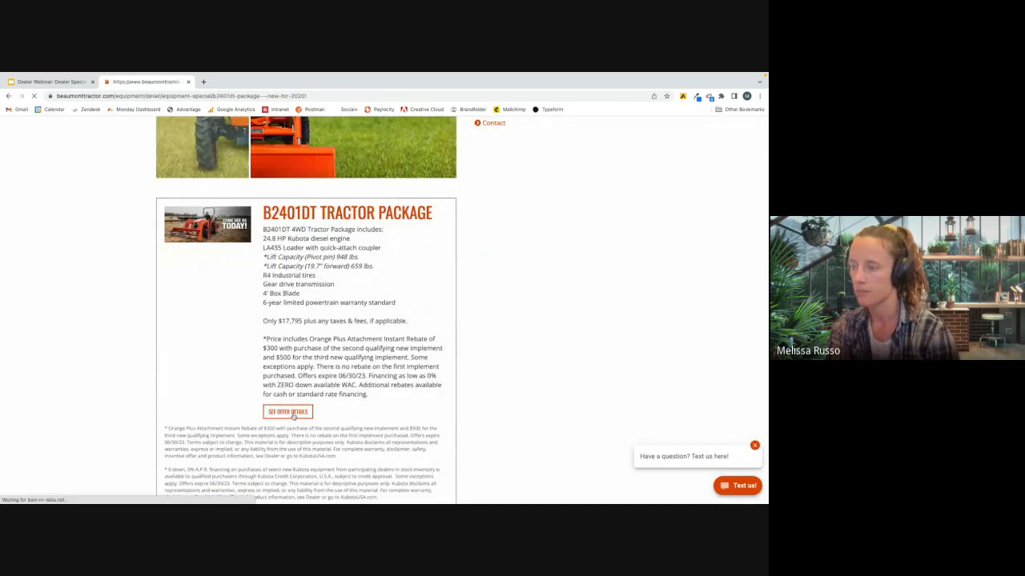
left_click(287, 411)
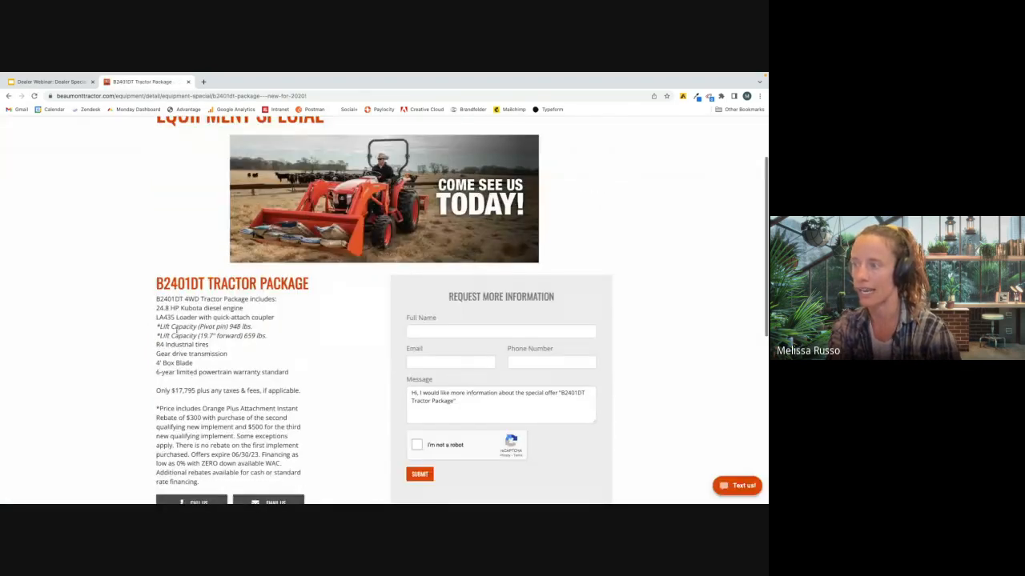
- Scroll to the request form, focus Full Name, and select the page address
scroll("down", 3)
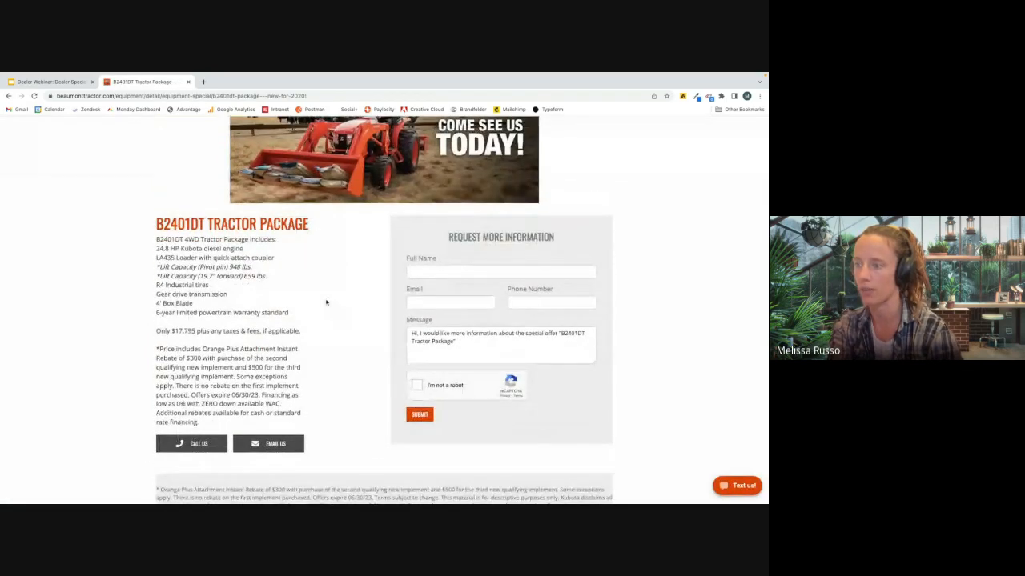
scroll("down", 3)
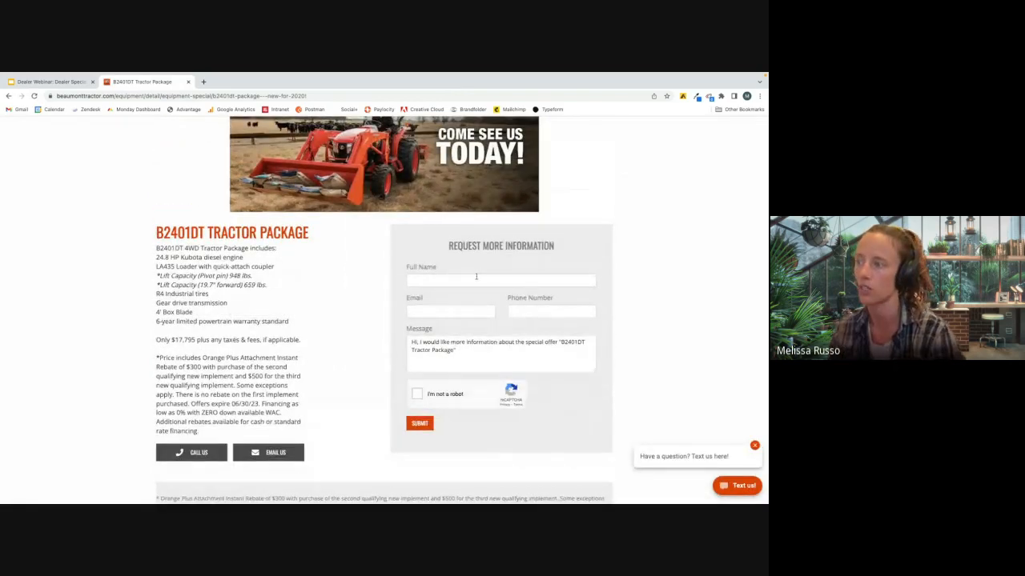
left_click(419, 423)
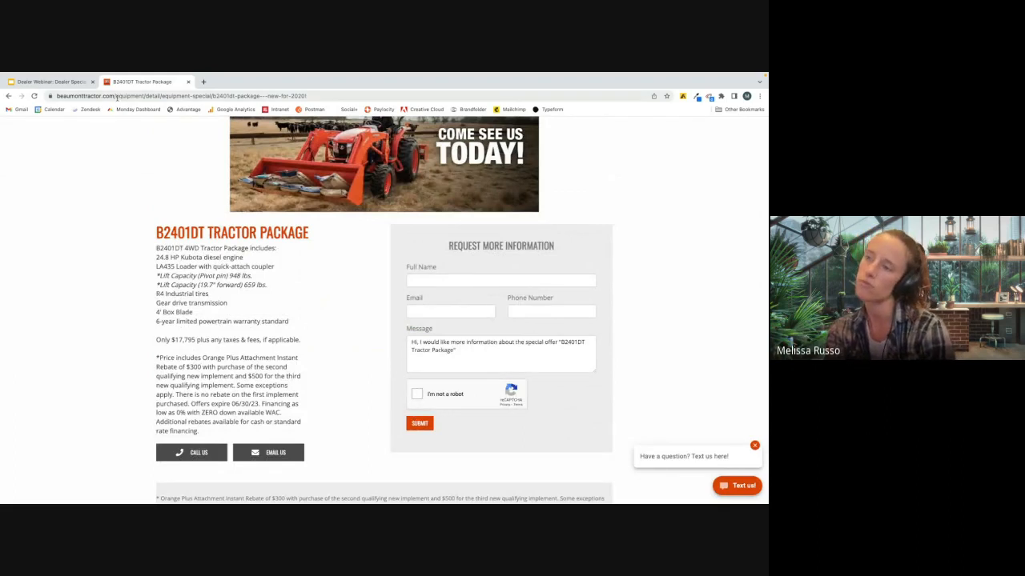
left_click(52, 80)
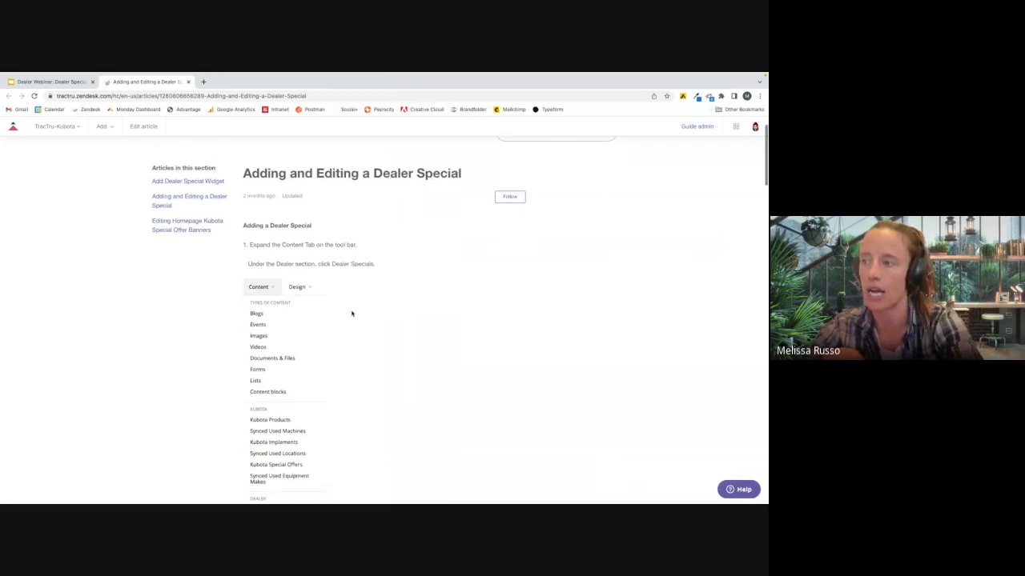
- Scroll through the steps of the 'Adding and Editing a Dealer Special' article
scroll("down", 3)
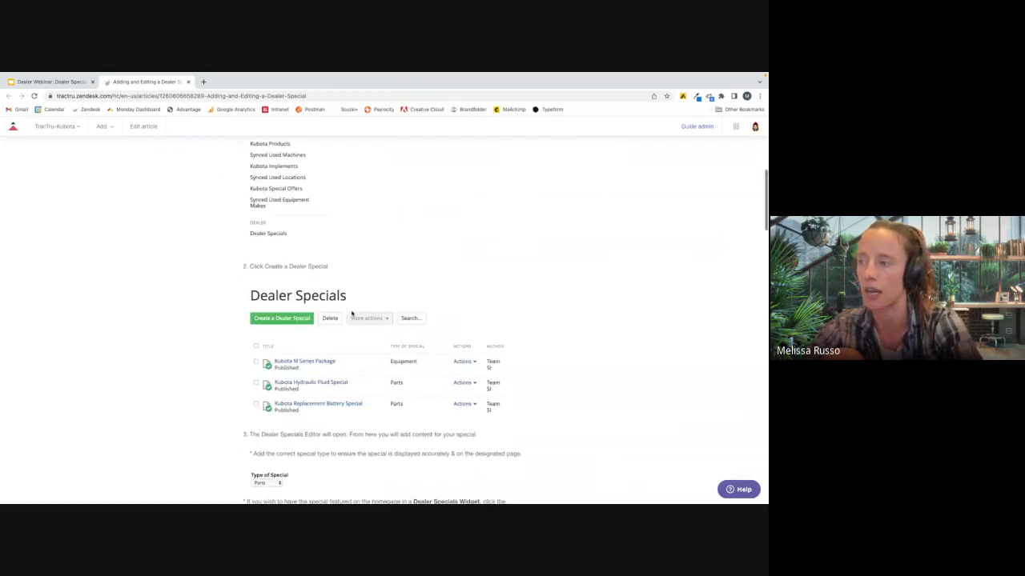
scroll("down", 3)
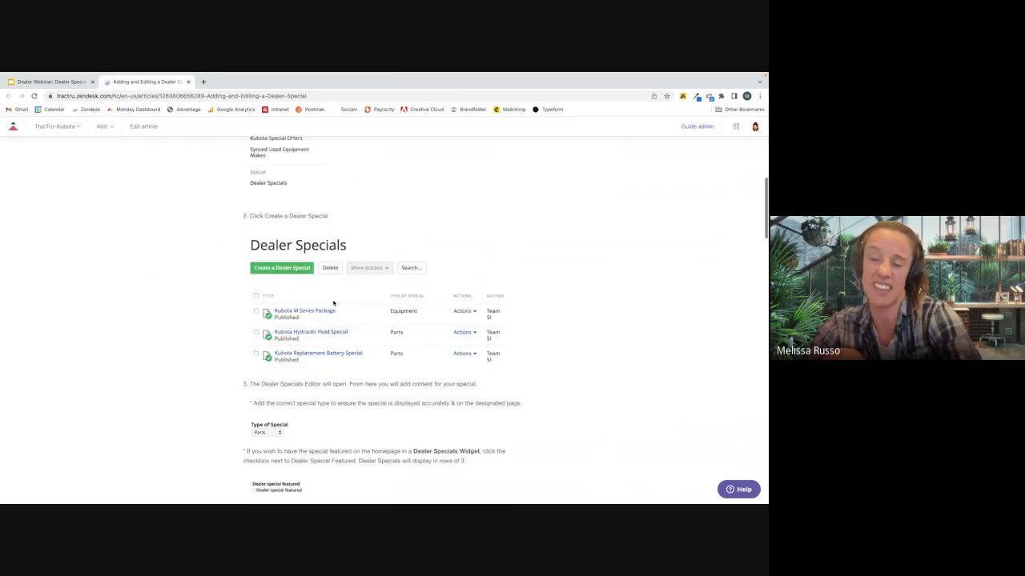
scroll("down", 3)
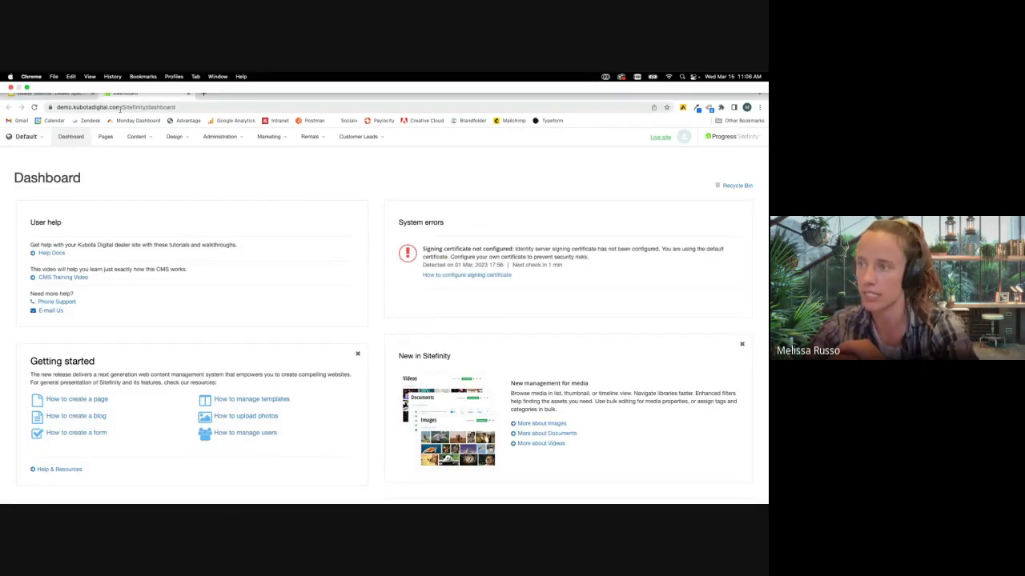
left_click(121, 107)
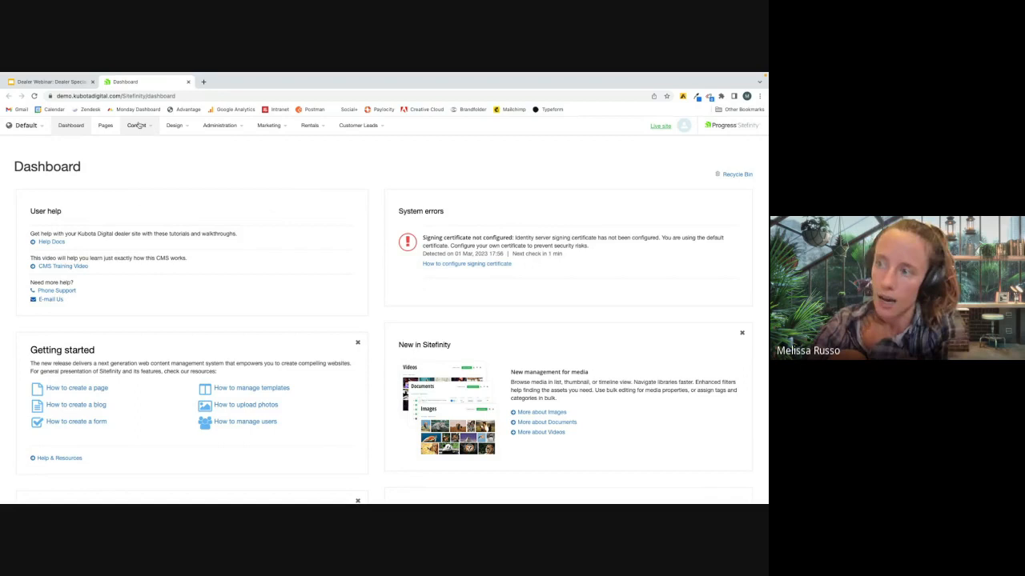
left_click(137, 126)
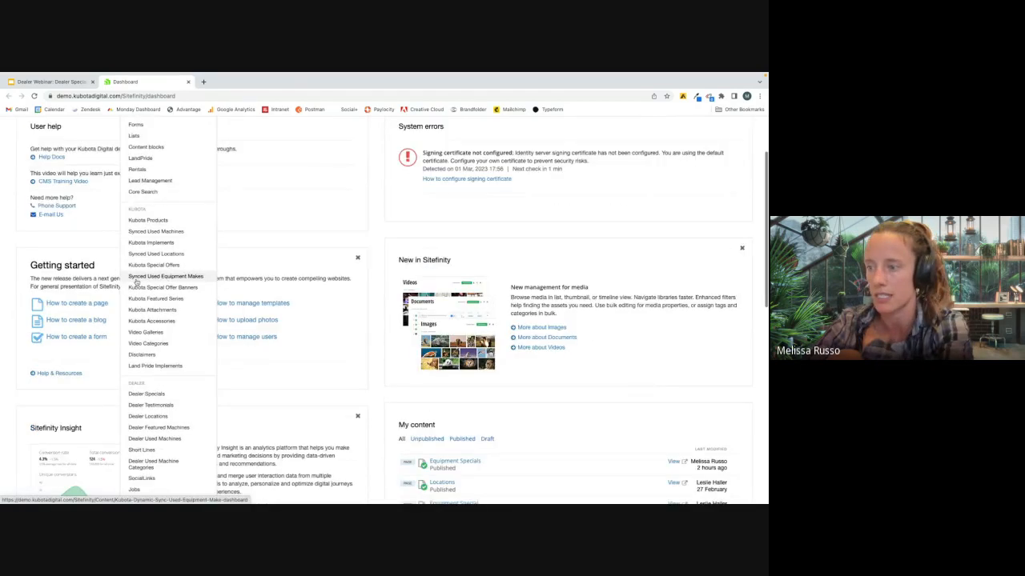
scroll("down", 3)
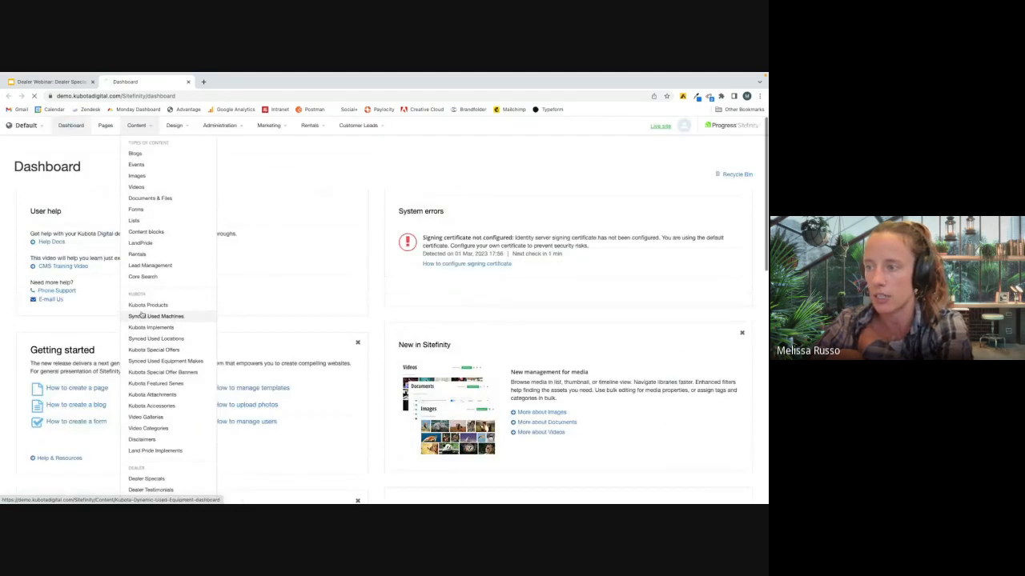
left_click(146, 478)
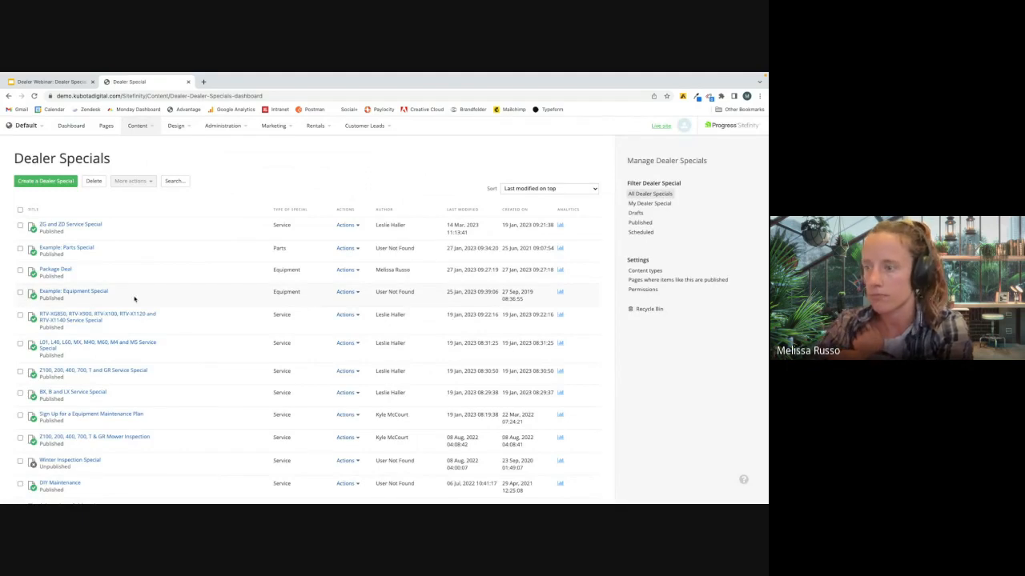
scroll("down", 3)
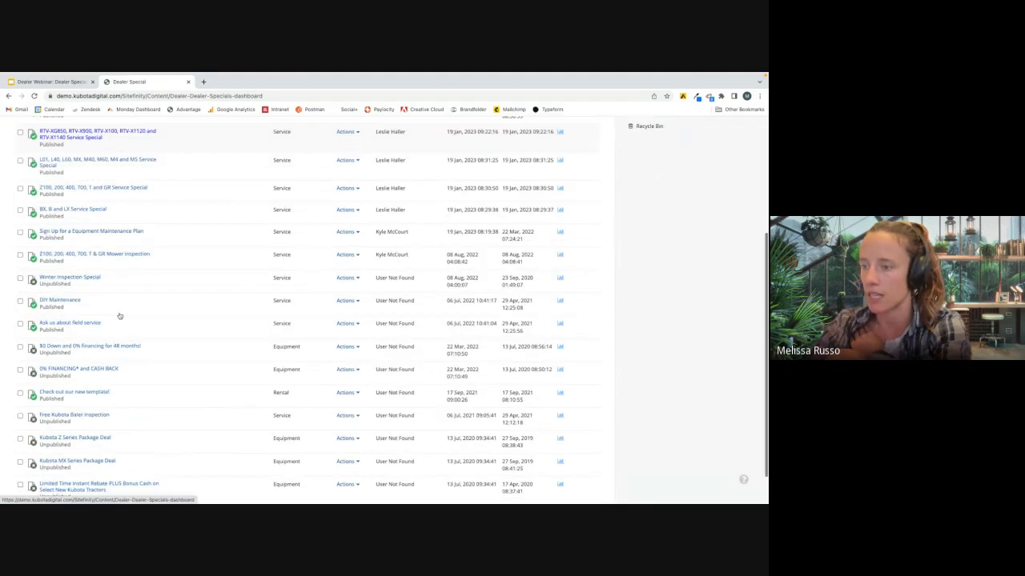
scroll("down", 3)
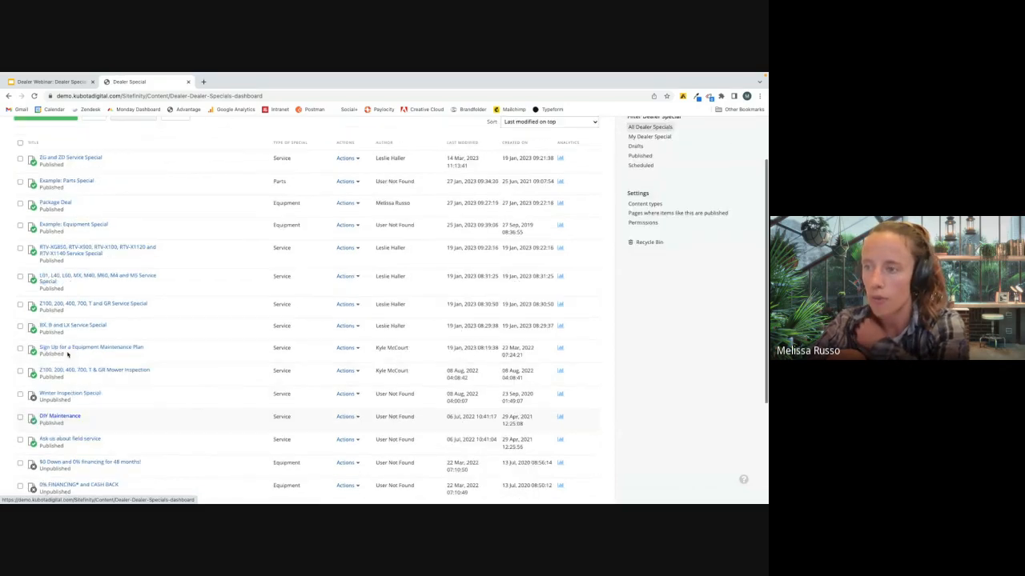
scroll("up", 3)
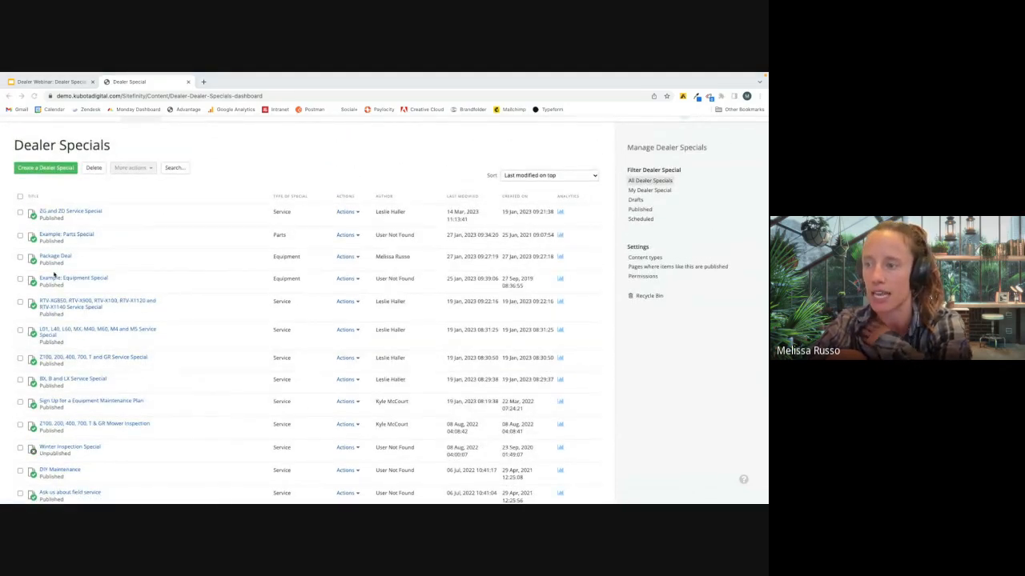
scroll("down", 3)
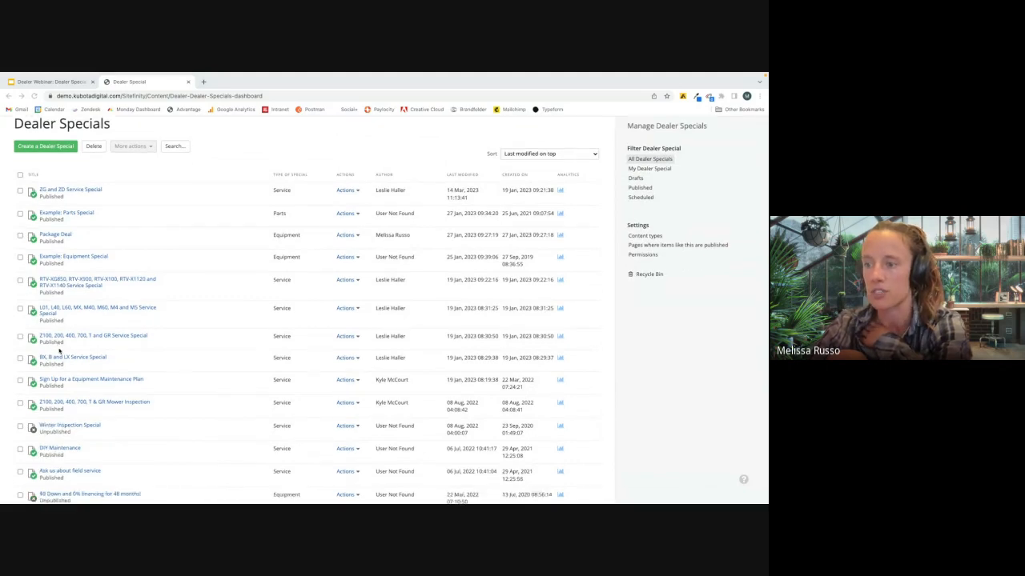
scroll("down", 3)
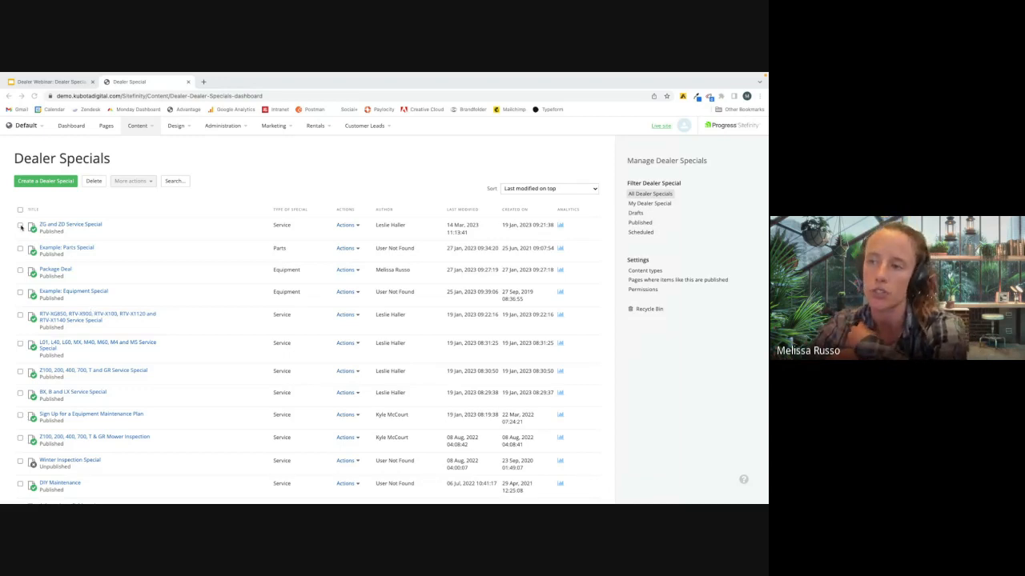
left_click(20, 225)
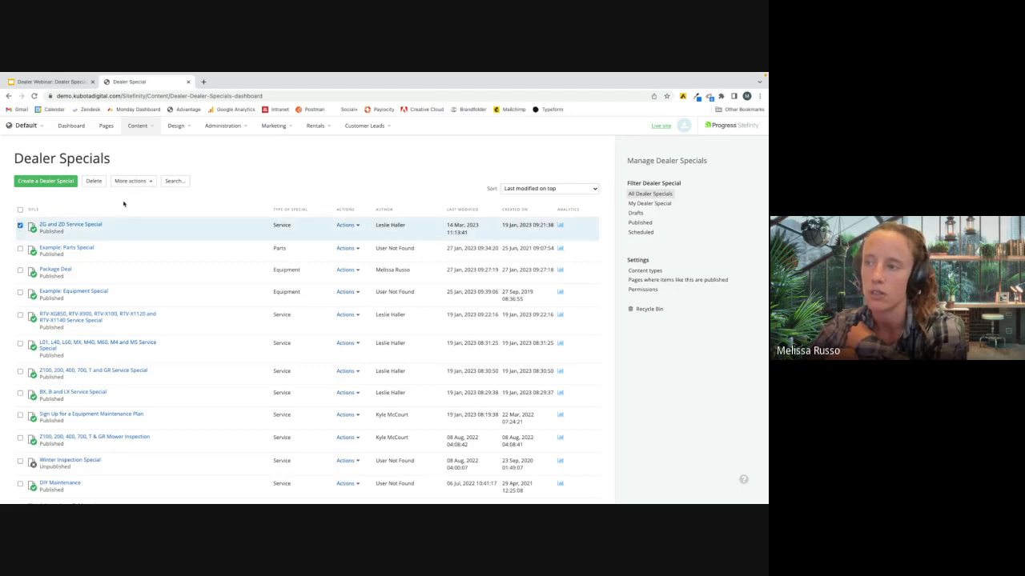
left_click(131, 181)
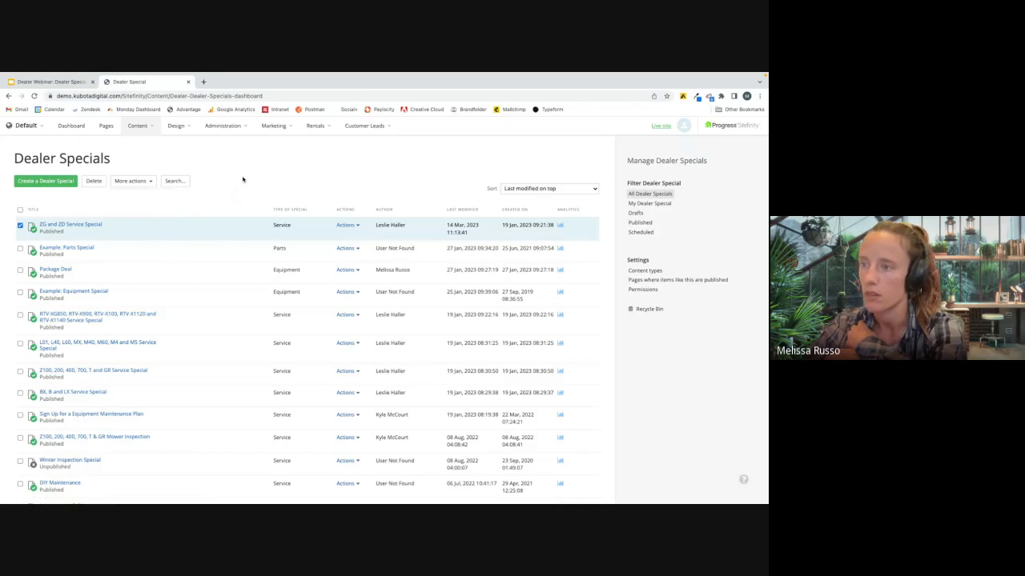
left_click(20, 225)
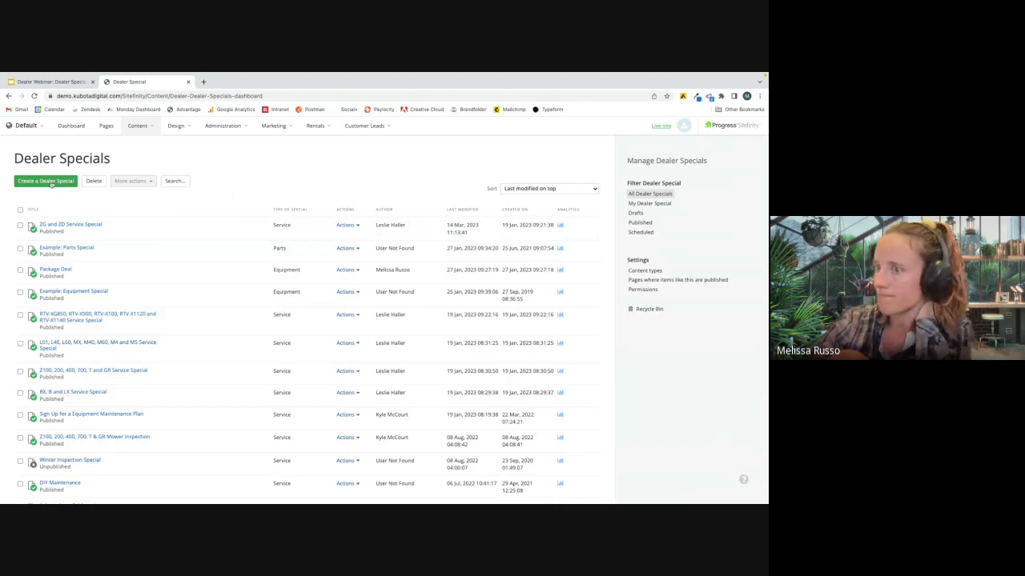
- Start a new dealer special and review the Type of Special list, keeping Parts
left_click(45, 181)
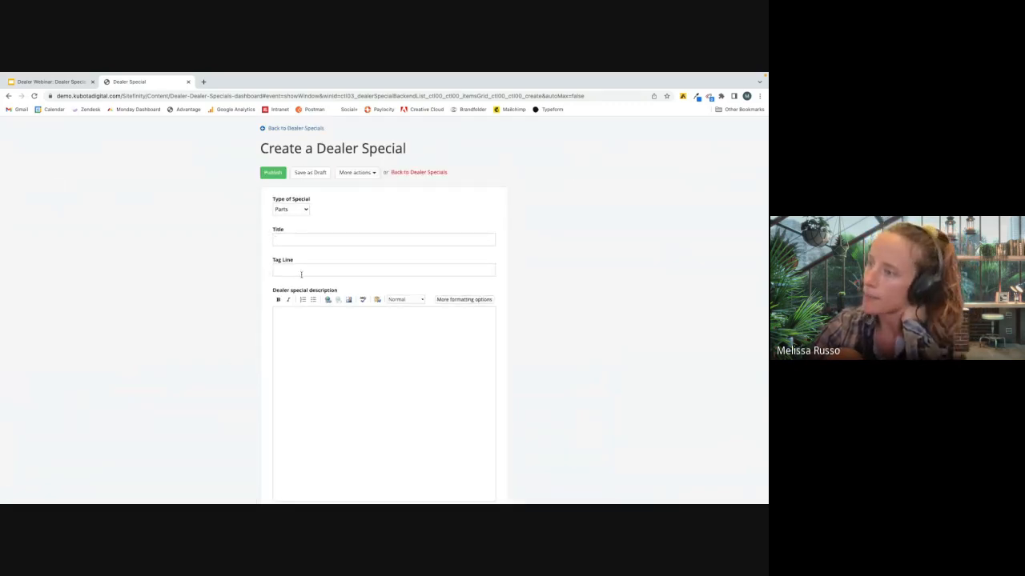
left_click(383, 239)
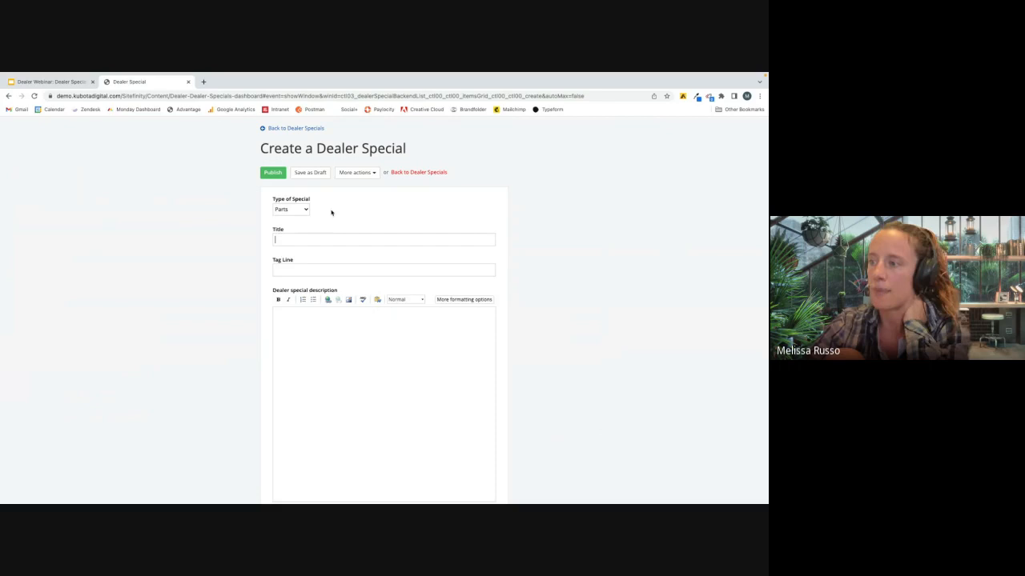
left_click(291, 209)
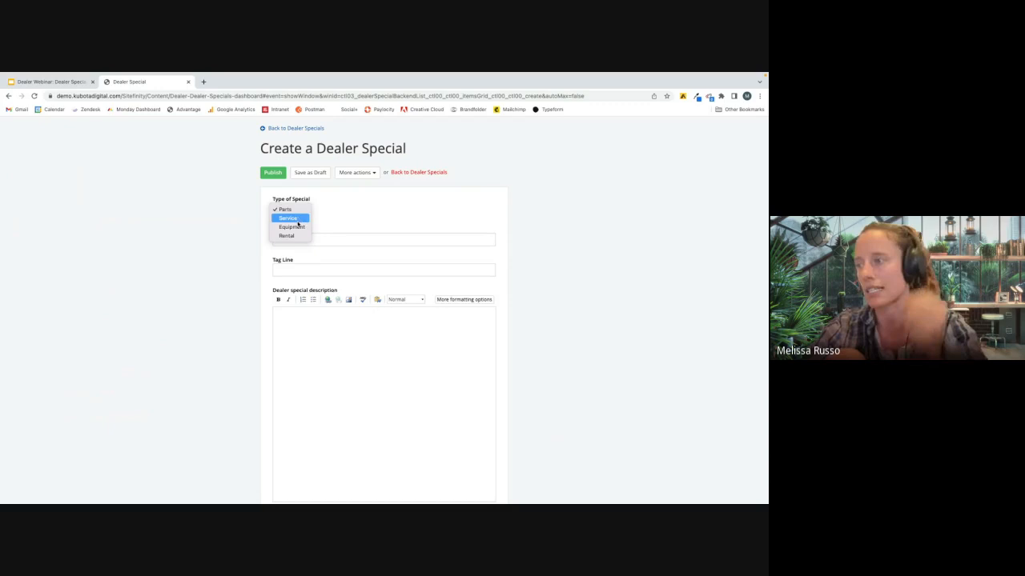
mouse_move(288, 235)
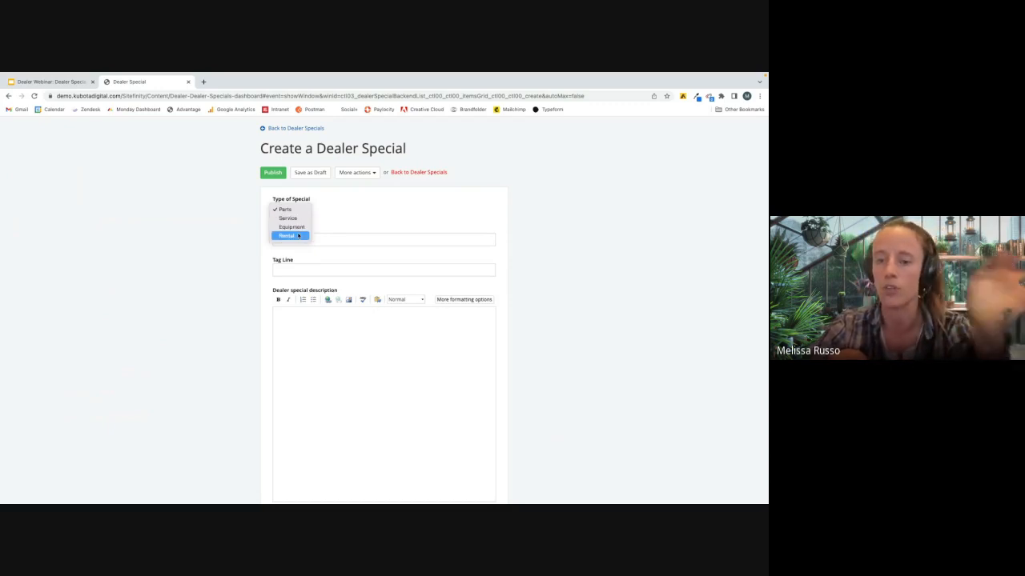
left_click(289, 209)
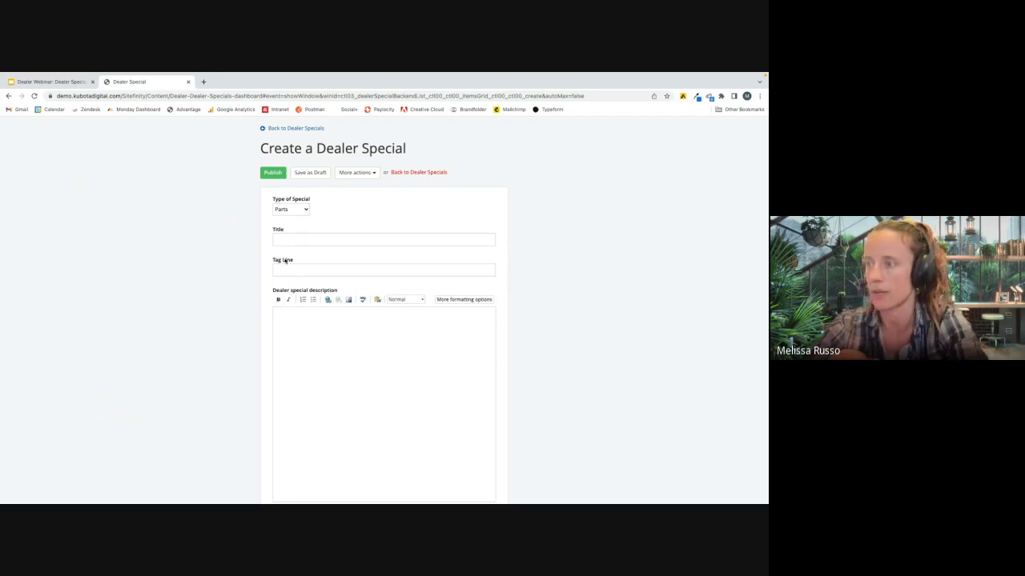
scroll("down", 3)
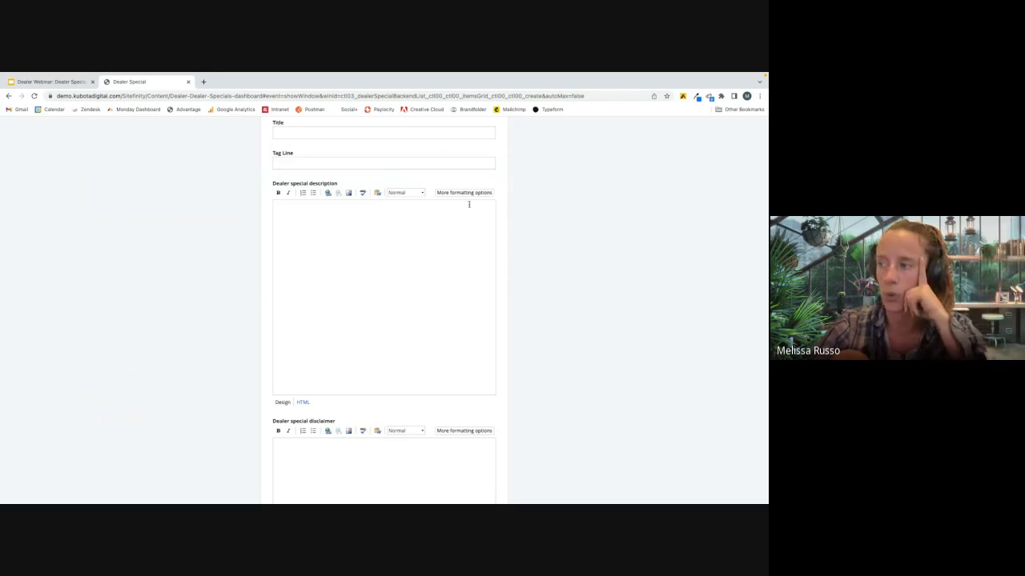
- Show all description formatting options and scroll the form down to the image field
left_click(463, 192)
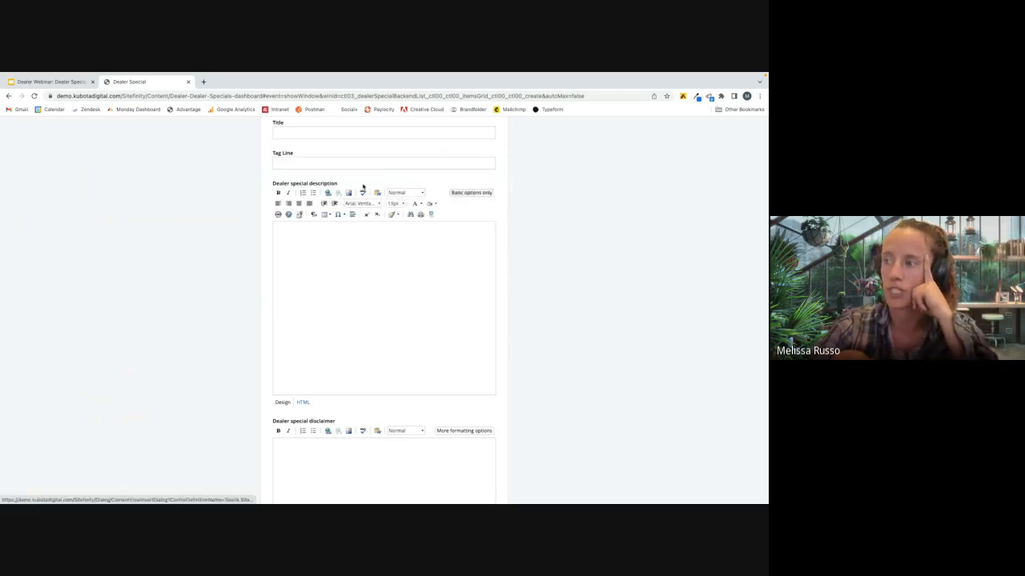
scroll("down", 3)
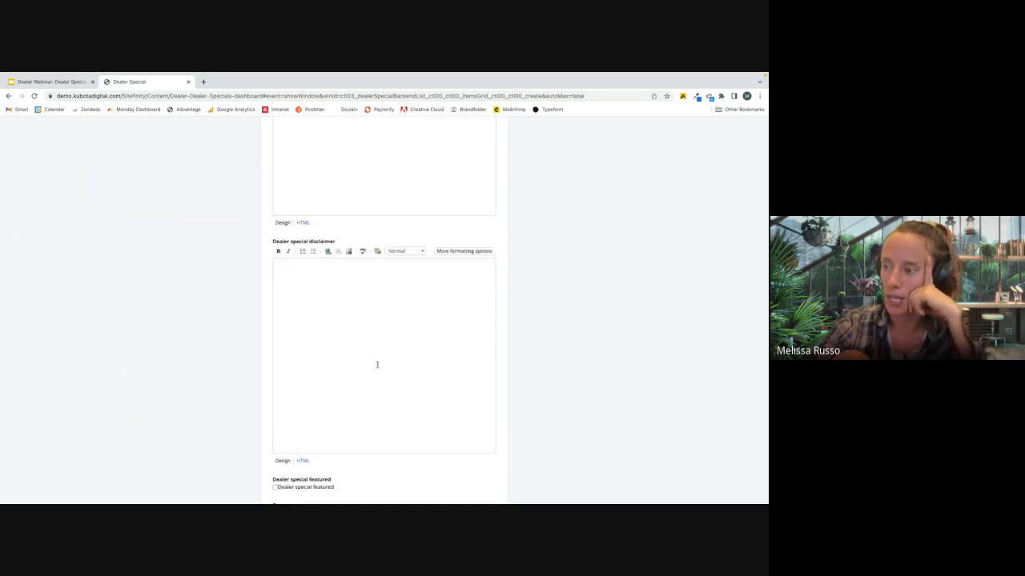
scroll("down", 3)
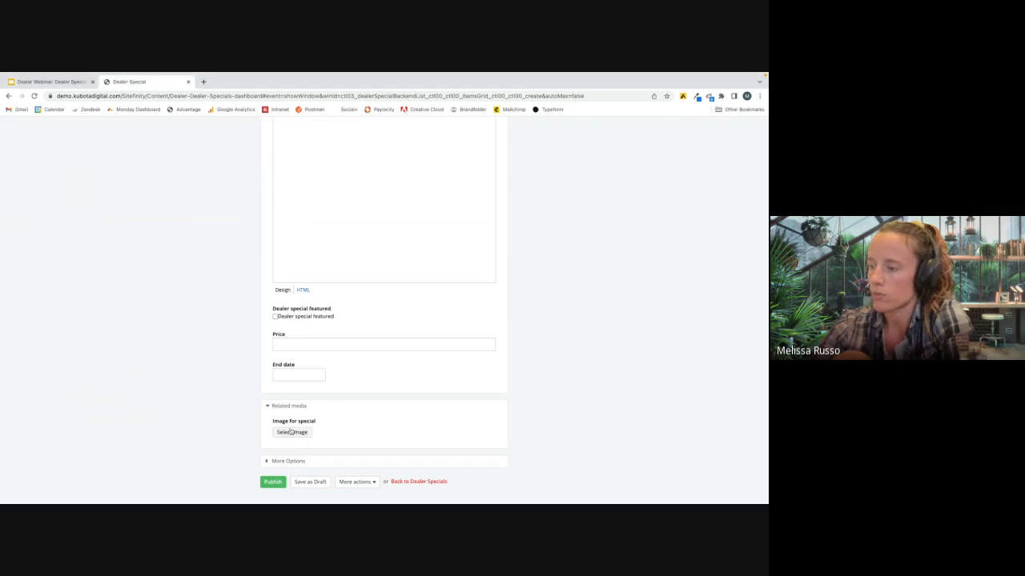
left_click(291, 432)
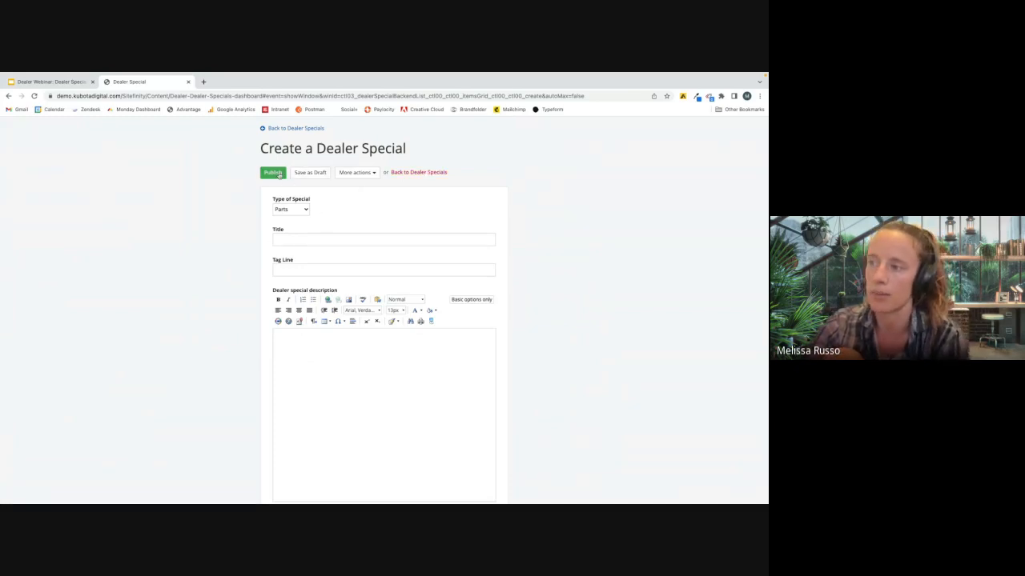
mouse_move(273, 172)
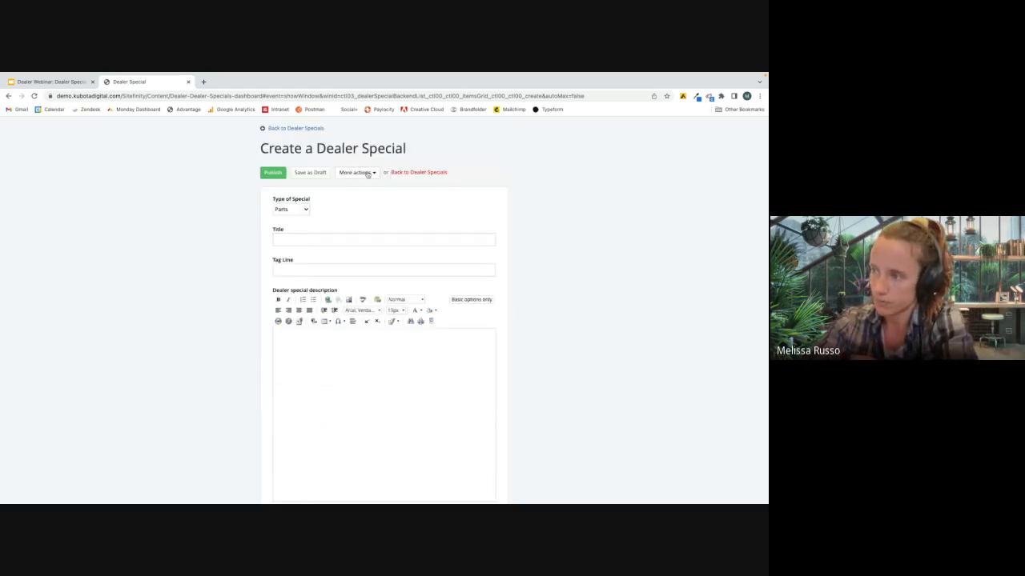
- Title the special 'Test Special', set Unpublish on to 22 June 2023, and save
left_click(355, 172)
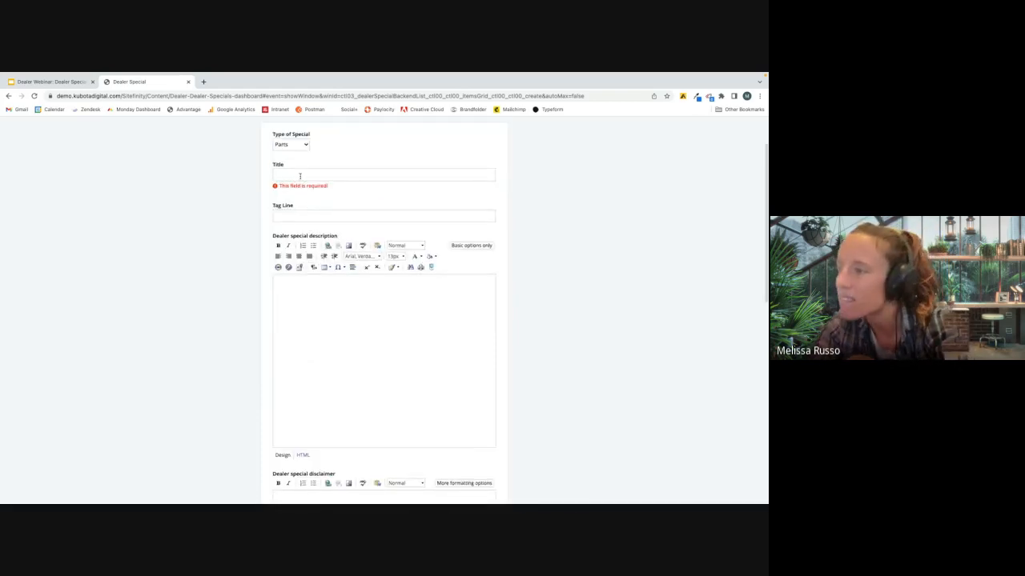
type("Test Special")
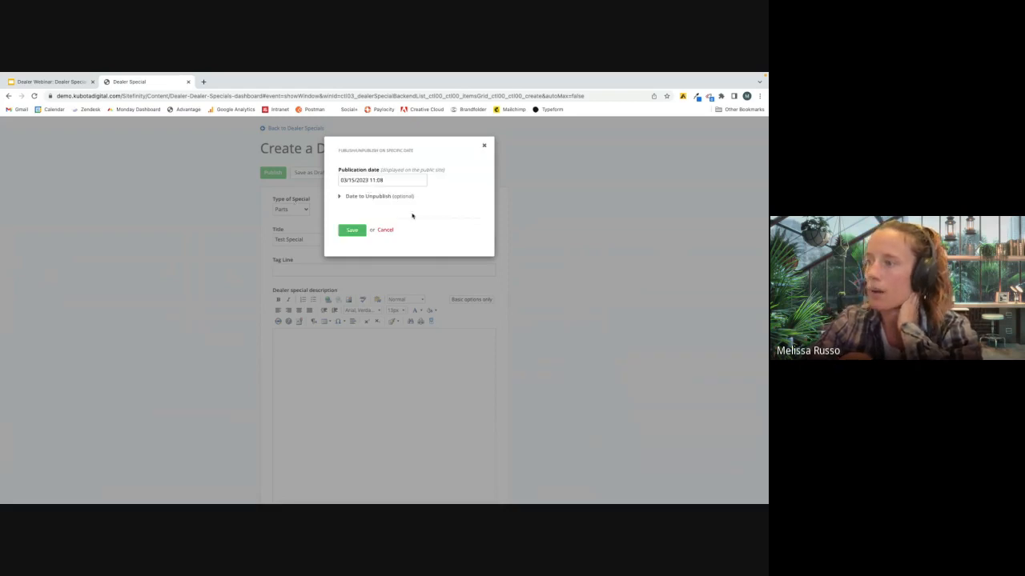
left_click(382, 180)
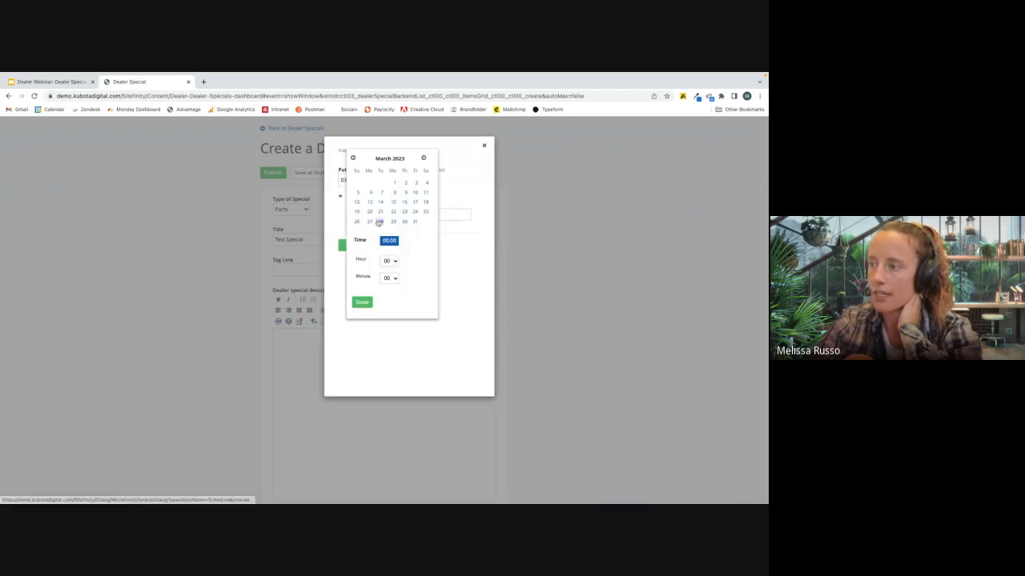
left_click(423, 158)
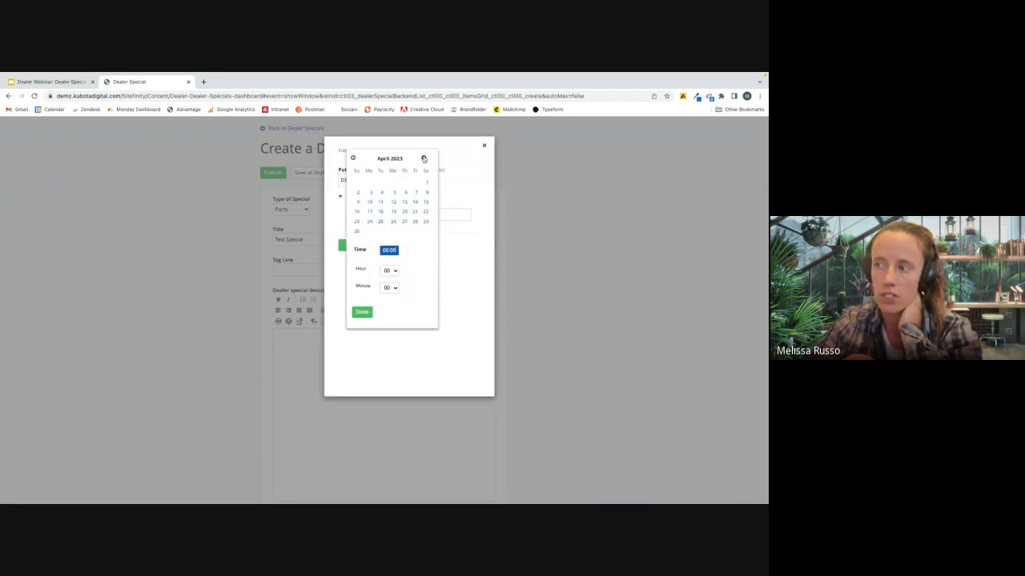
left_click(424, 158)
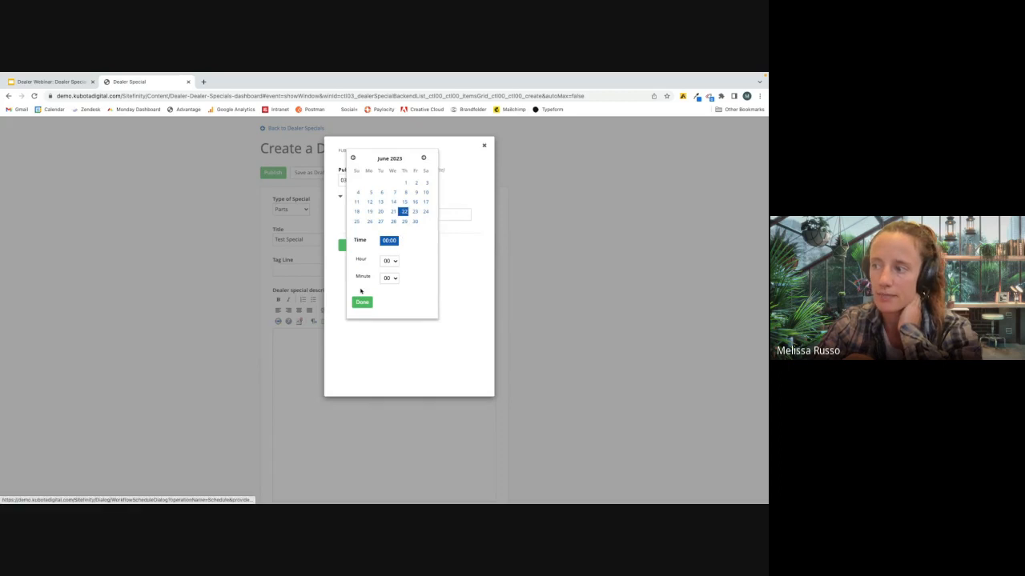
left_click(362, 301)
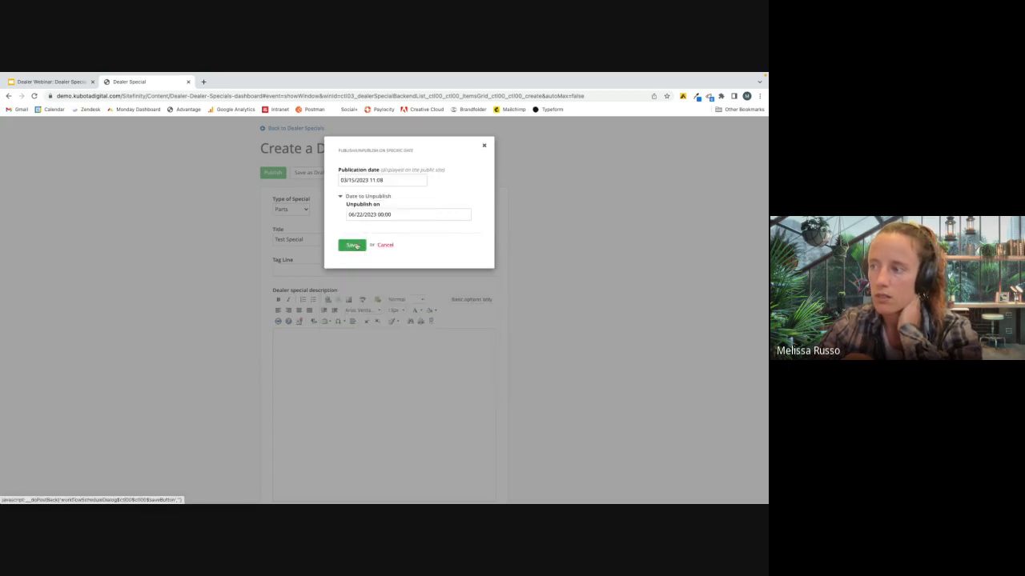
left_click(352, 245)
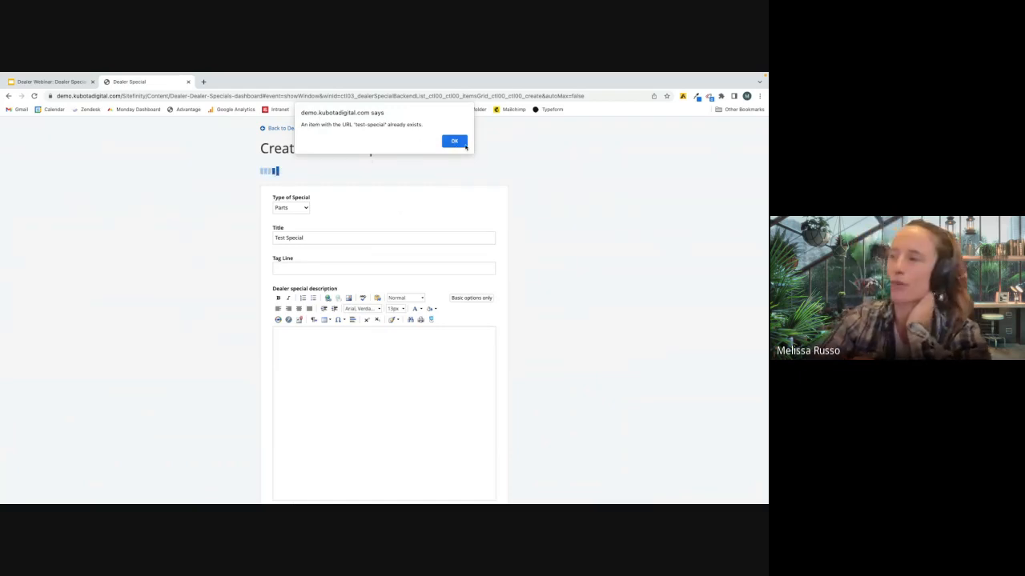
left_click(454, 140)
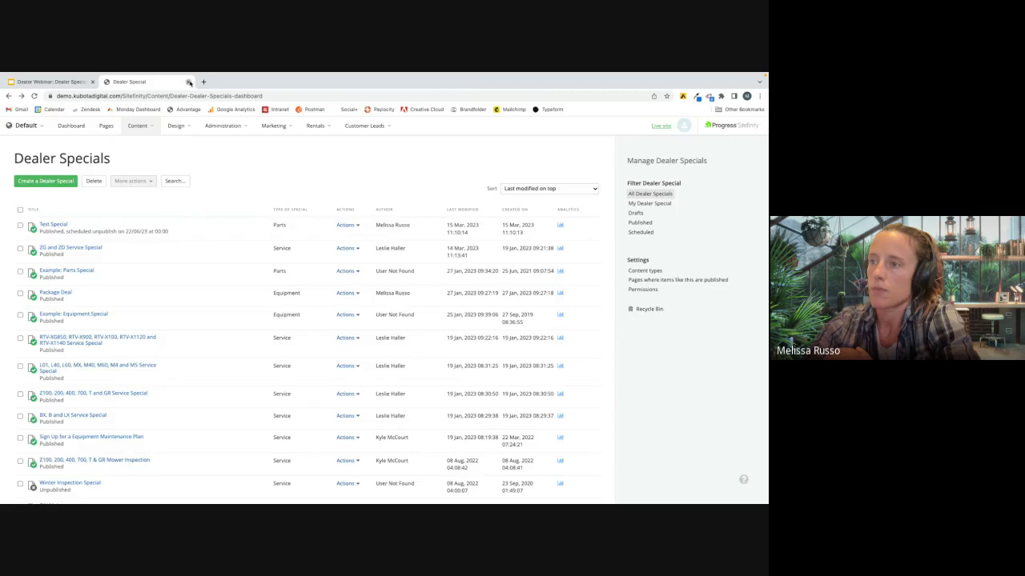
- Leave the Sitefinity backend for the dealer website's Service page
left_click(48, 82)
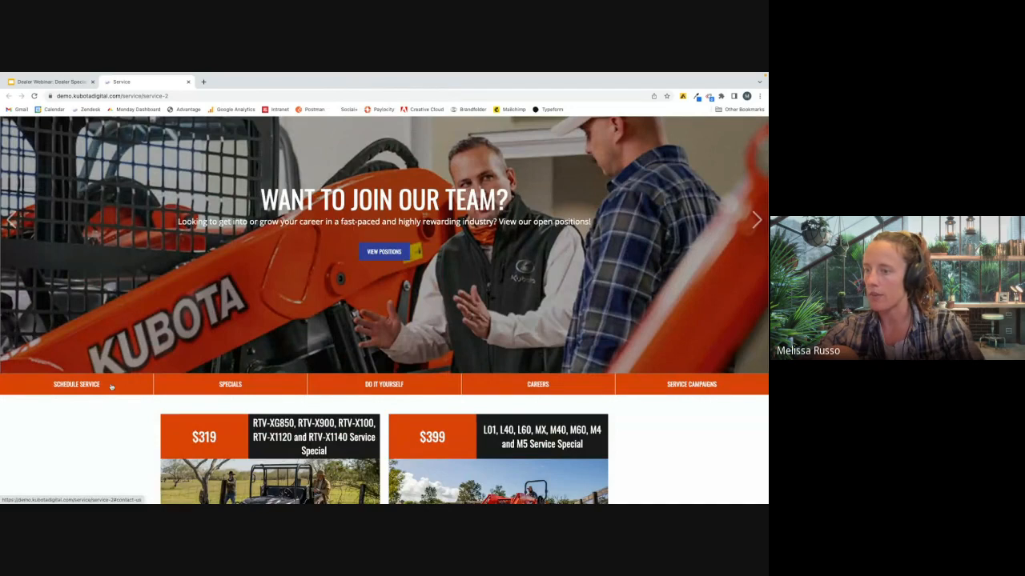
left_click(76, 384)
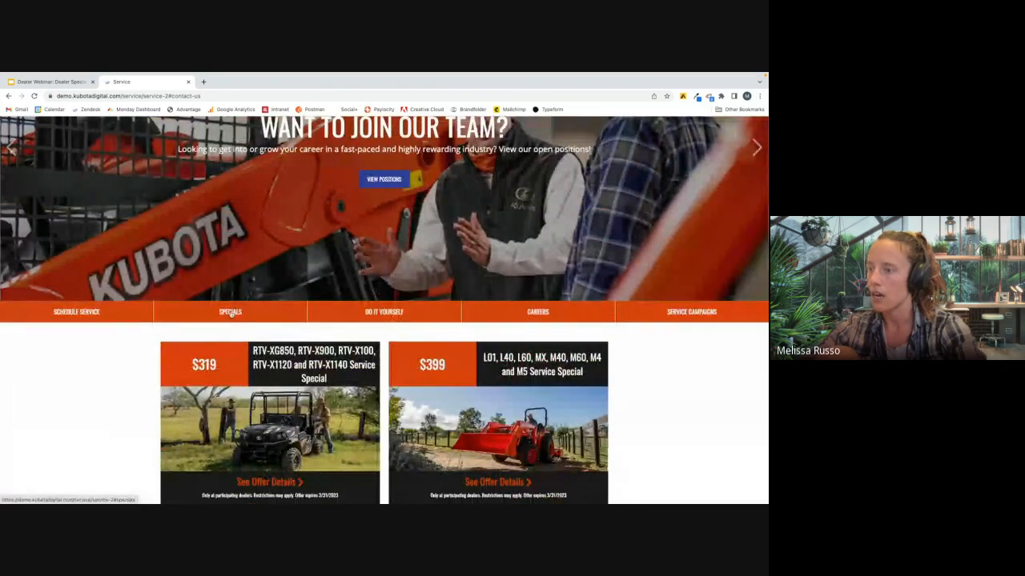
scroll("down", 3)
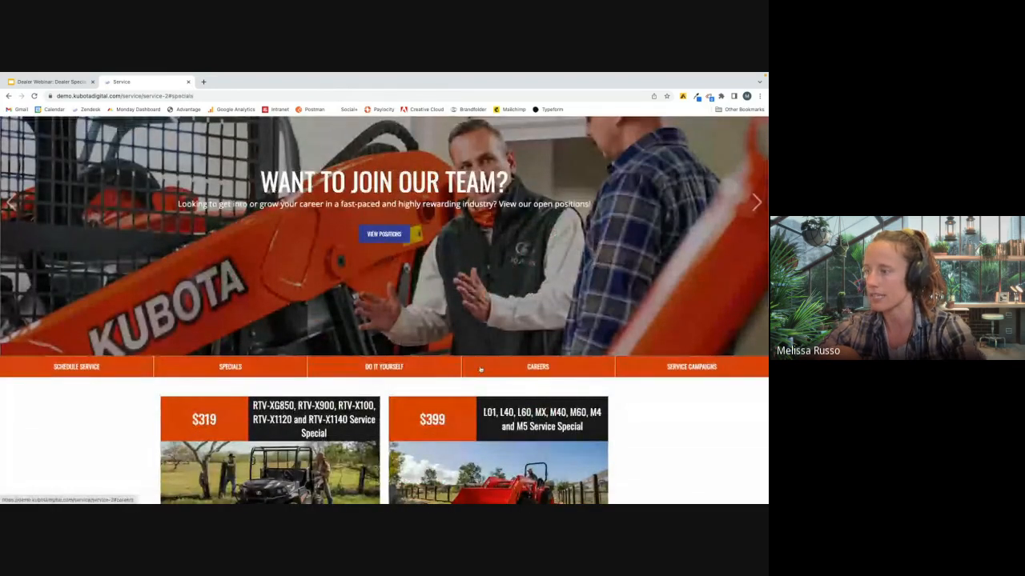
scroll("down", 3)
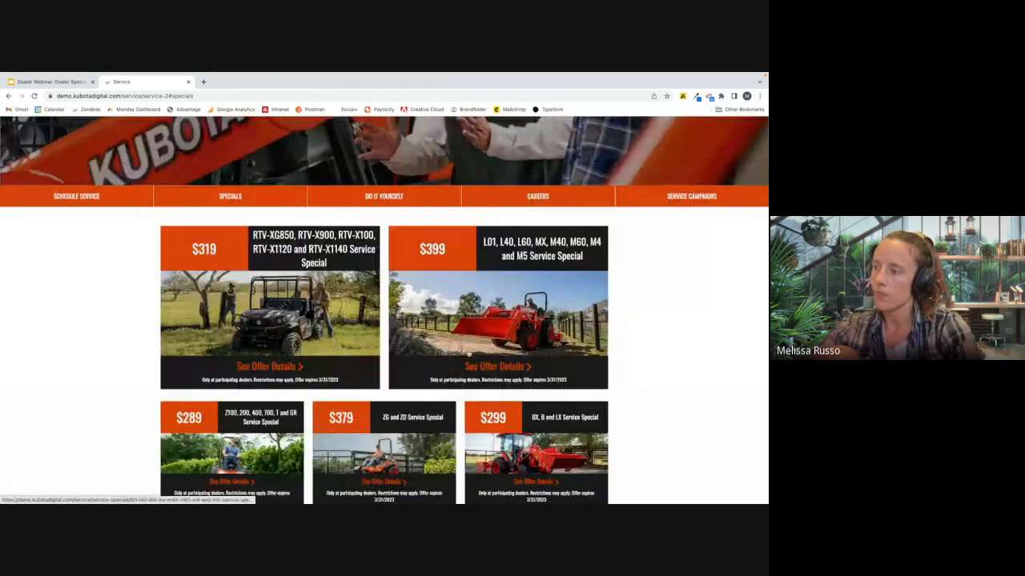
scroll("down", 3)
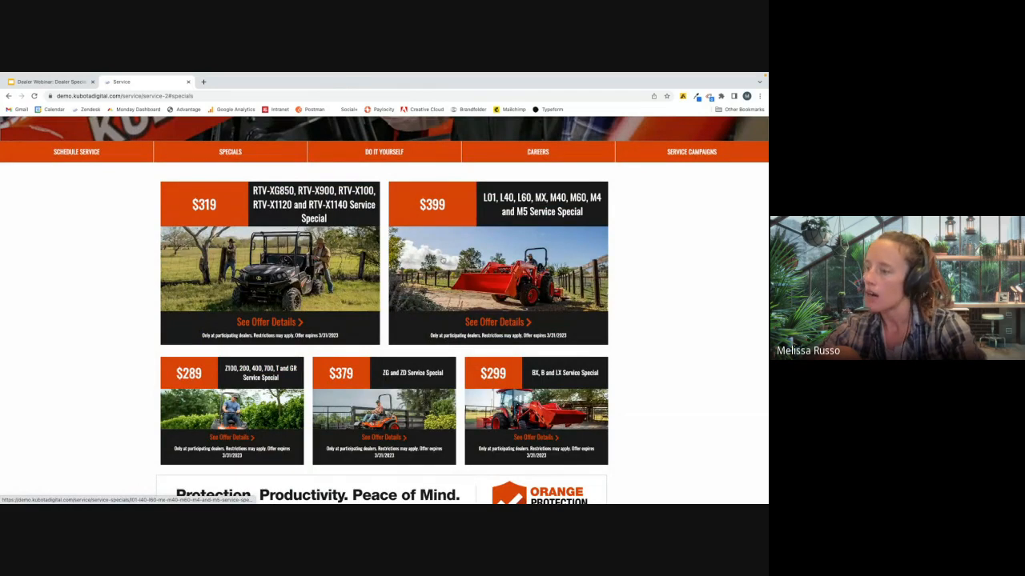
scroll("down", 3)
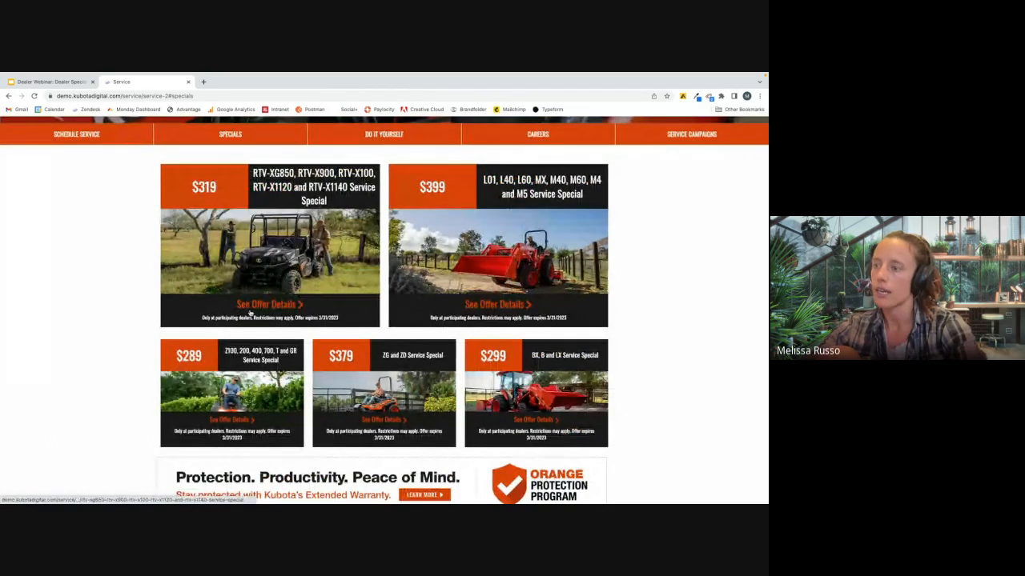
left_click(269, 304)
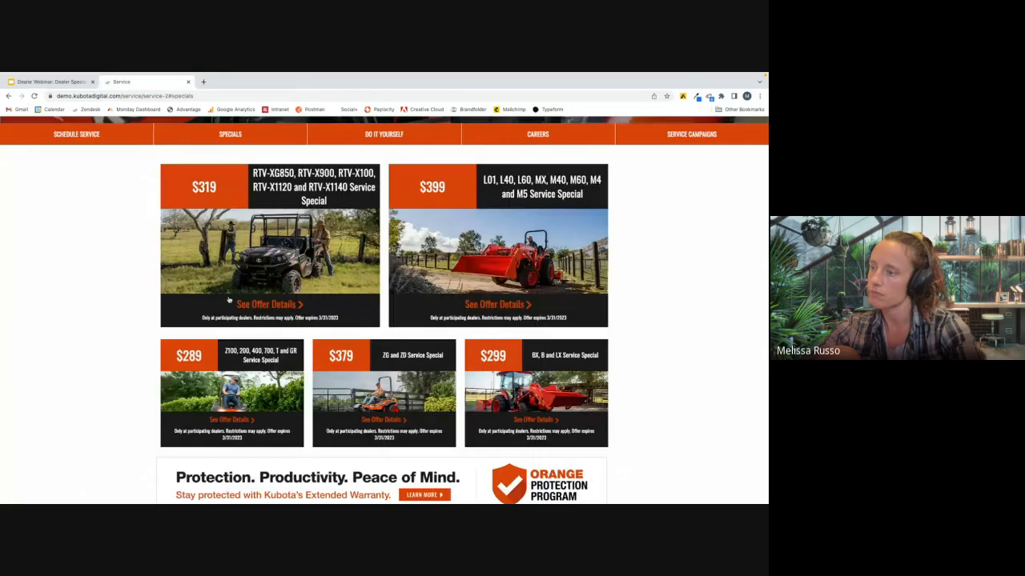
scroll("down", 3)
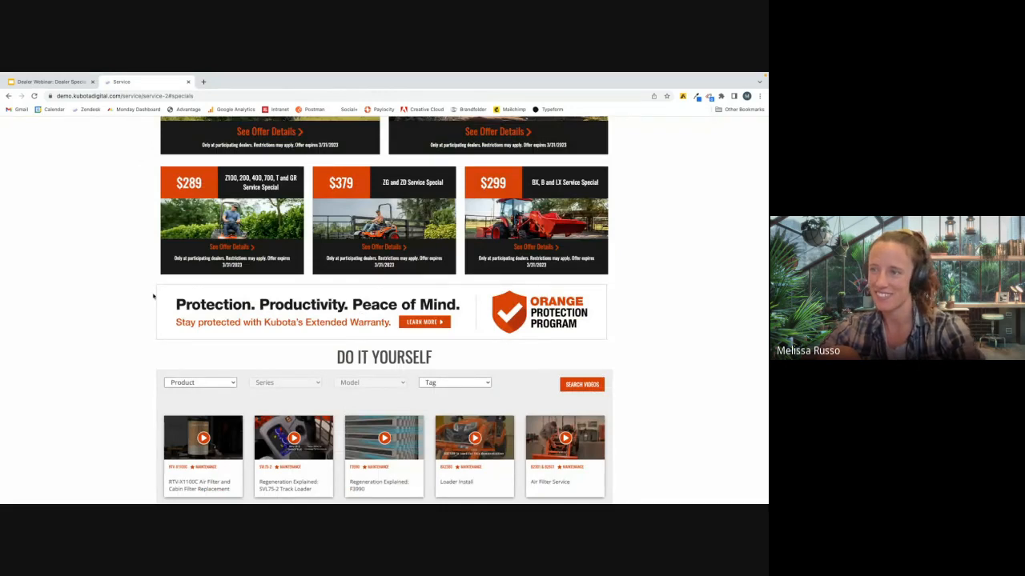
scroll("down", 3)
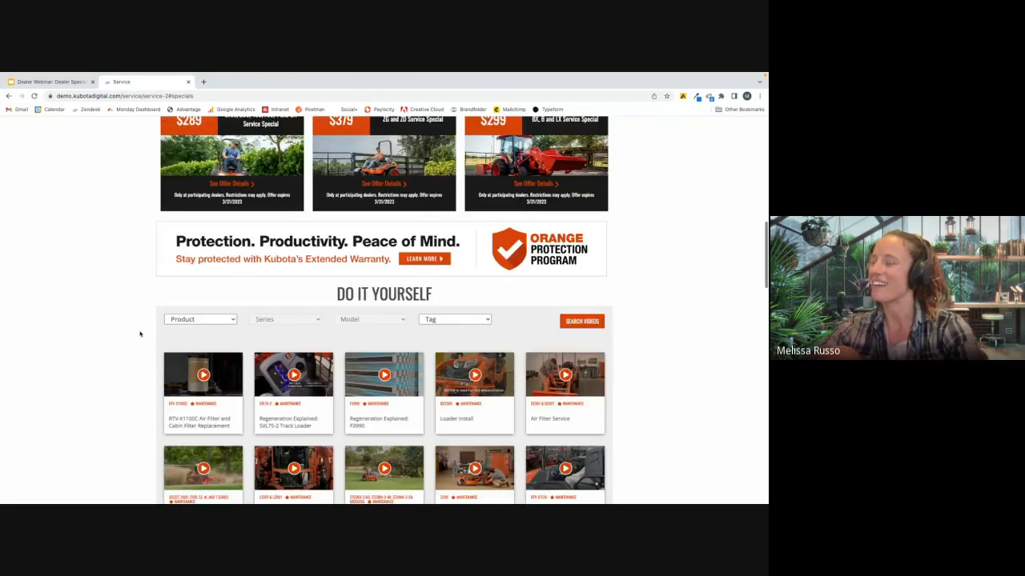
scroll("down", 3)
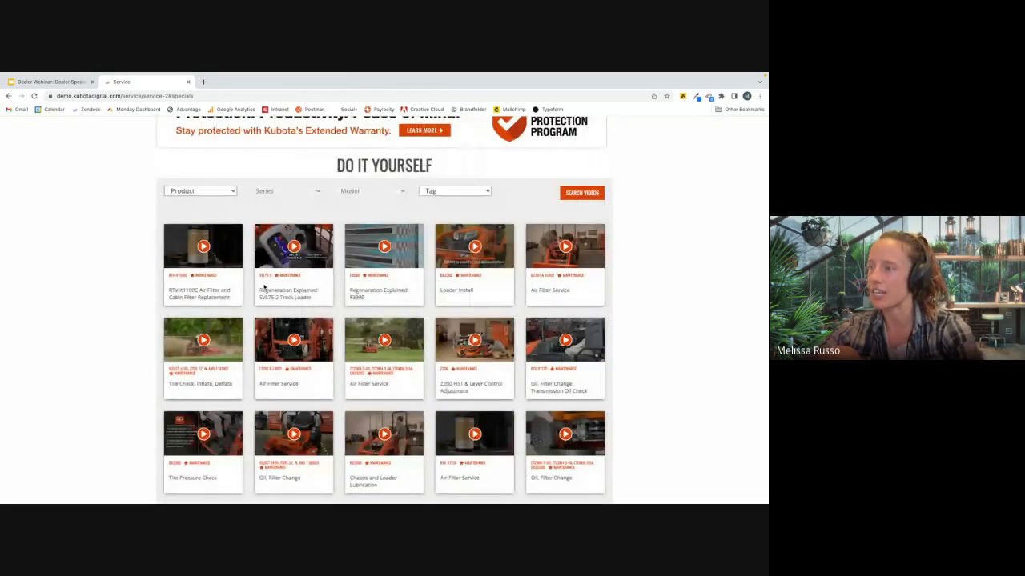
scroll("down", 3)
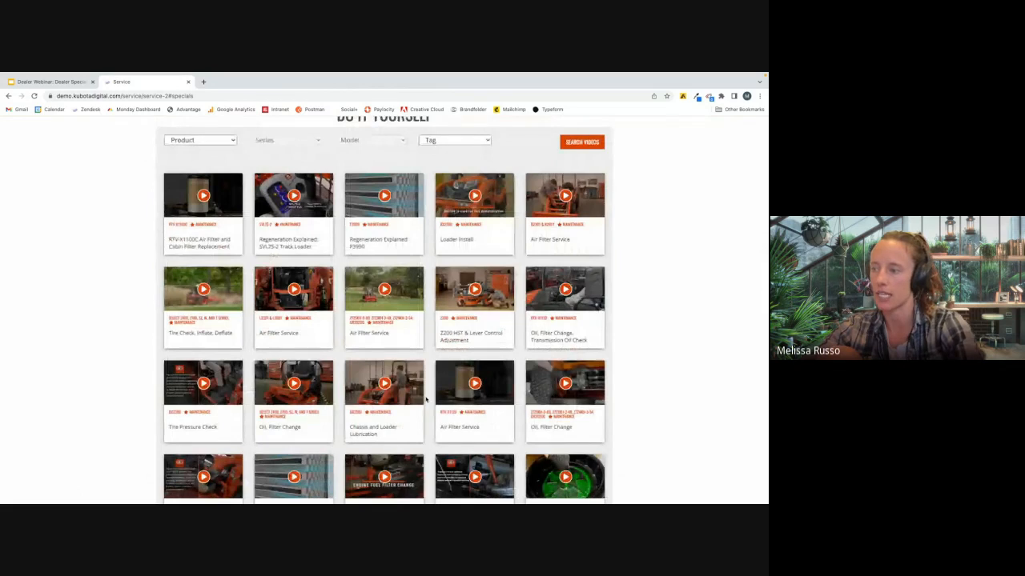
scroll("down", 3)
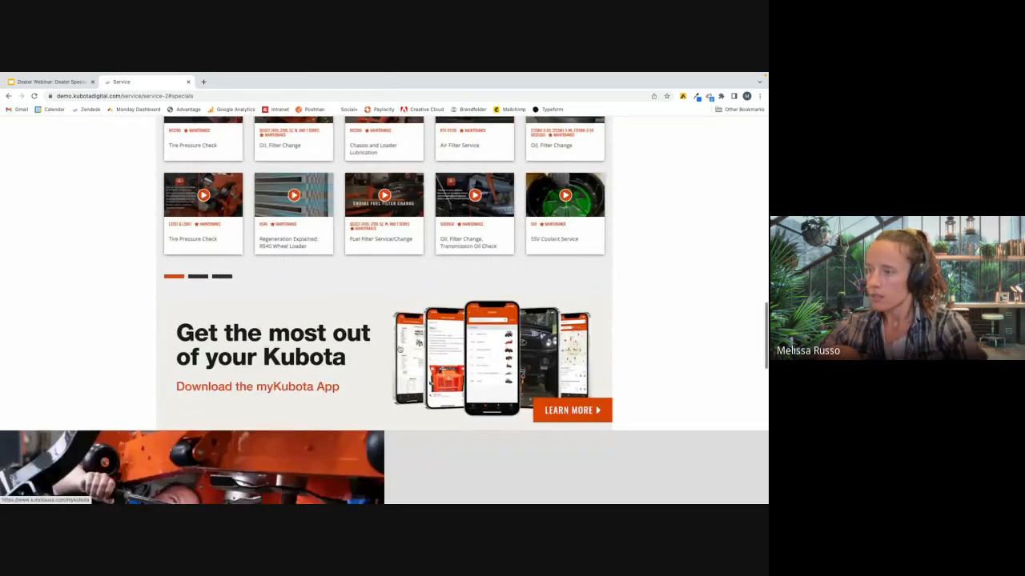
left_click(571, 410)
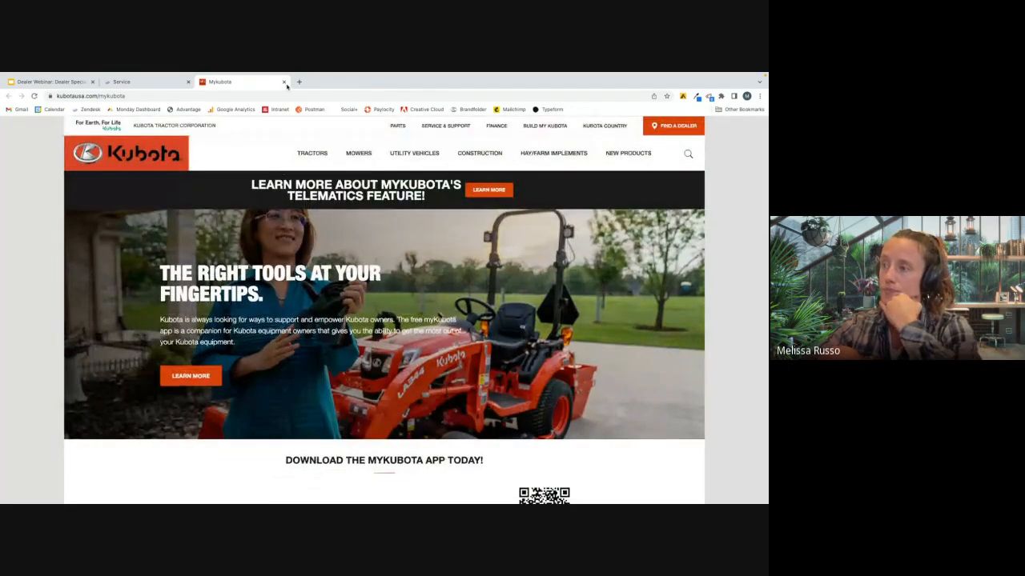
left_click(284, 80)
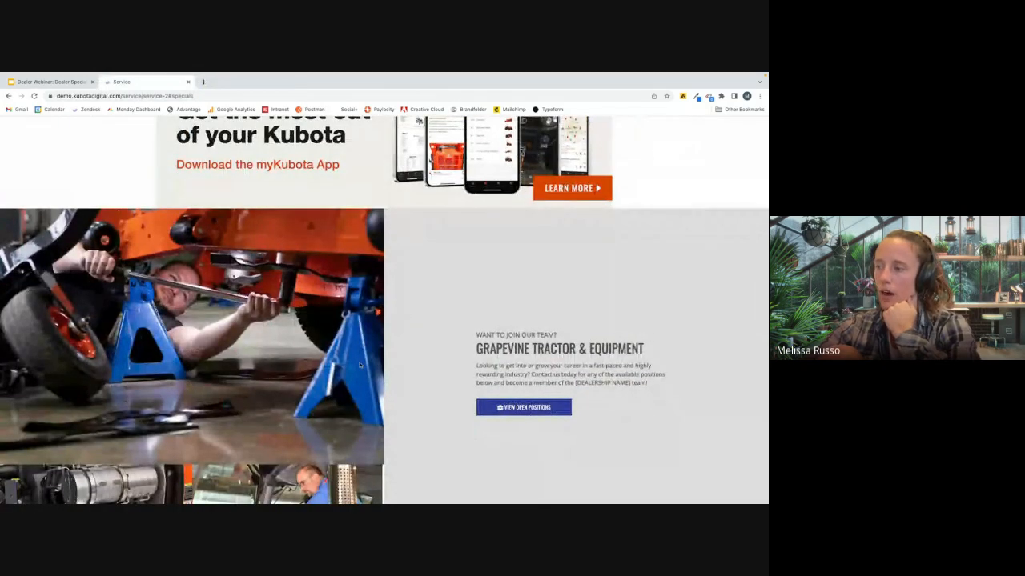
scroll("down", 3)
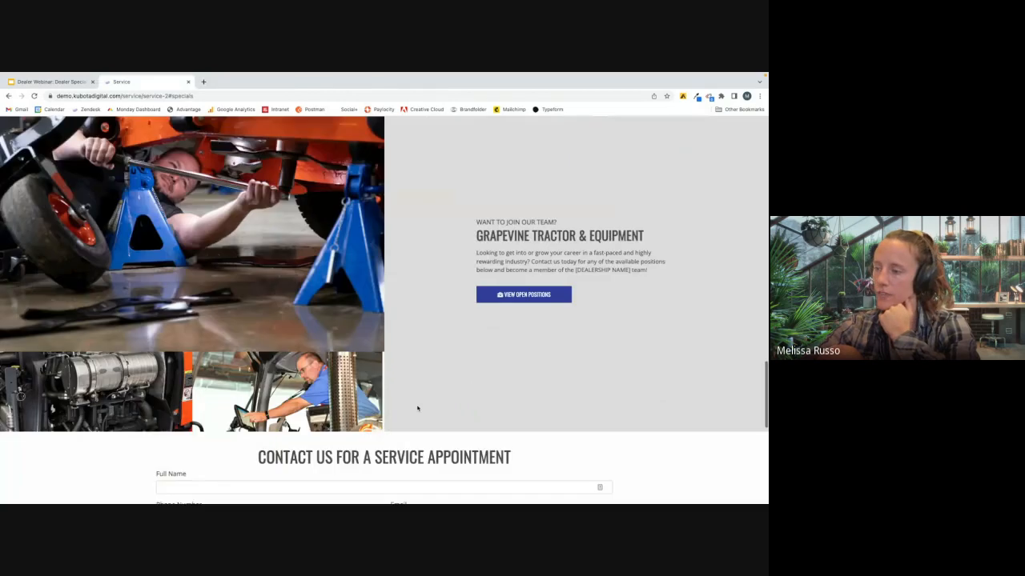
scroll("down", 3)
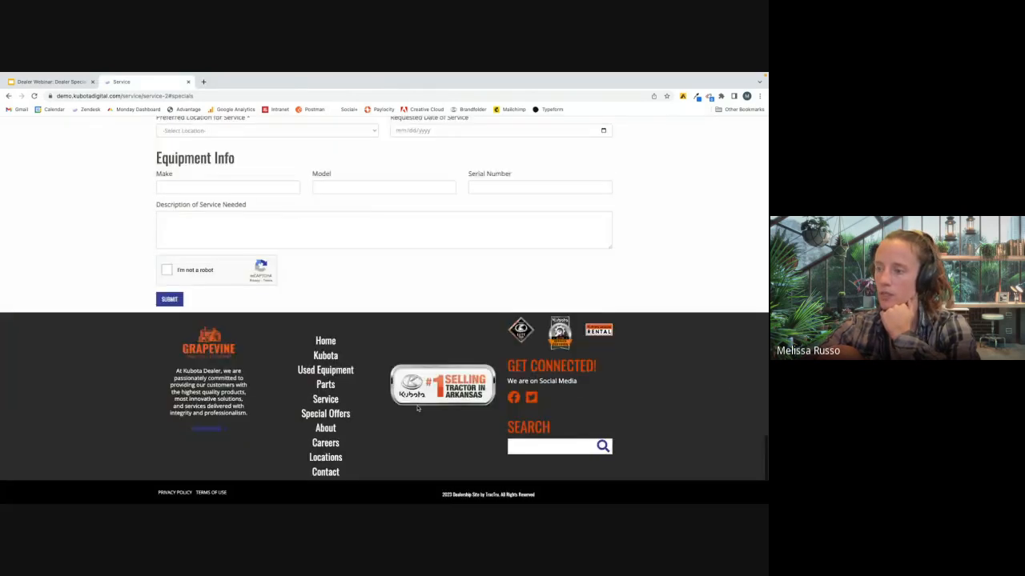
scroll("up", 3)
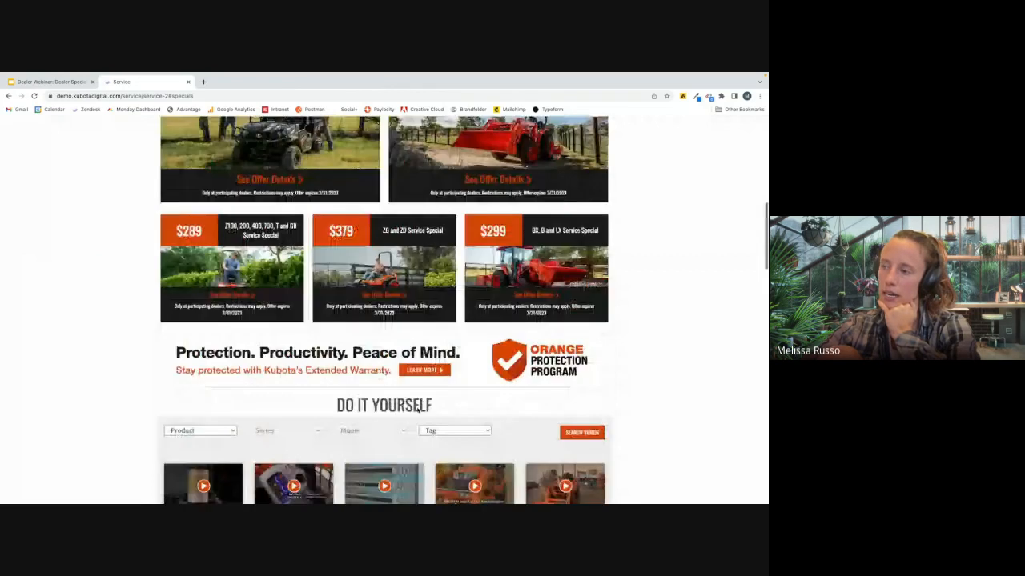
scroll("up", 3)
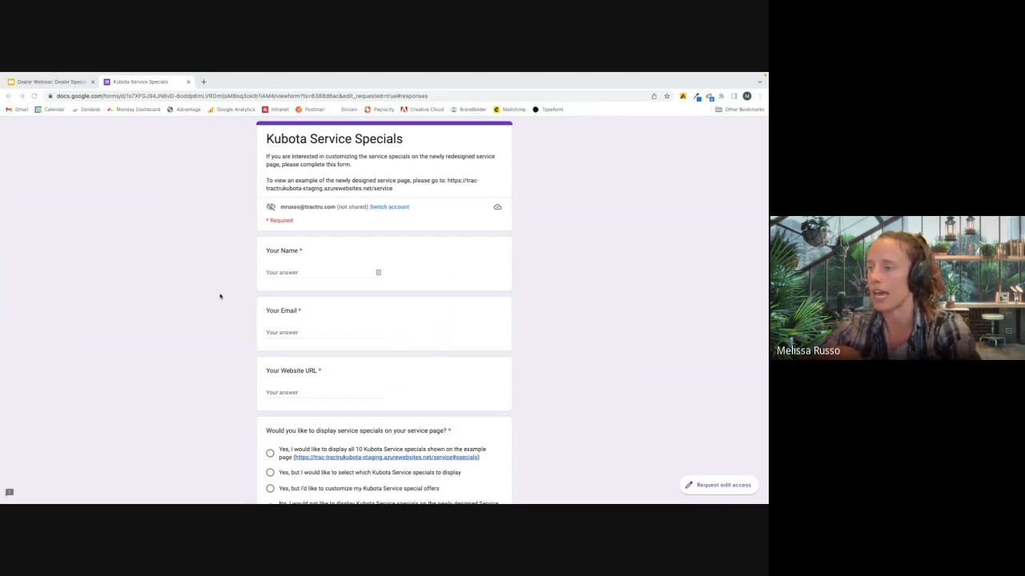
- Scroll through the Kubota Service Specials Google Form
scroll("down", 3)
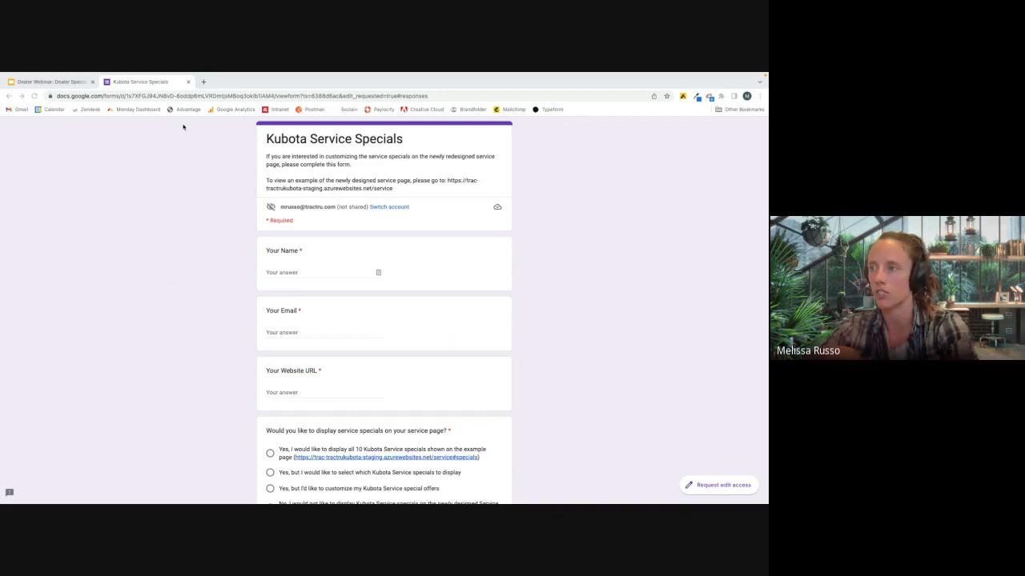
mouse_move(144, 80)
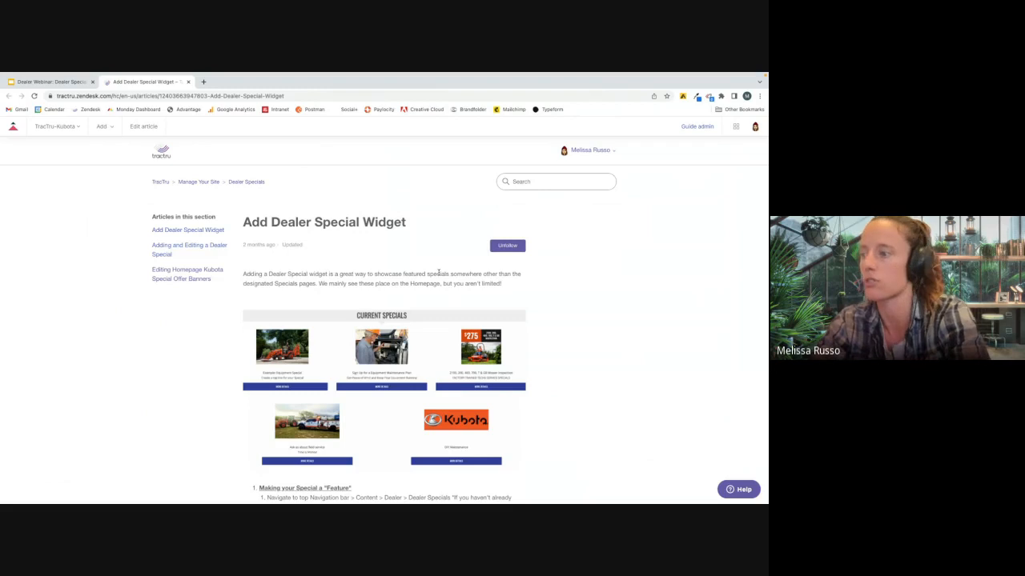
- Scroll the Add Dealer Special Widget article to the Adding widget to Page steps
scroll("down", 3)
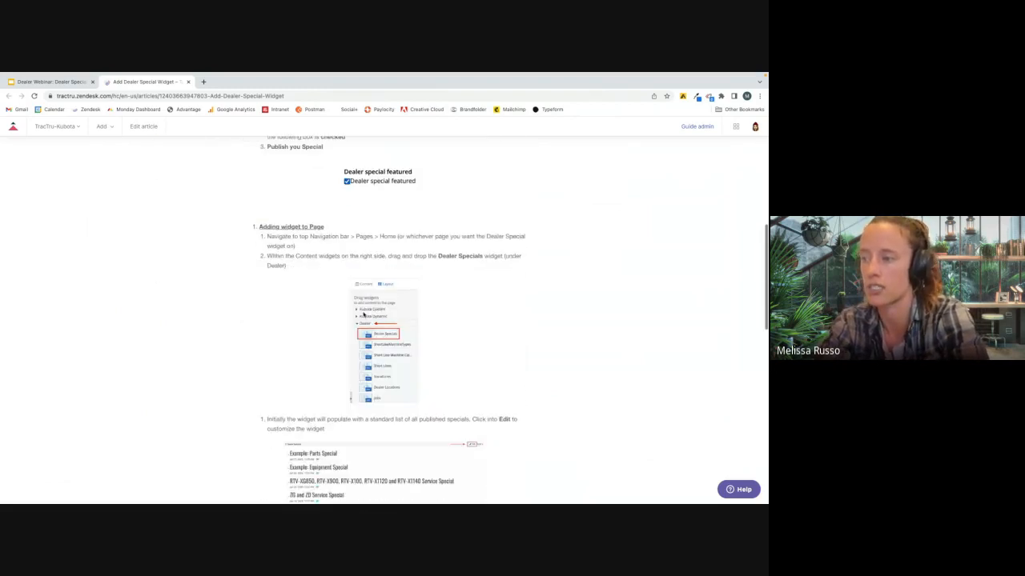
scroll("down", 3)
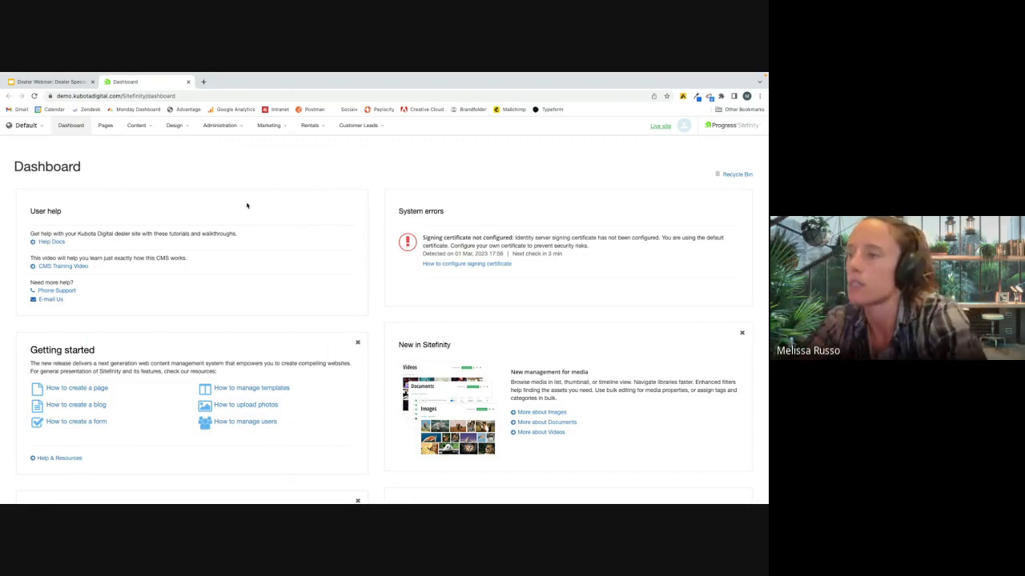
- Open Example: Equipment Special from Content > Dealer Specials and publish it
left_click(138, 125)
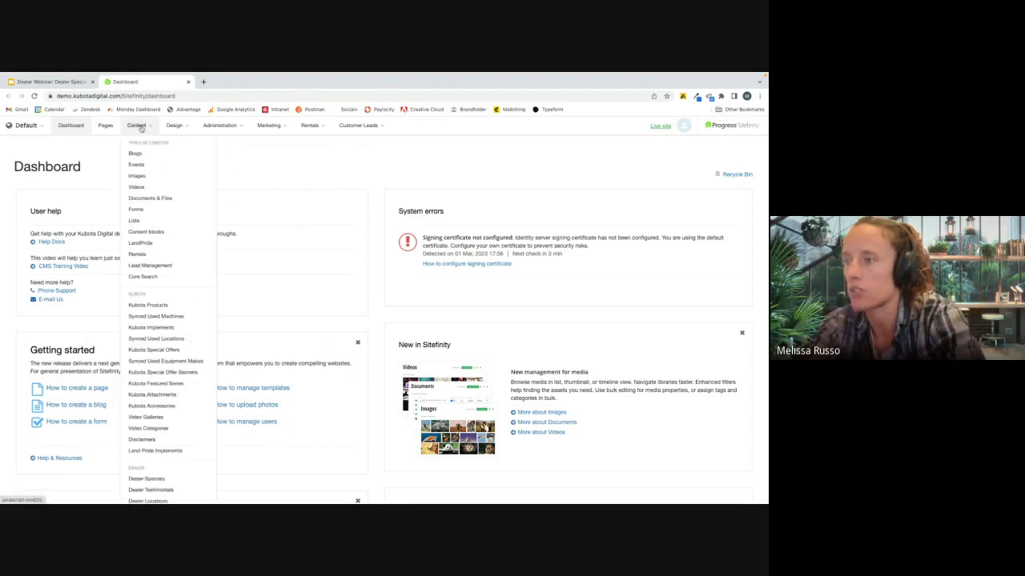
mouse_move(152, 395)
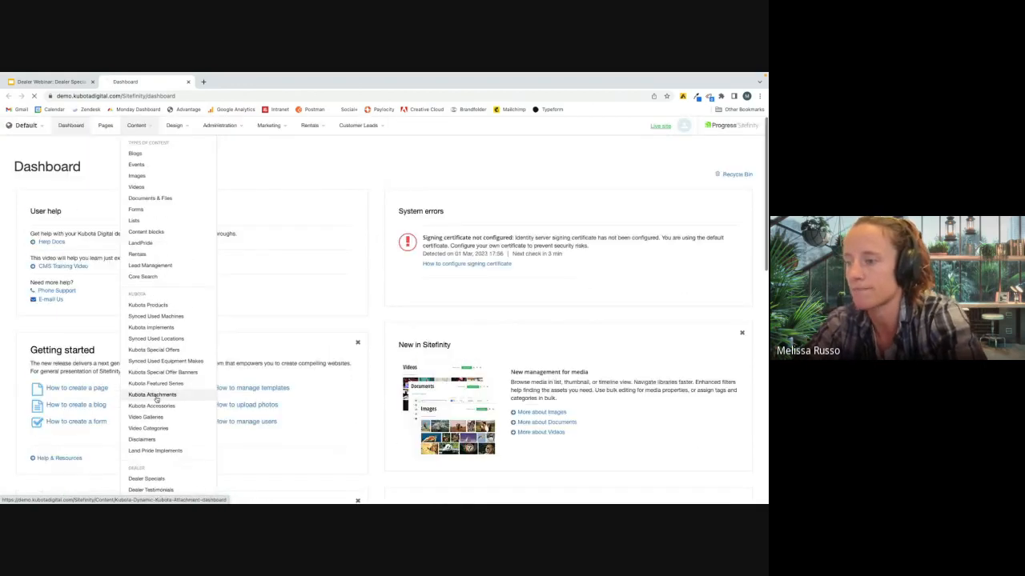
left_click(146, 479)
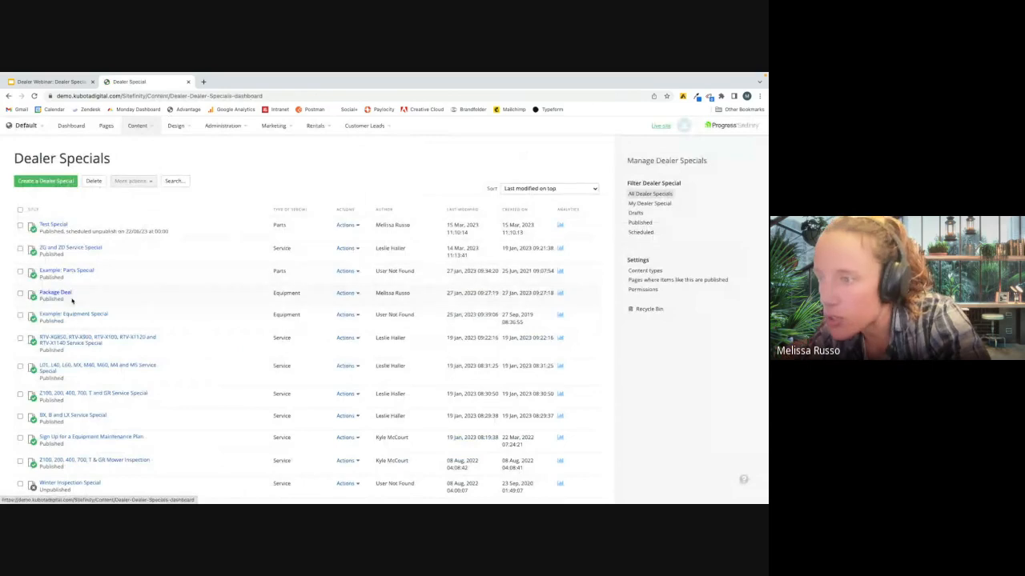
left_click(72, 314)
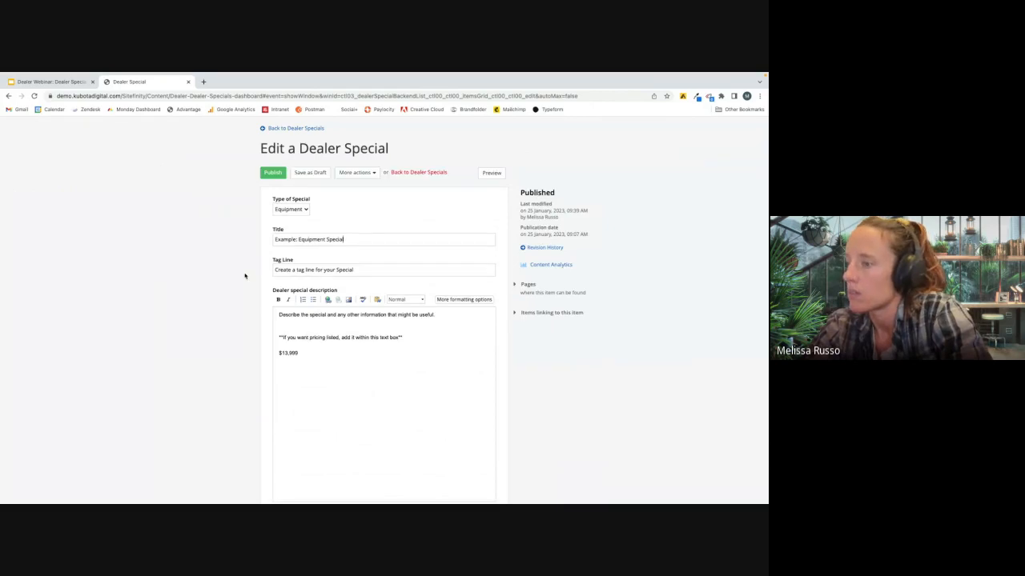
scroll("down", 3)
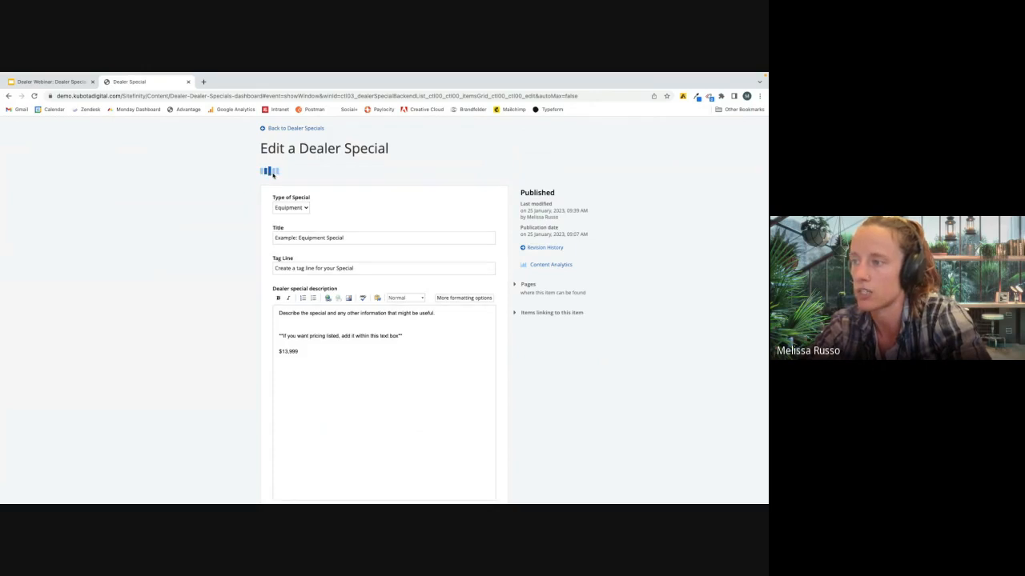
left_click(293, 128)
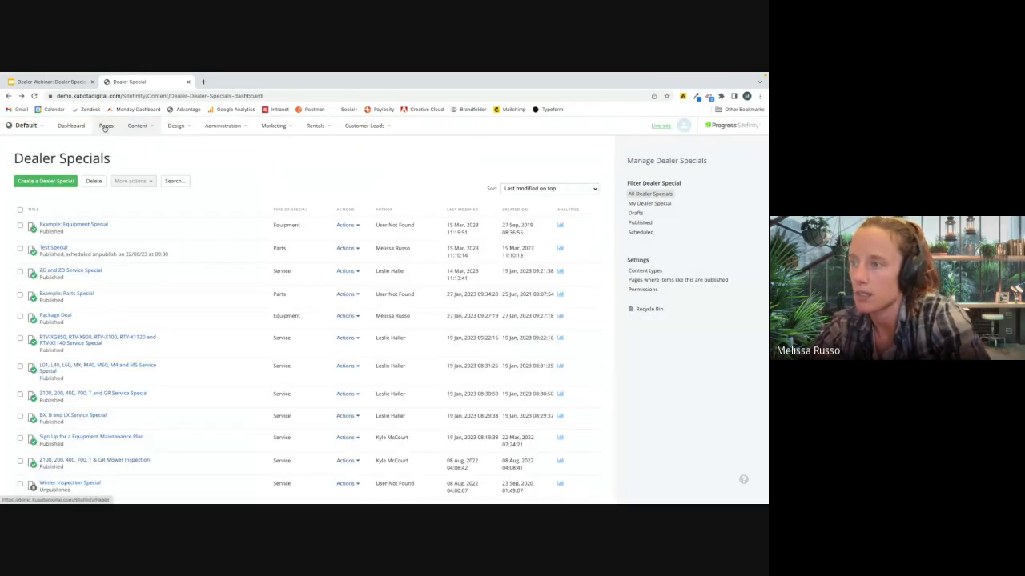
- Go to the Pages list and open the Home page for editing
left_click(105, 126)
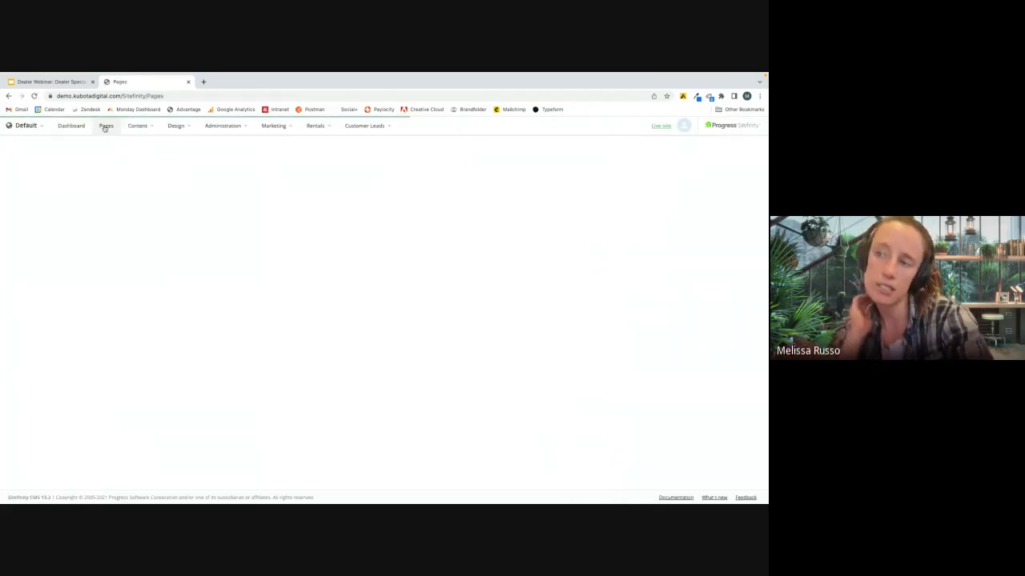
left_click(106, 125)
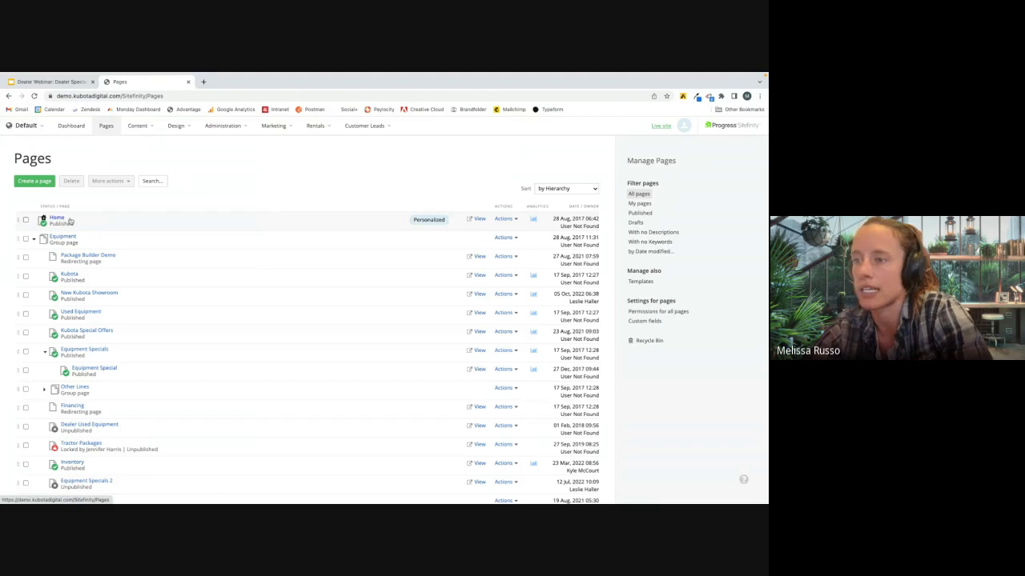
left_click(57, 217)
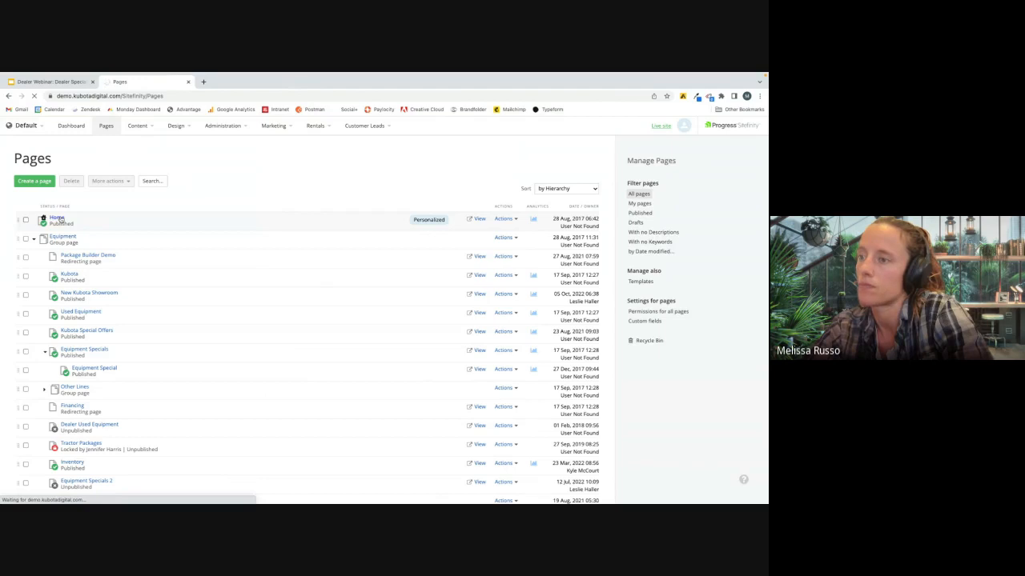
left_click(57, 217)
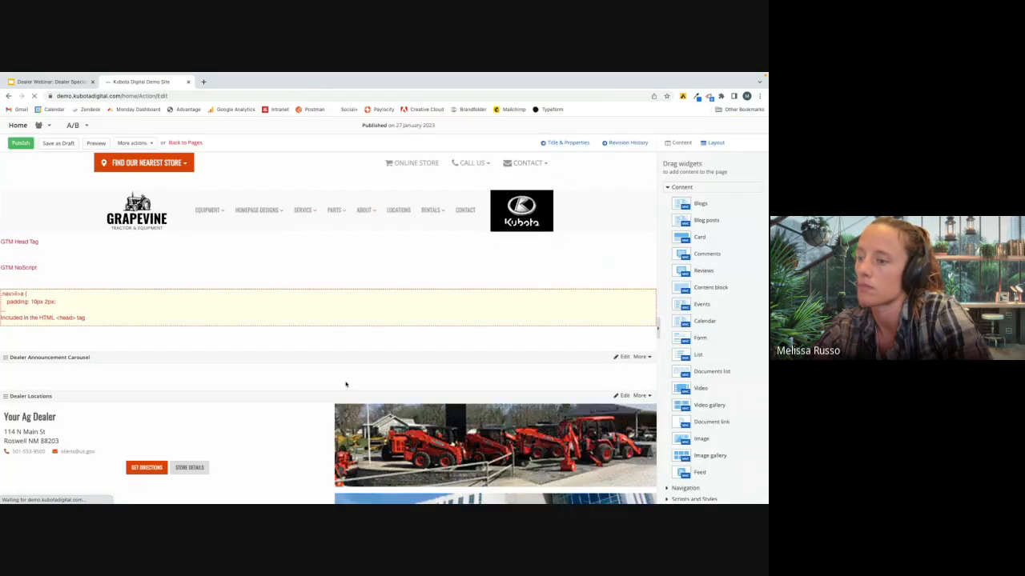
- Scroll down the Home page to the Dealer Specials widget listing Test Special and Package Deal
scroll("down", 3)
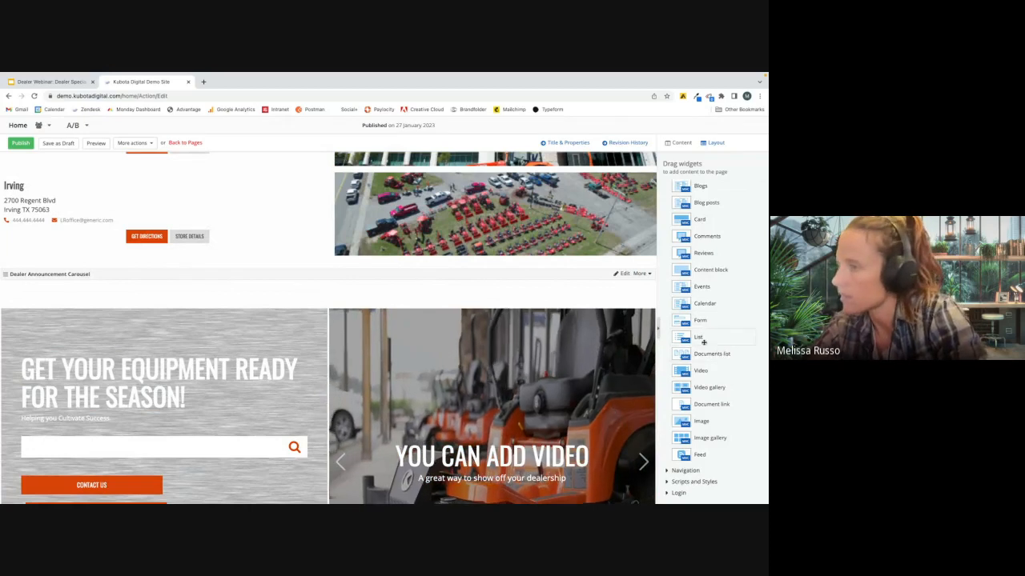
scroll("down", 3)
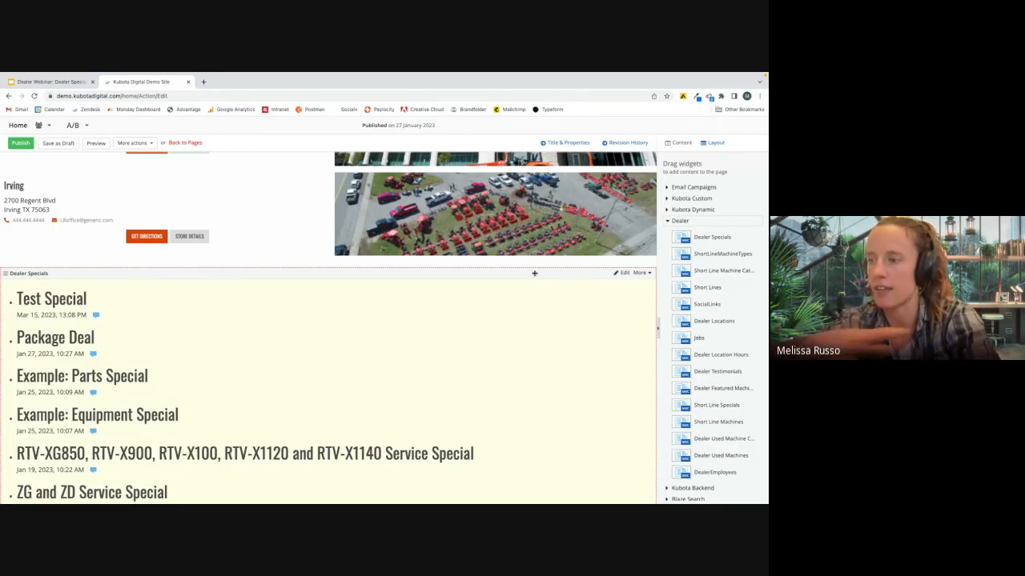
scroll("down", 3)
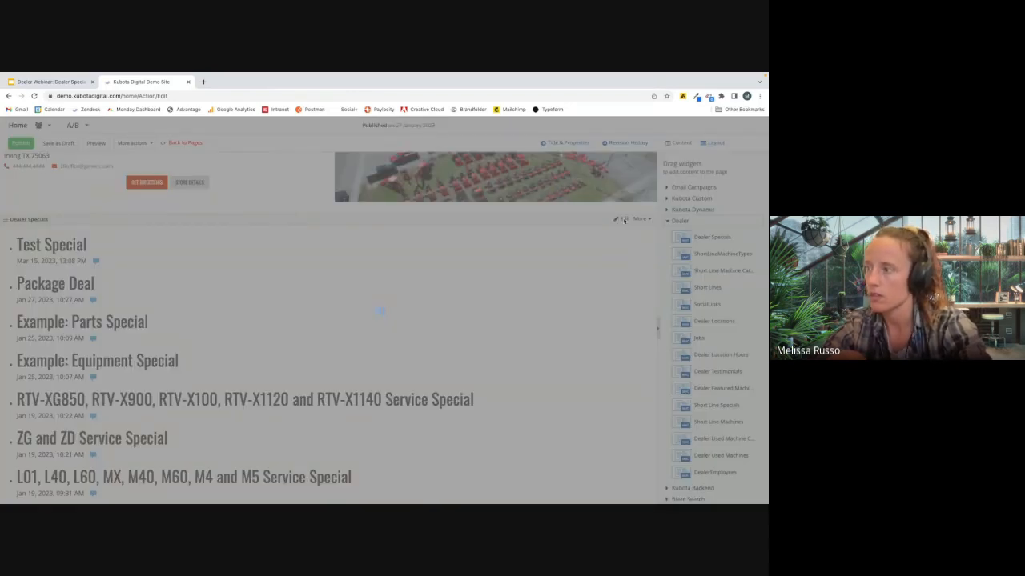
- Open the Dealer Specials widget settings and choose the 'Selected dealer specials...' option
left_click(616, 218)
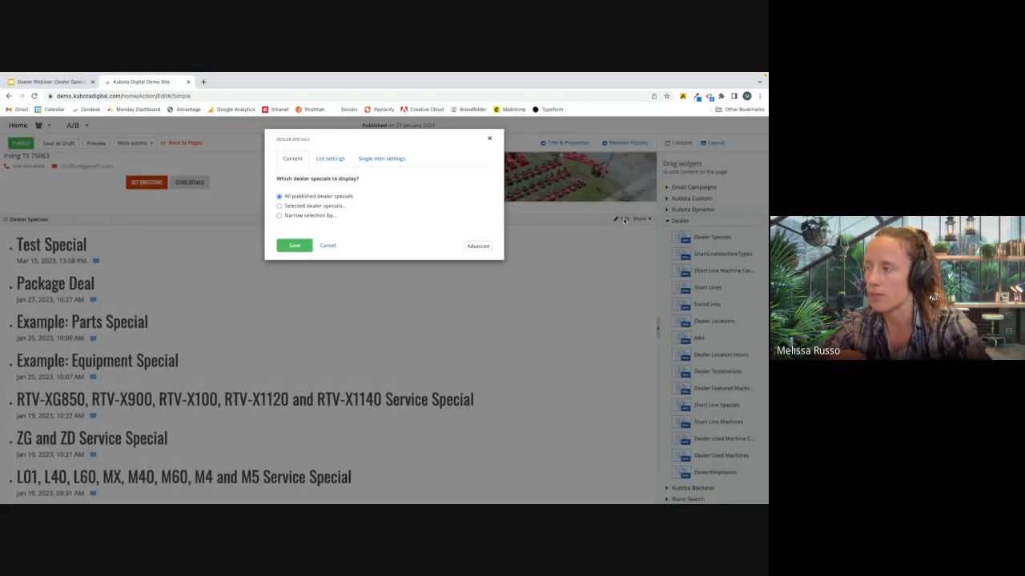
mouse_move(509, 192)
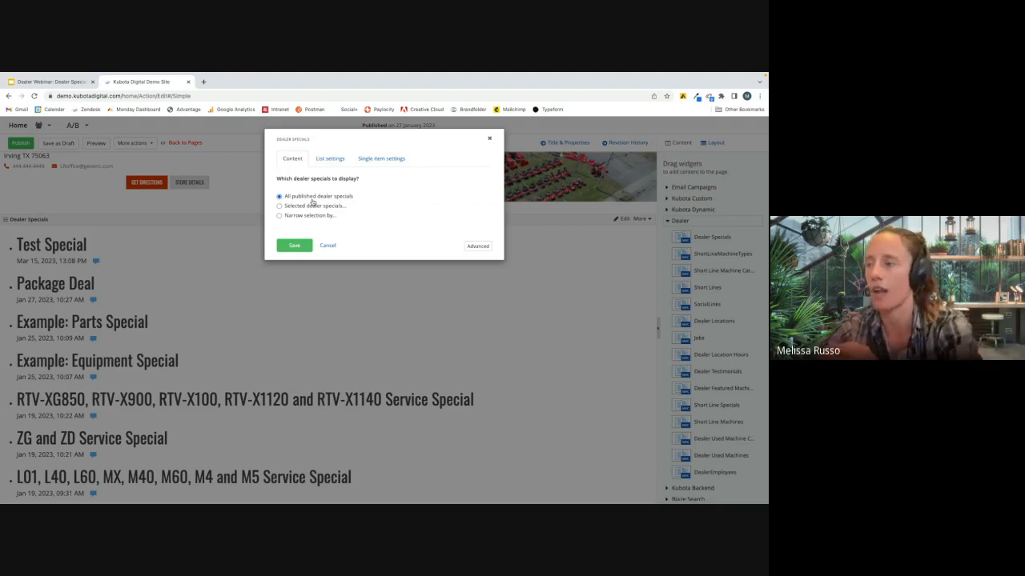
left_click(279, 206)
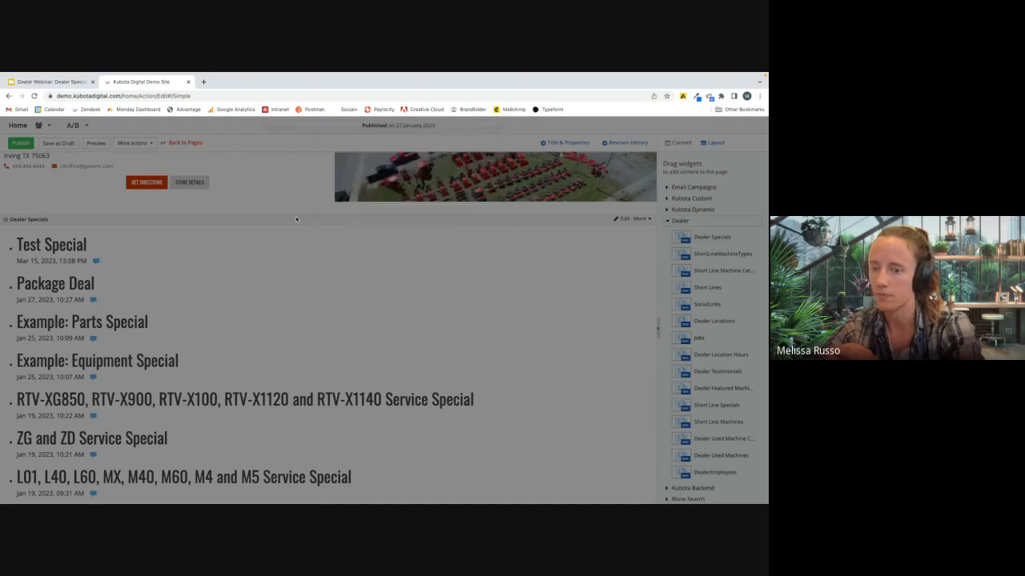
- Add Test Special and Example: Equipment Special to the selected specials and confirm
left_click(624, 219)
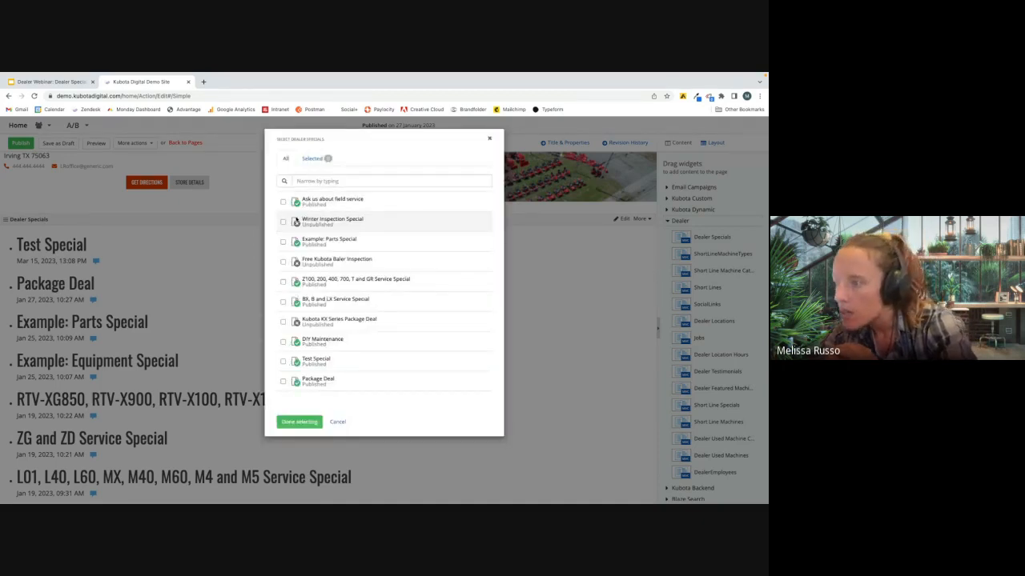
scroll("down", 3)
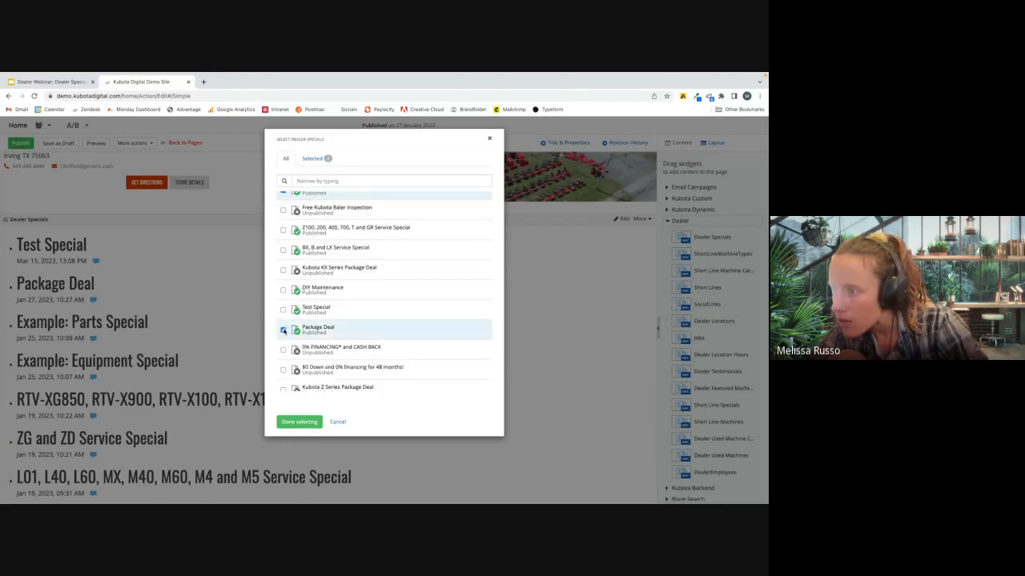
left_click(282, 310)
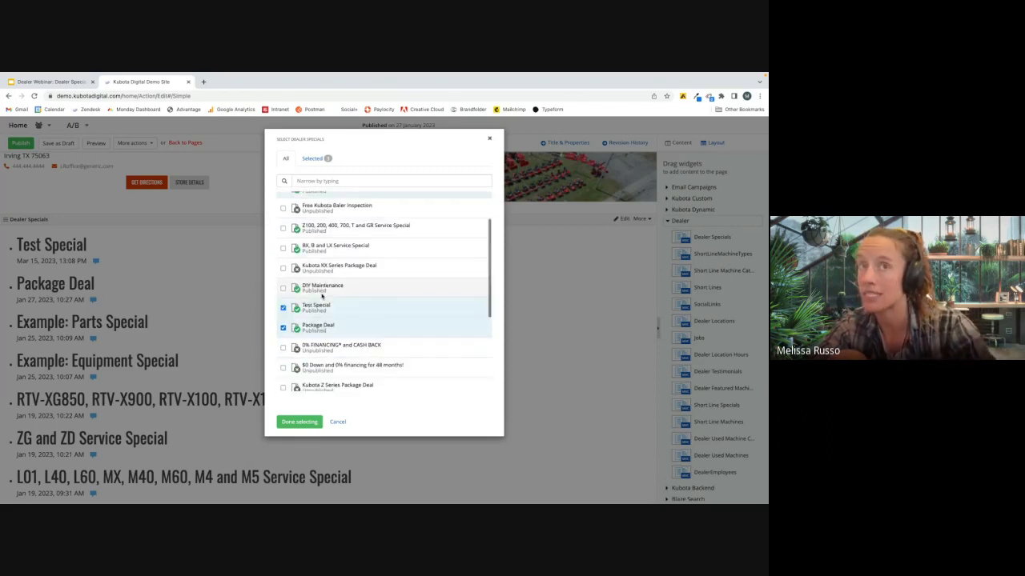
scroll("down", 3)
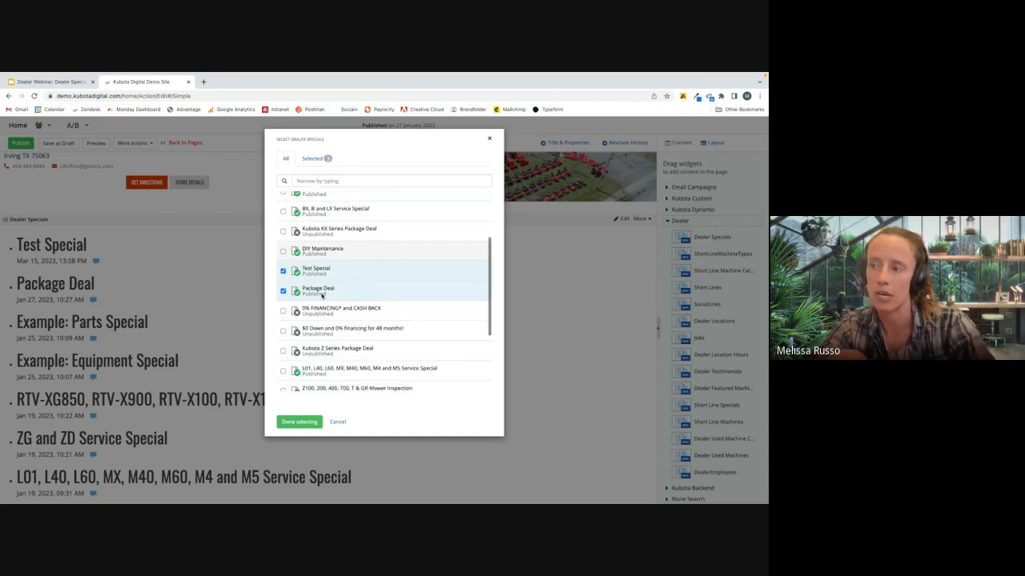
scroll("down", 3)
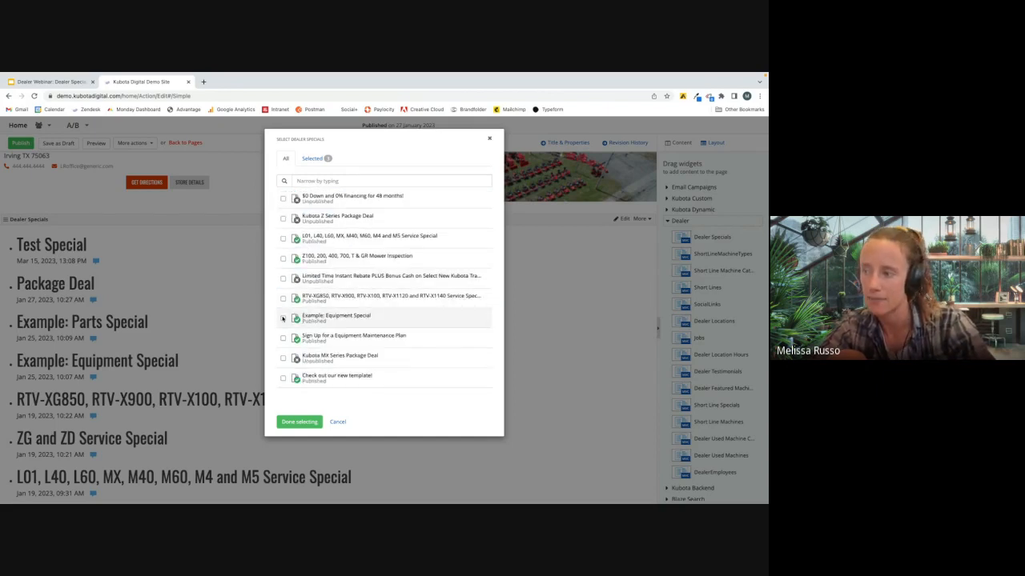
left_click(283, 318)
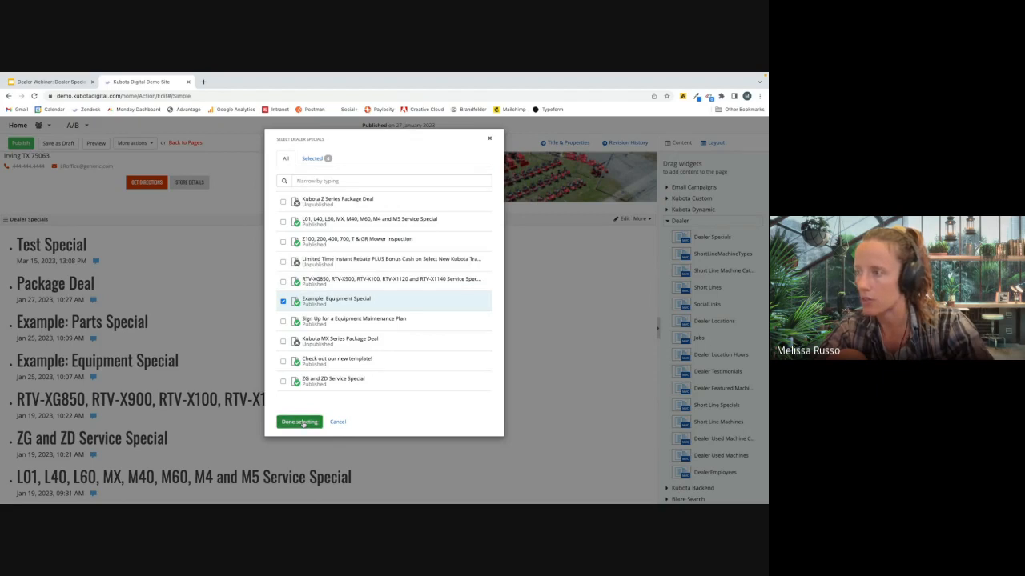
left_click(298, 422)
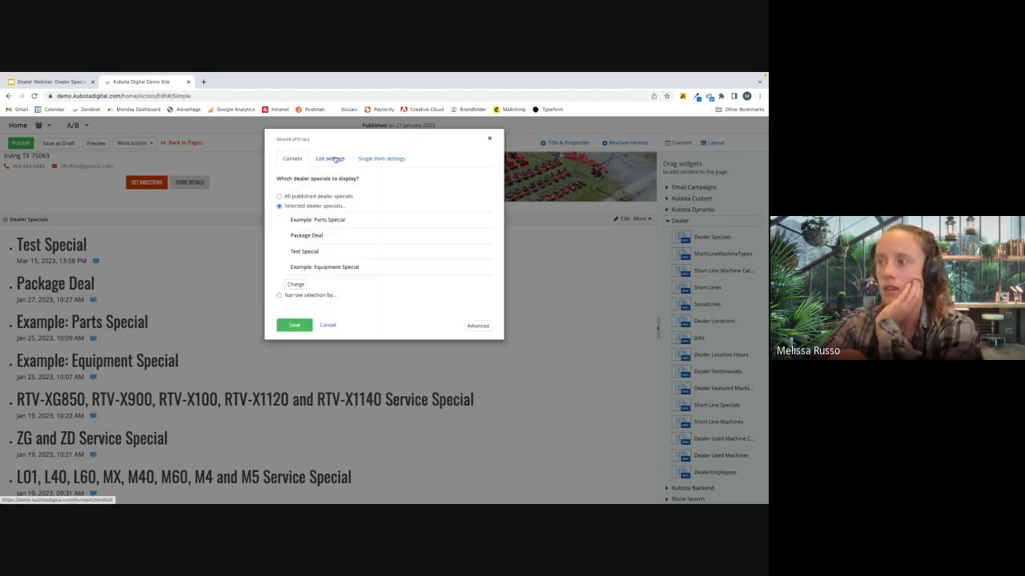
- Choose the Showcase list template, then pick a detail template under Single item settings
left_click(381, 158)
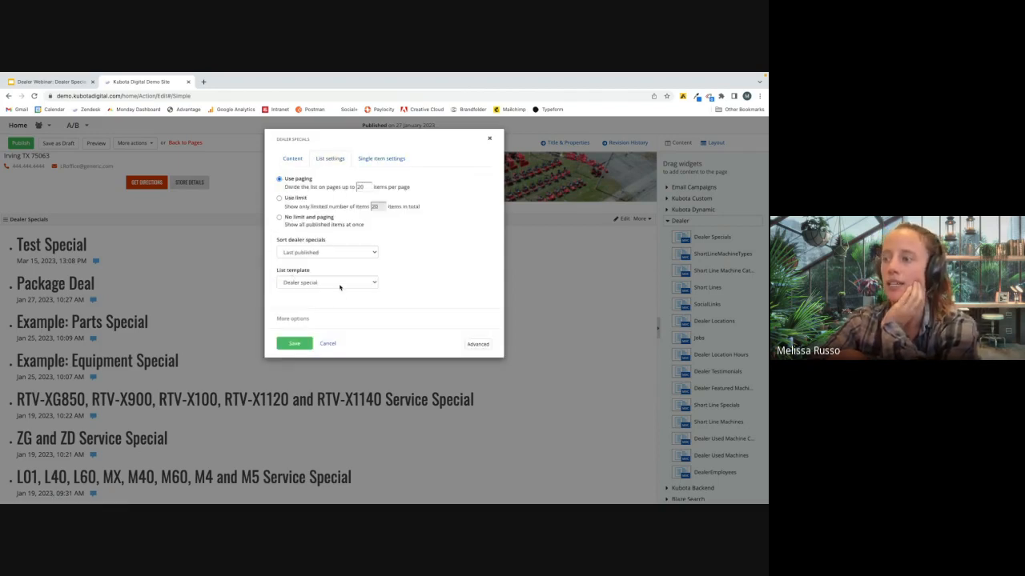
left_click(326, 282)
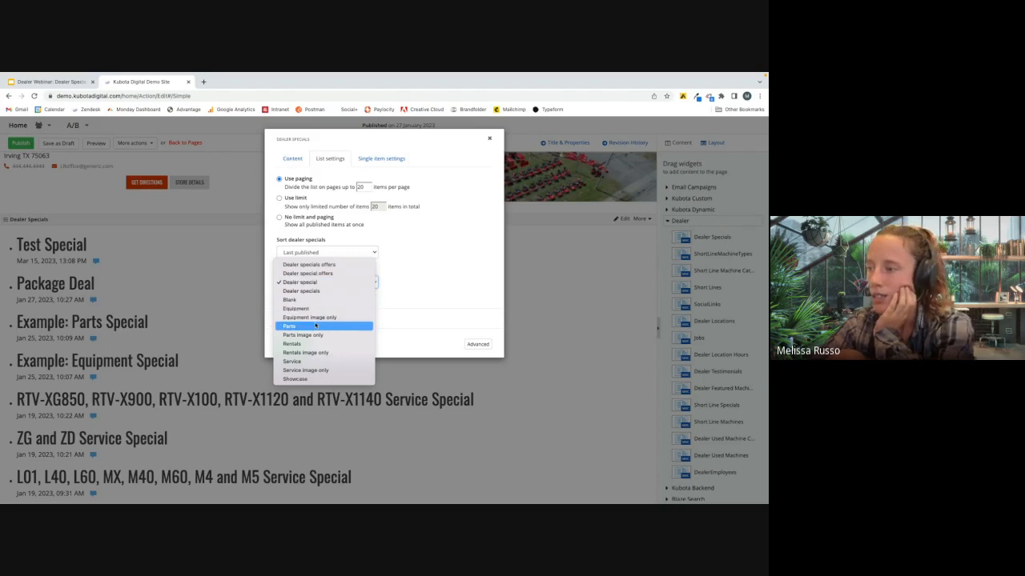
mouse_move(305, 369)
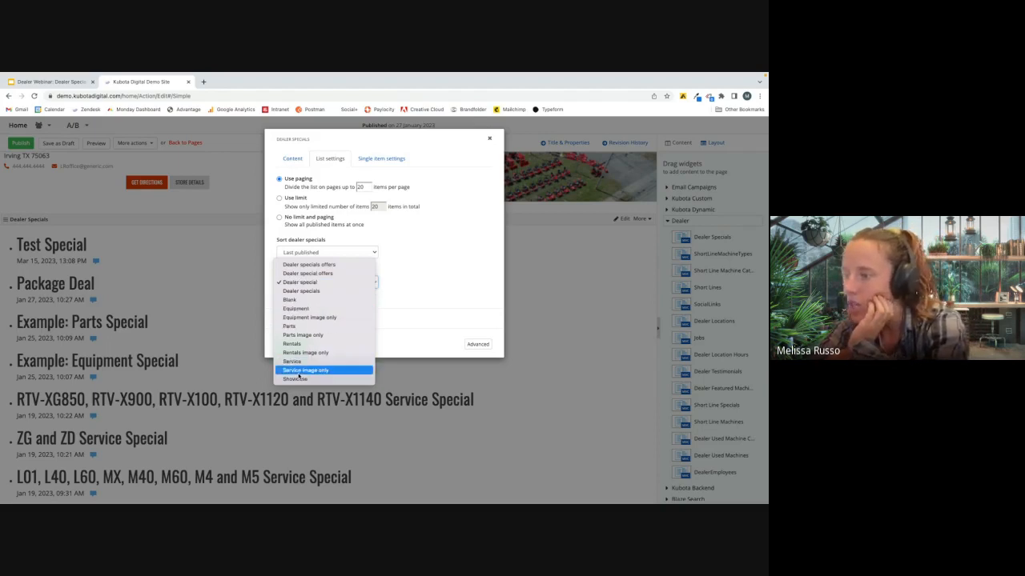
left_click(295, 379)
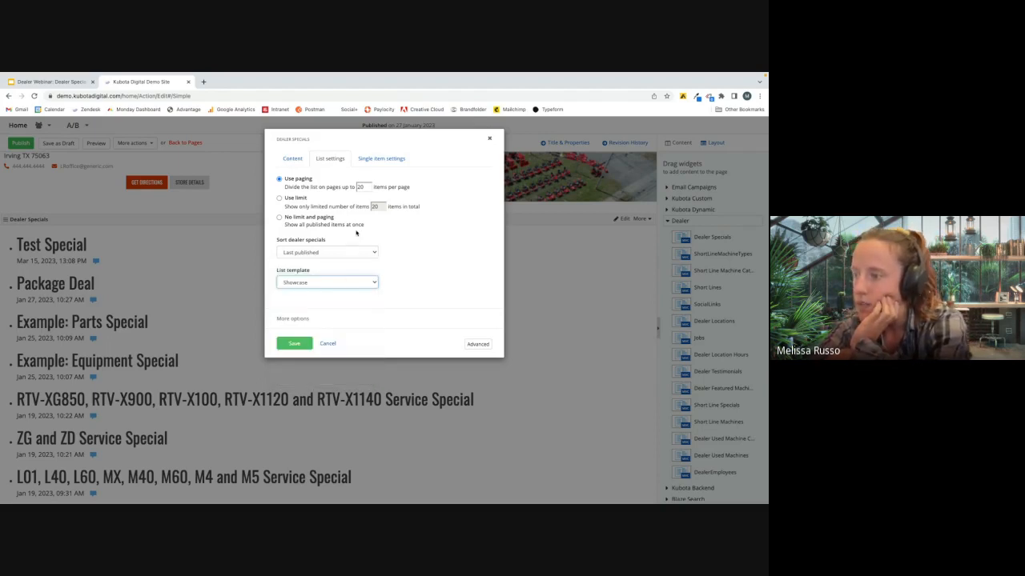
left_click(381, 157)
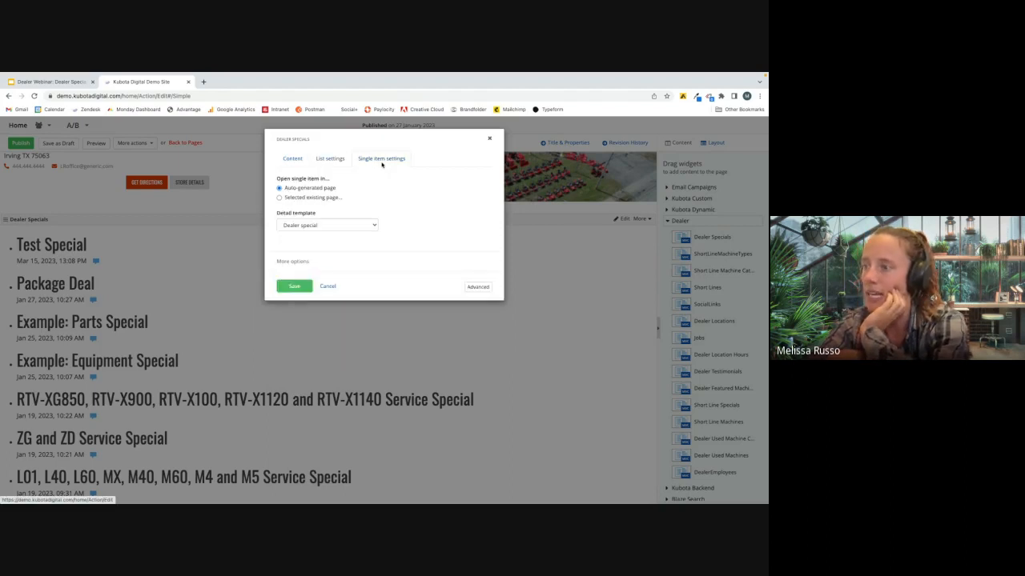
left_click(326, 225)
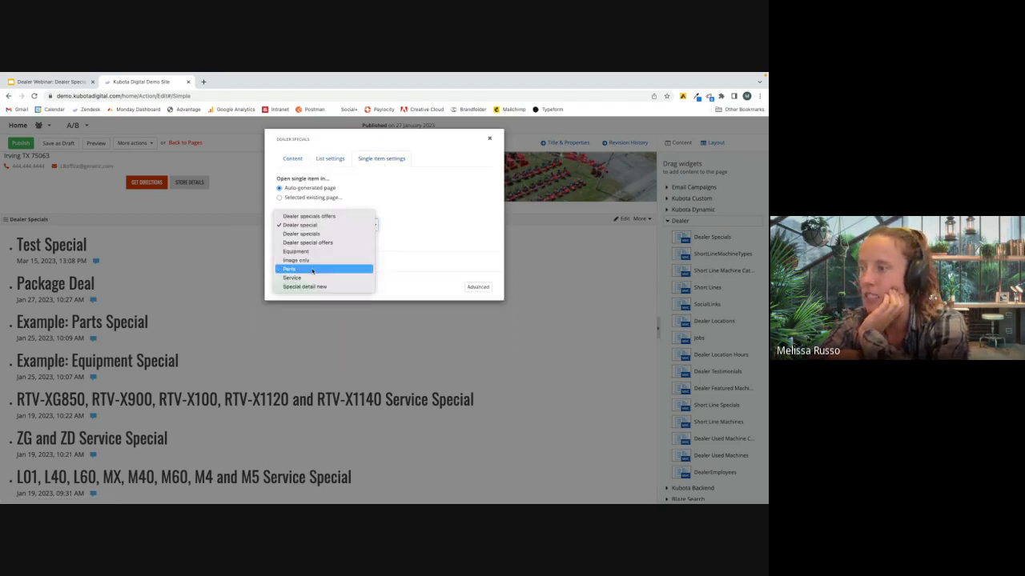
left_click(305, 285)
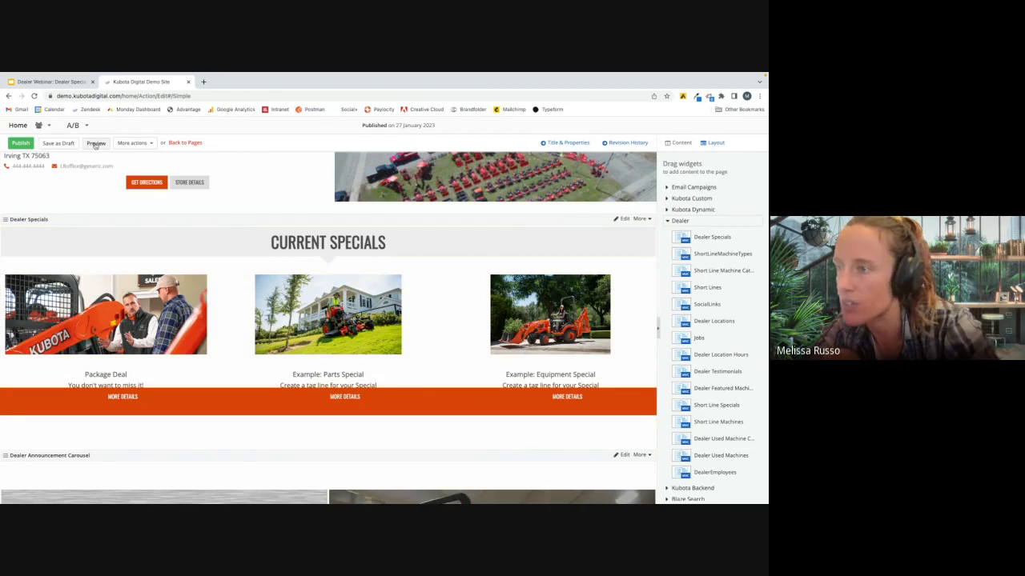
- Preview the Current Specials banner and view the Package Deal and Example: Parts Special details
left_click(96, 143)
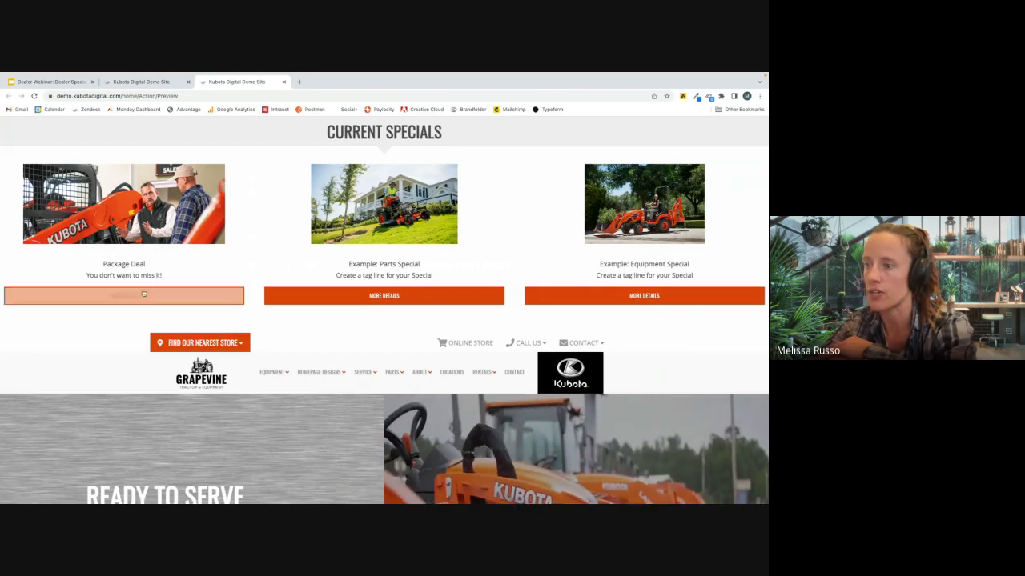
left_click(123, 295)
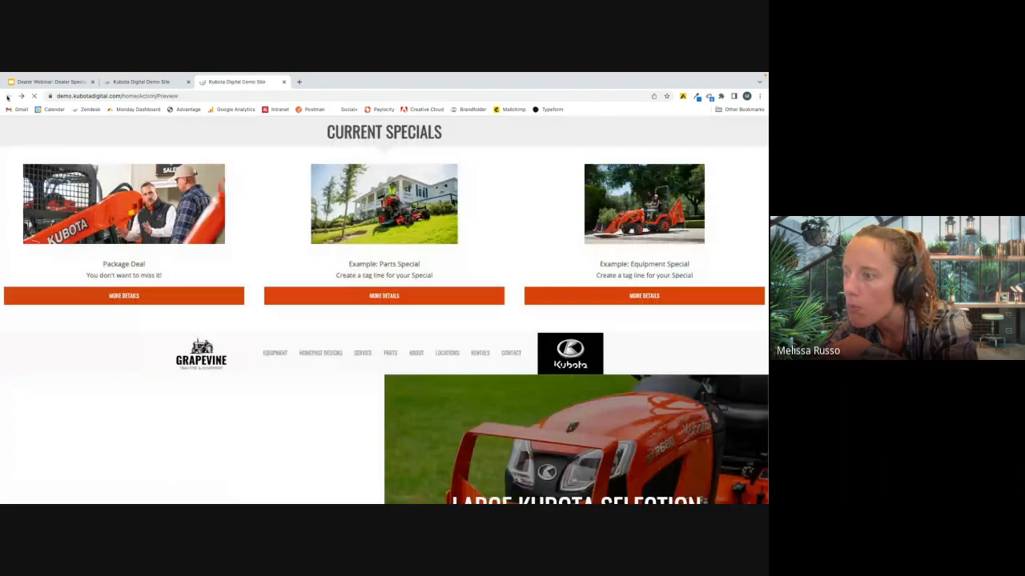
left_click(383, 296)
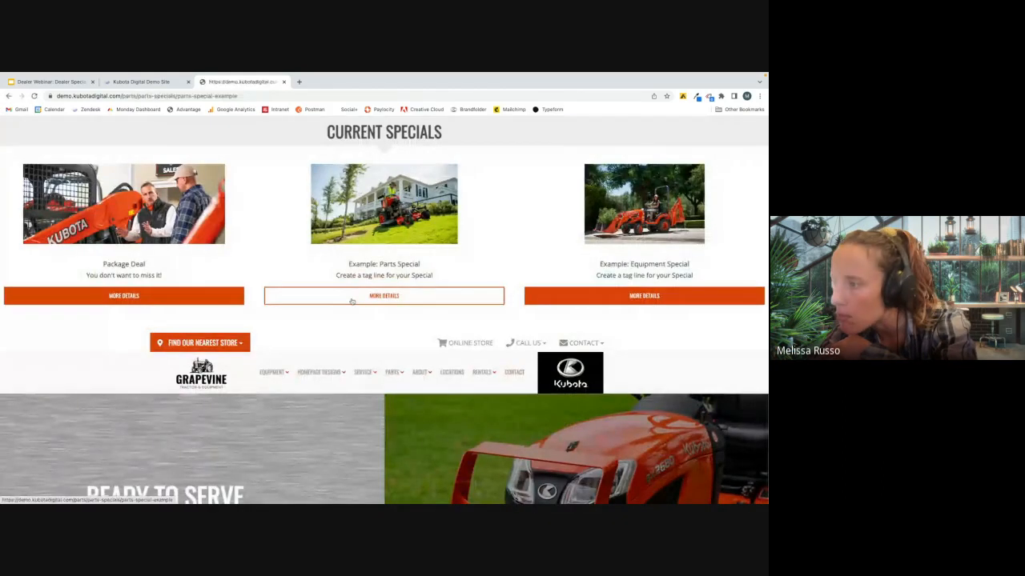
left_click(384, 296)
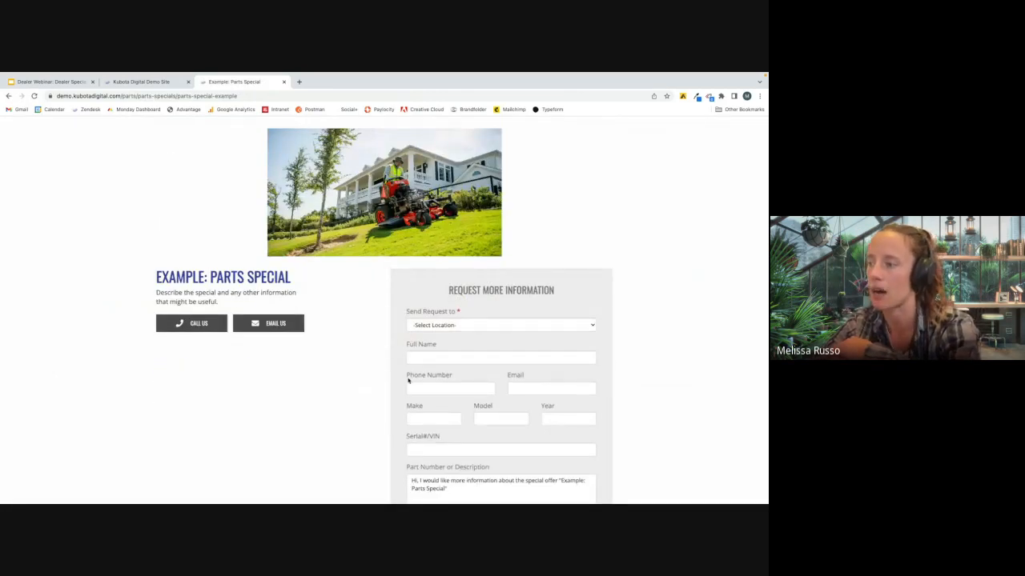
scroll("down", 3)
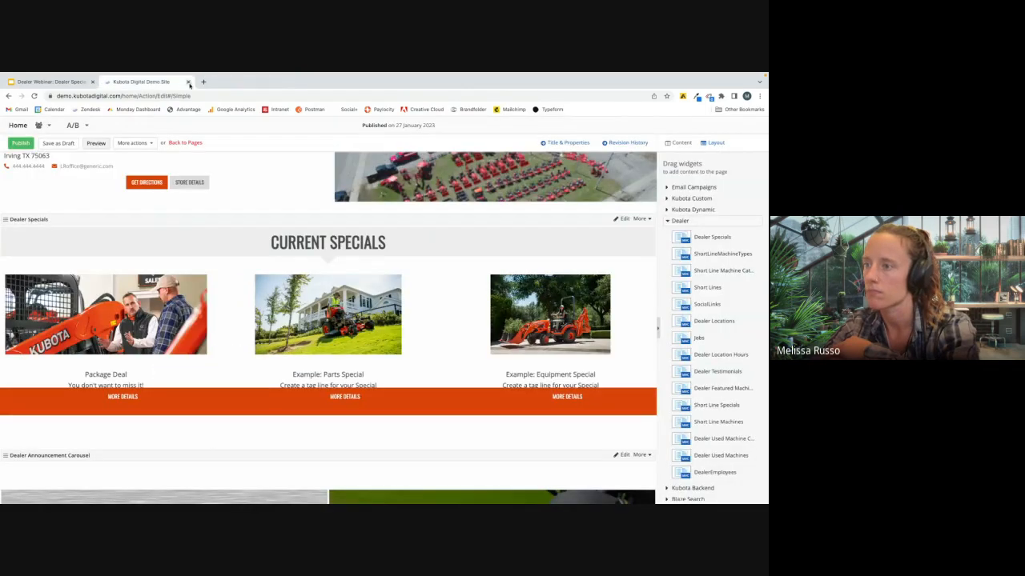
- Close the Sitefinity editor tab and confirm leaving the site
left_click(188, 82)
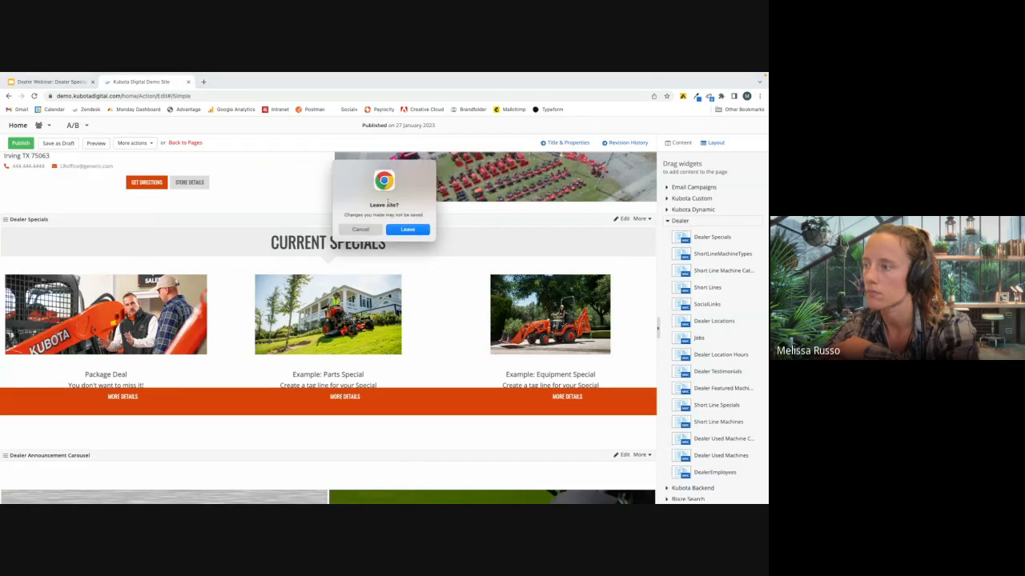
left_click(408, 230)
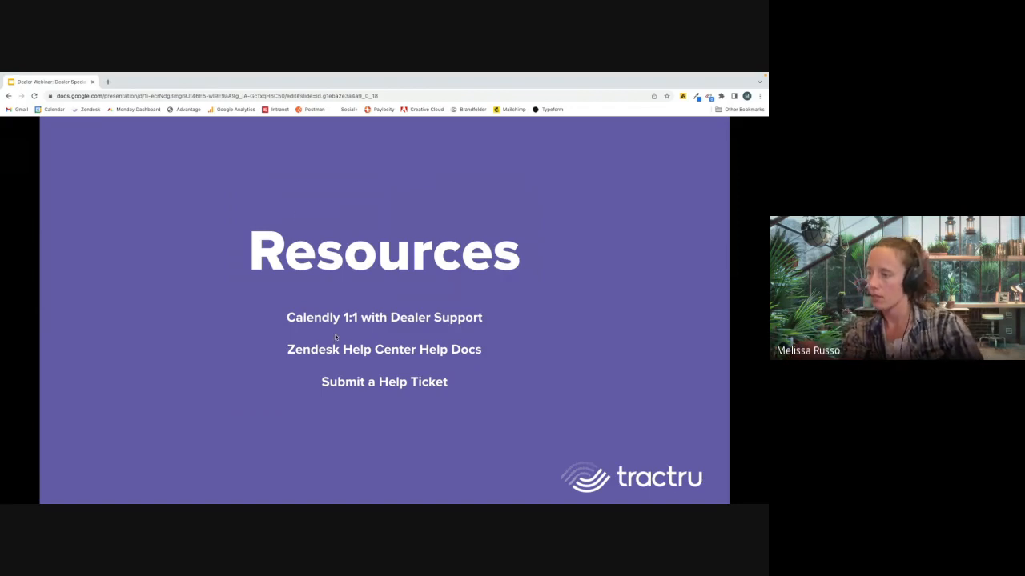
mouse_move(328, 352)
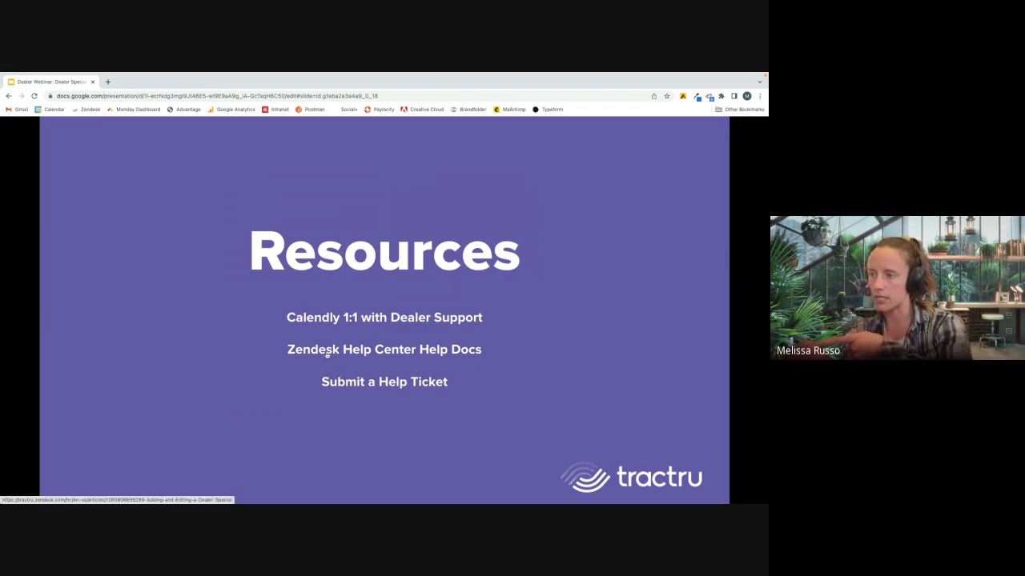
- Open Zendesk Help Docs, go to Manage Your Site, and browse its article lists
left_click(383, 349)
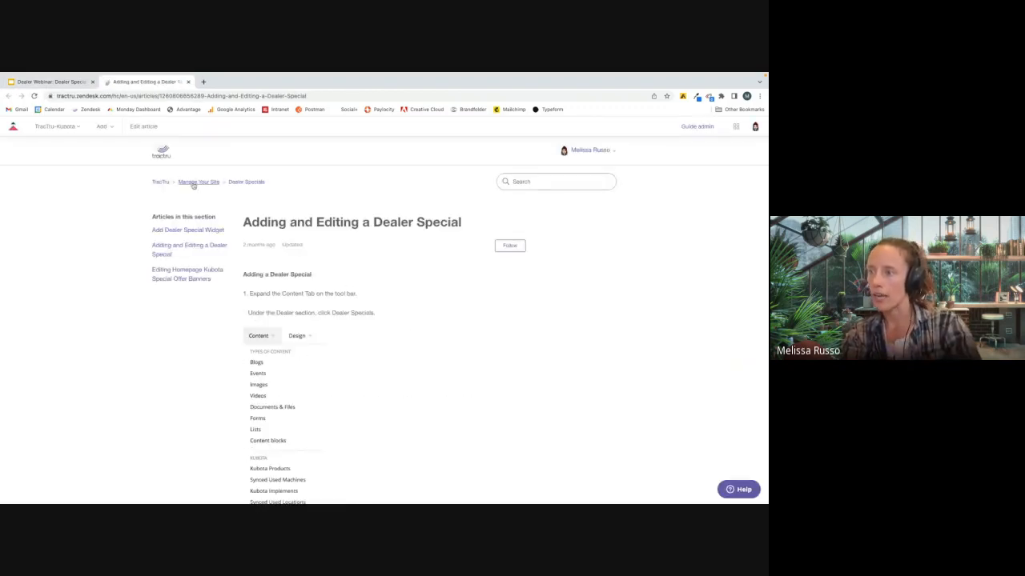
left_click(198, 182)
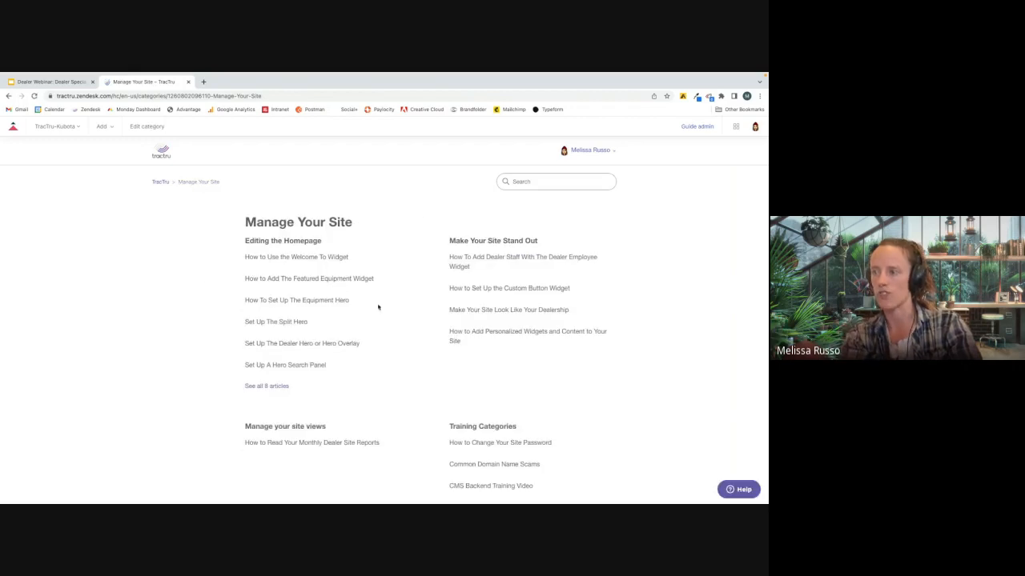
scroll("down", 3)
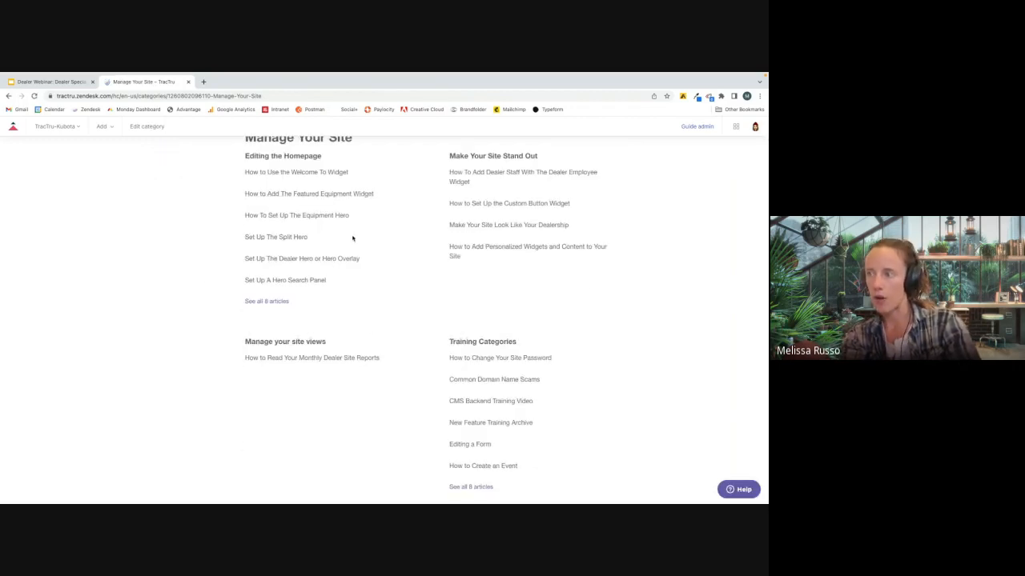
scroll("down", 3)
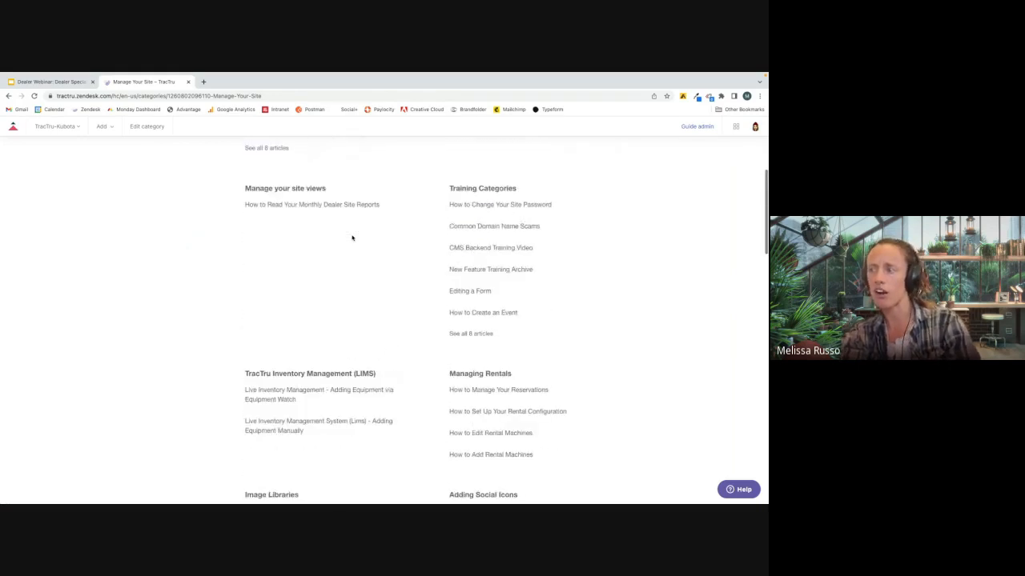
scroll("down", 3)
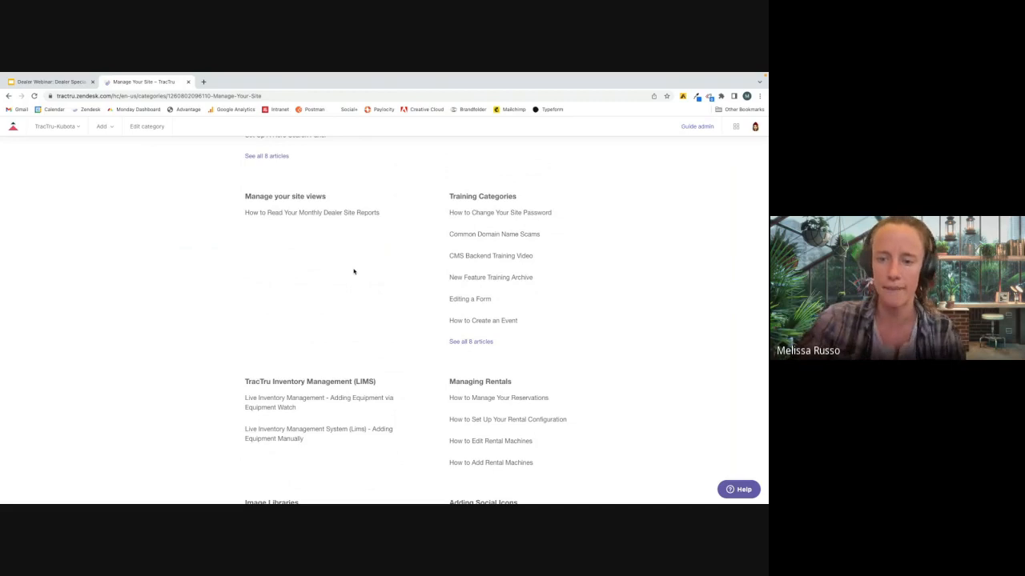
- Close the Zendesk Help Center tab
left_click(48, 82)
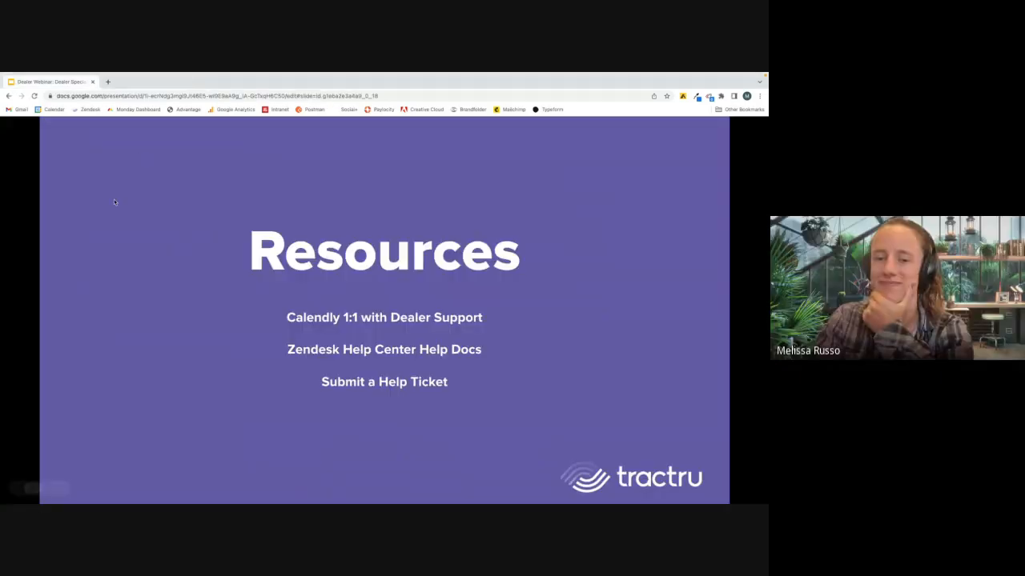